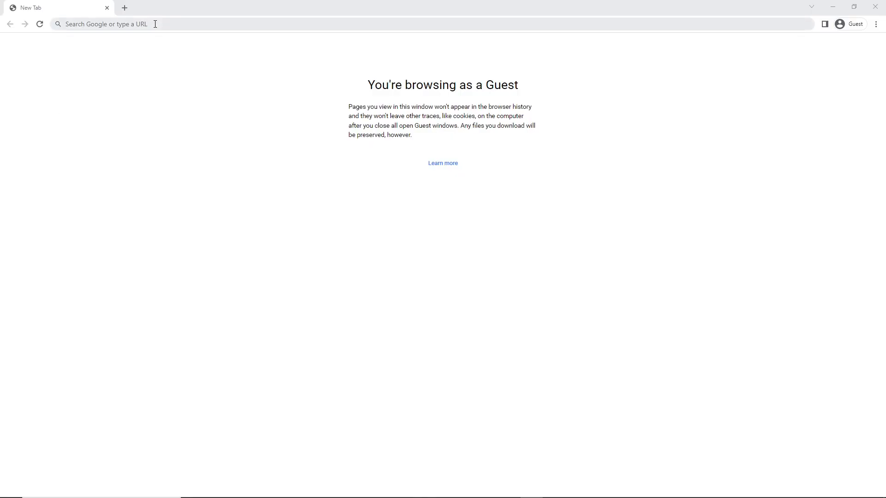
Open namria.gov.ph, dismiss its announcement notice, and go to the DOWNLOAD page.
text(namria.gov.ph)
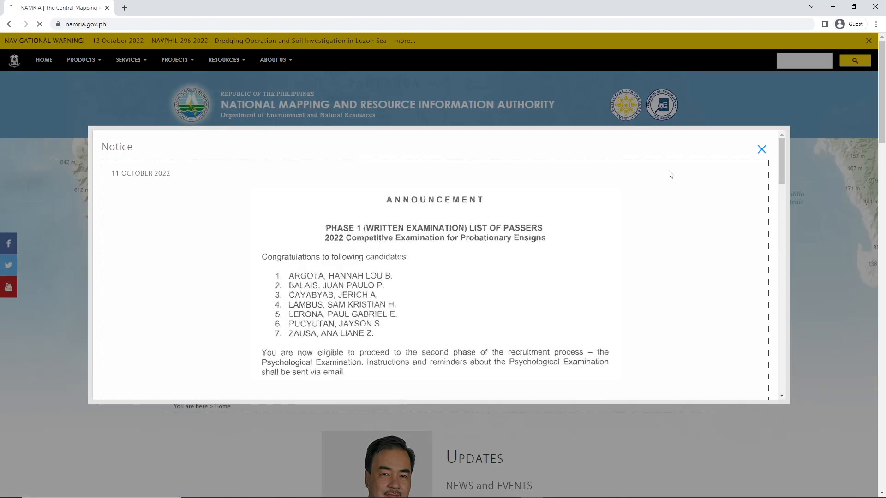
click(762, 149)
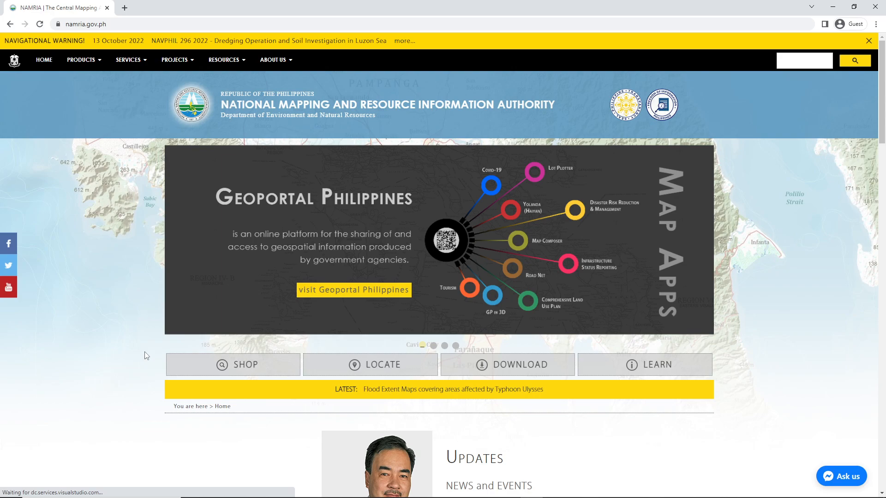
mouse_move(107, 322)
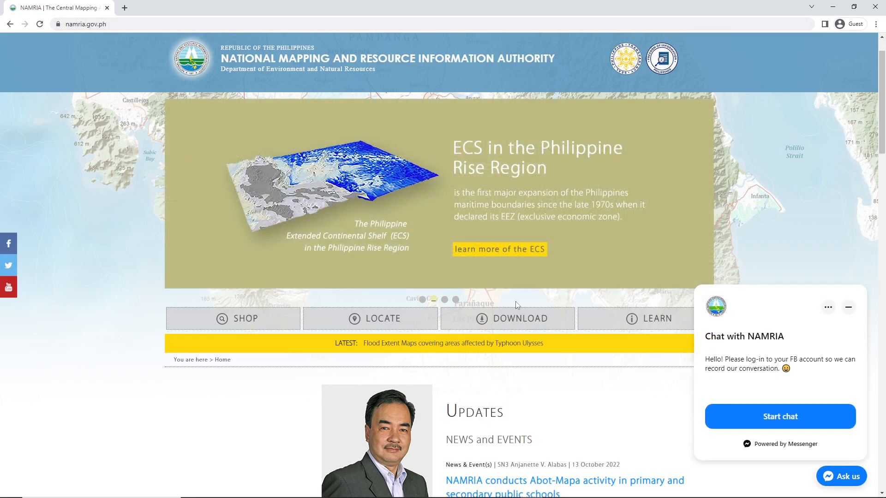
click(508, 318)
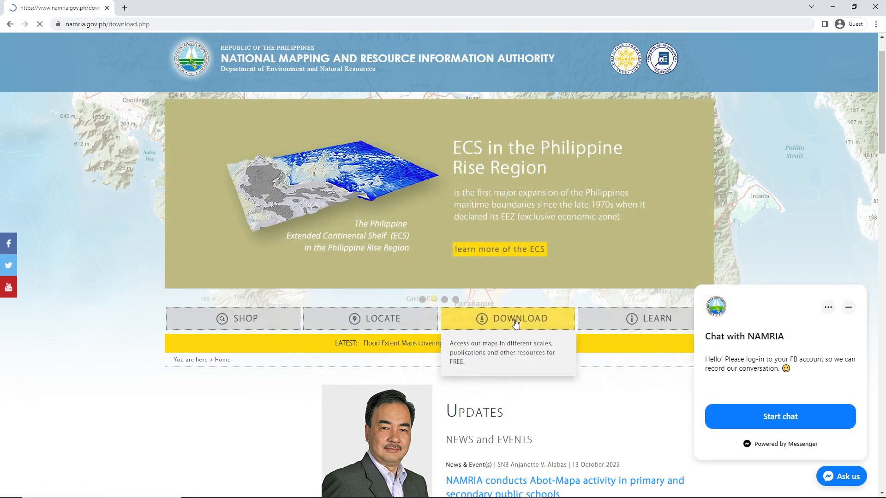
Expand 'Topo Maps 1:50,000 Scale' and open Sheet No. 3160-III Abra de Ilog.
click(508, 318)
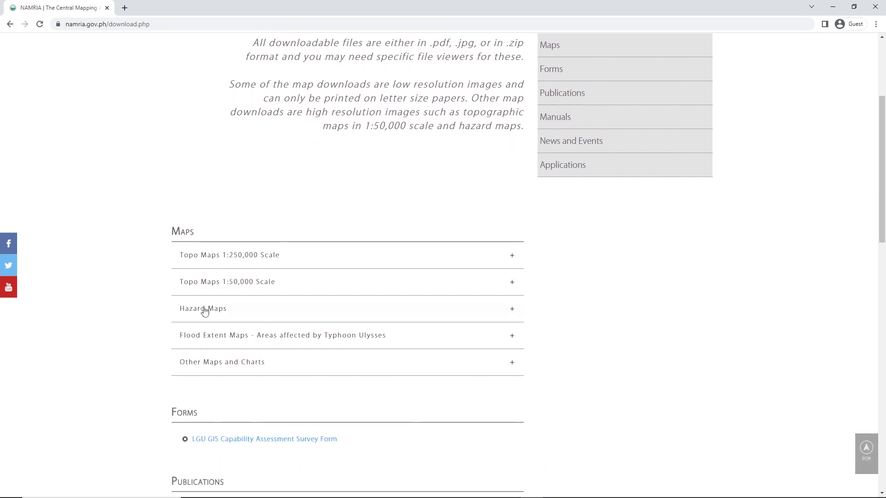
scroll(down, 3)
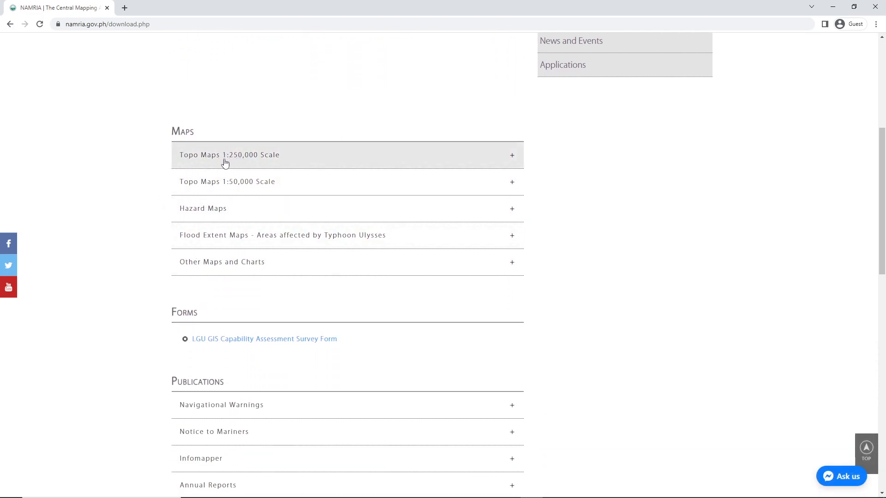
mouse_move(242, 164)
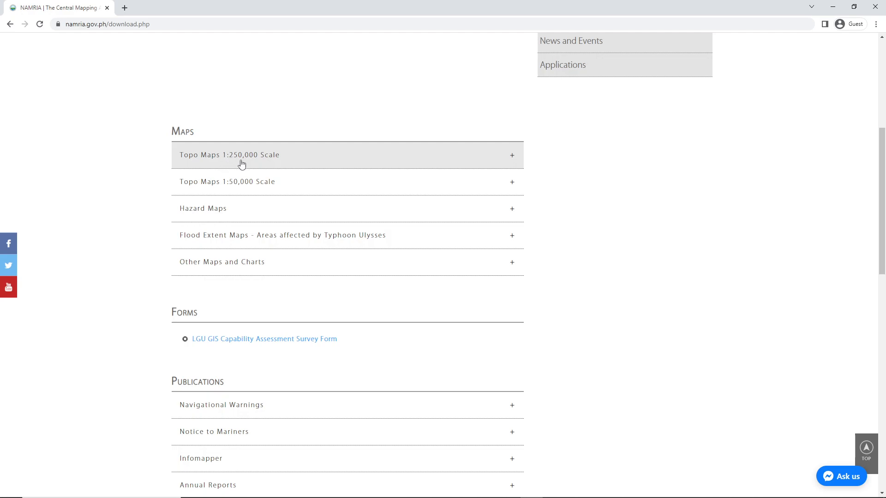
click(842, 477)
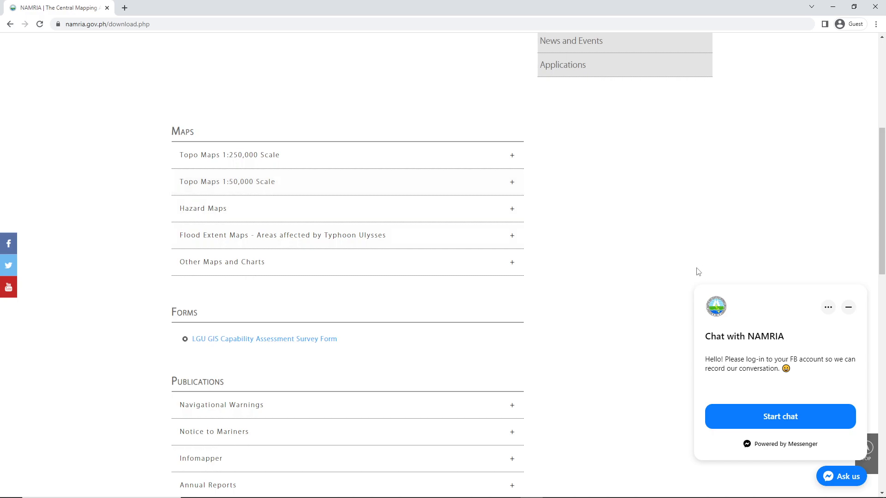
click(227, 182)
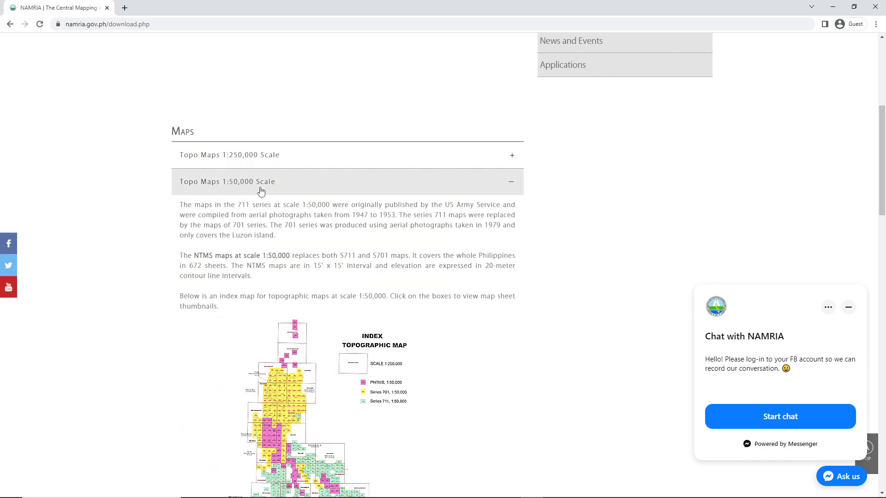
mouse_move(245, 189)
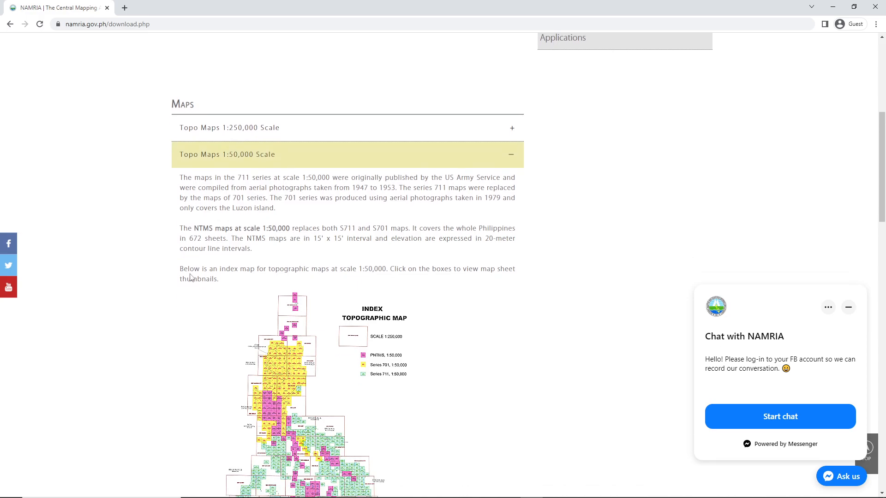
scroll(down, 3)
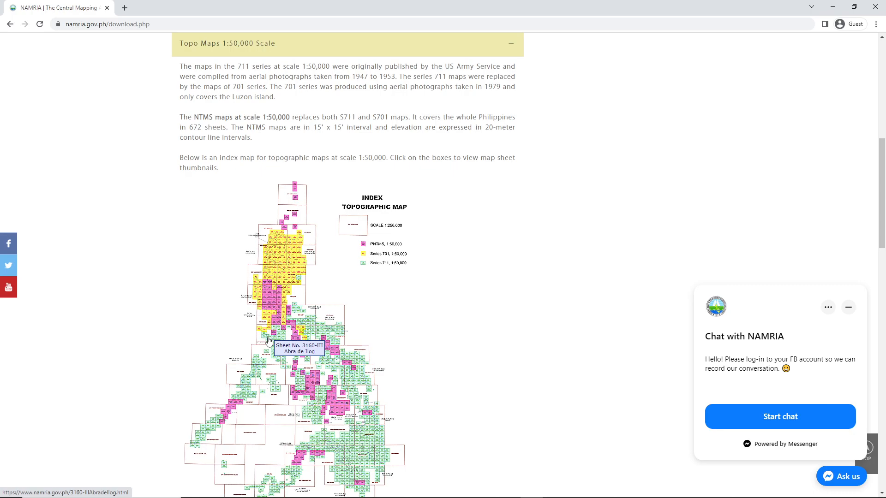
click(268, 338)
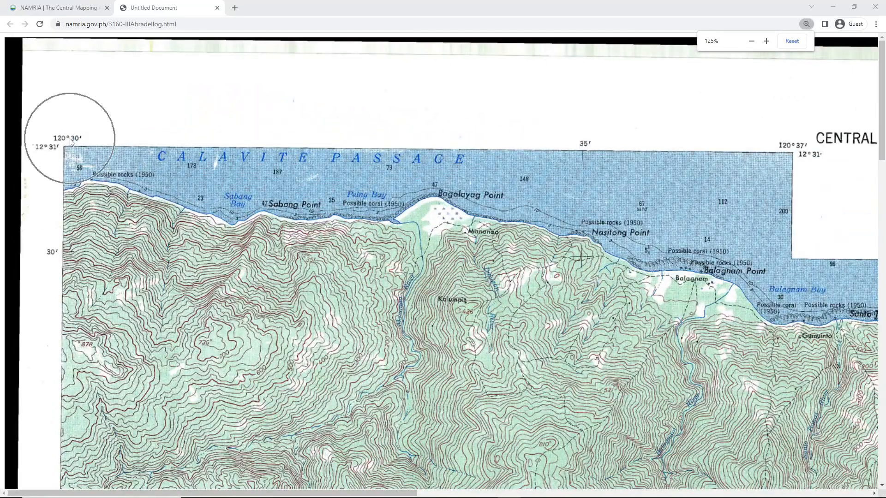
Zoom in and scroll across the sheet to its corner ticks, scale bar and projection notes.
click(791, 40)
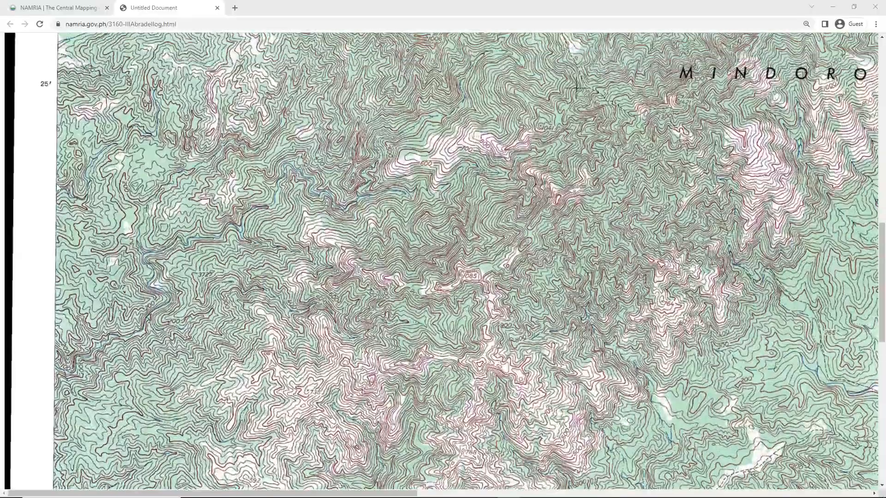
scroll(down, 3)
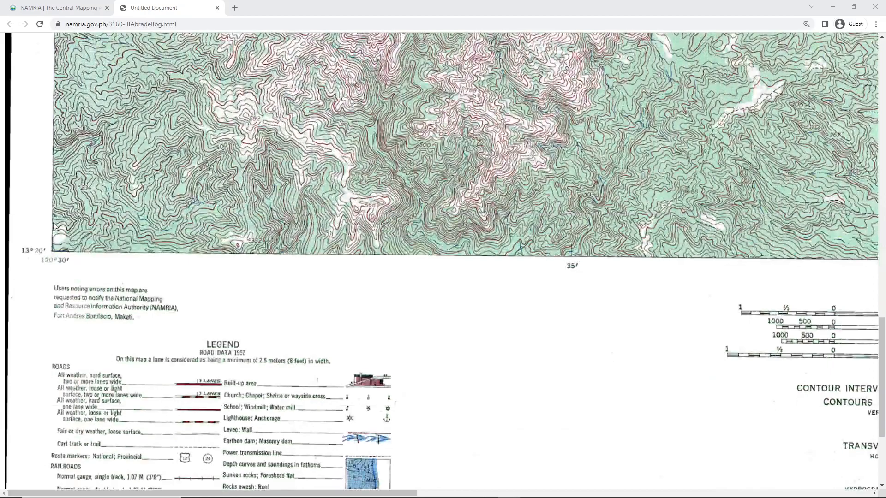
scroll(down, 3)
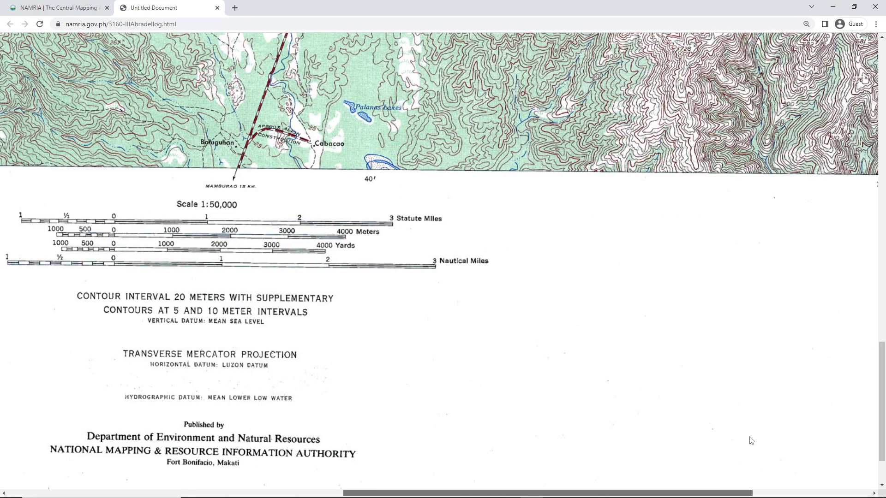
scroll(right, 3)
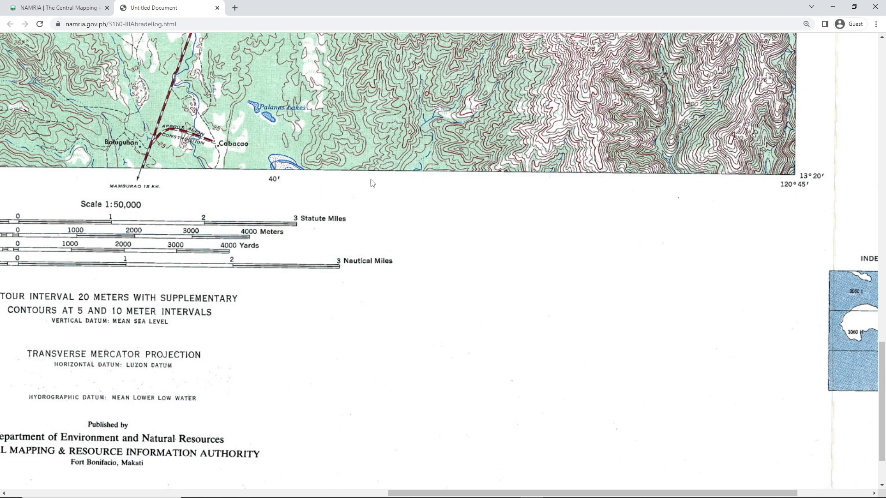
scroll(down, 3)
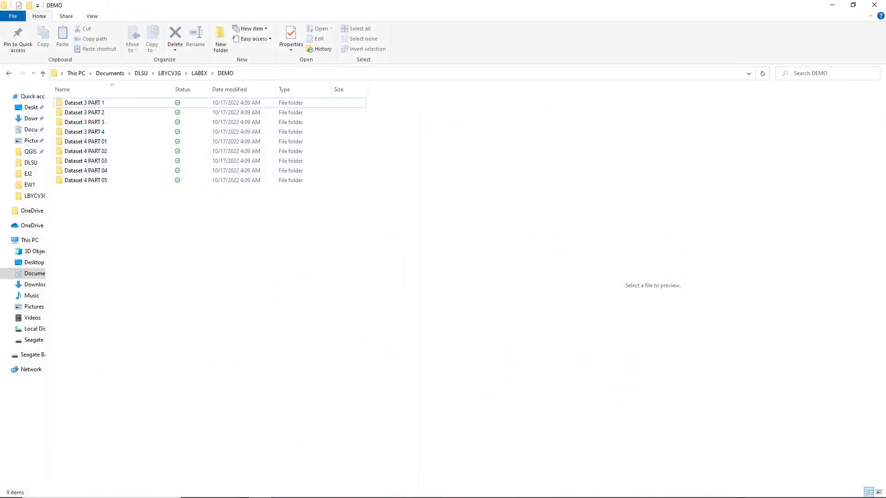
Open 'Dataset 3 PART 2' in the DEMO folder, then its 'Scans' subfolder.
click(85, 102)
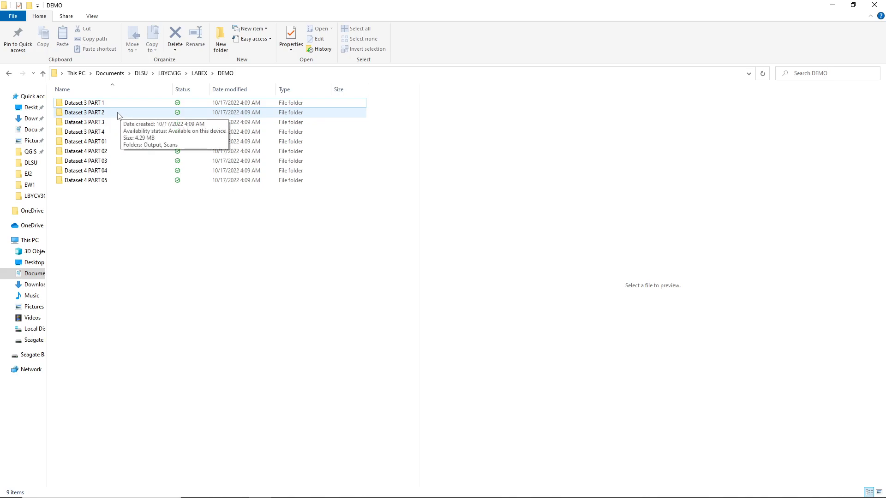
double_click(84, 112)
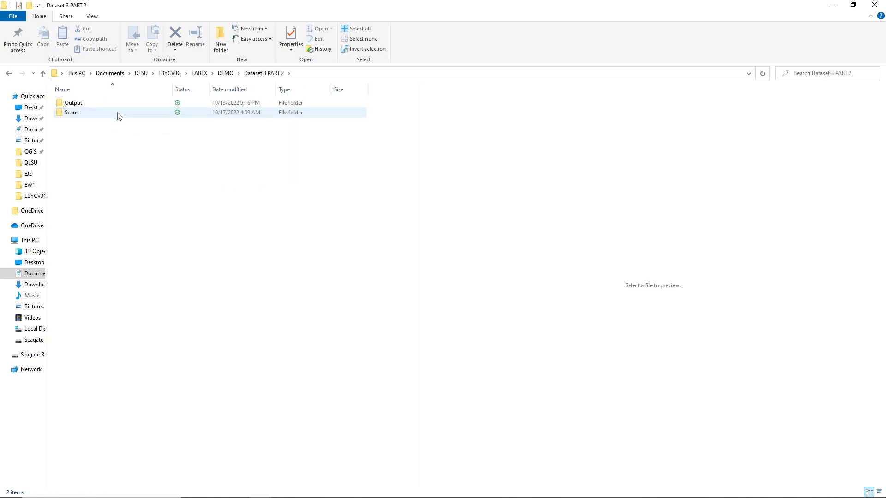
mouse_move(78, 115)
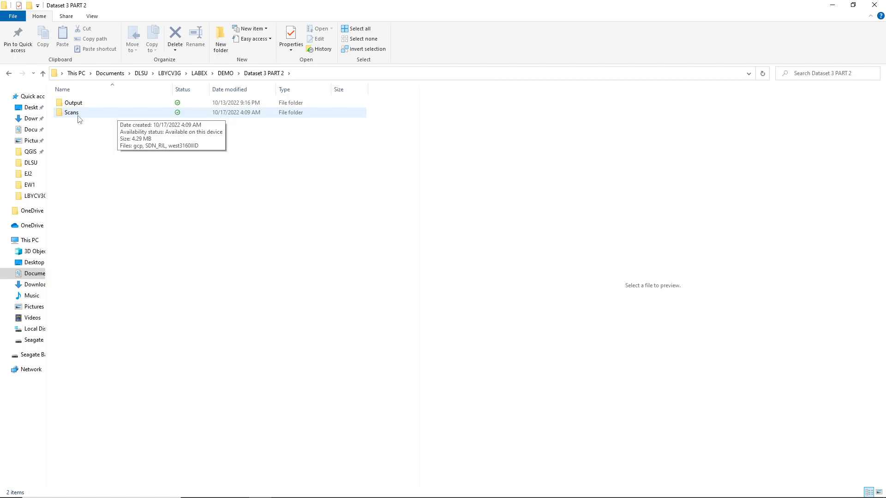
mouse_move(78, 119)
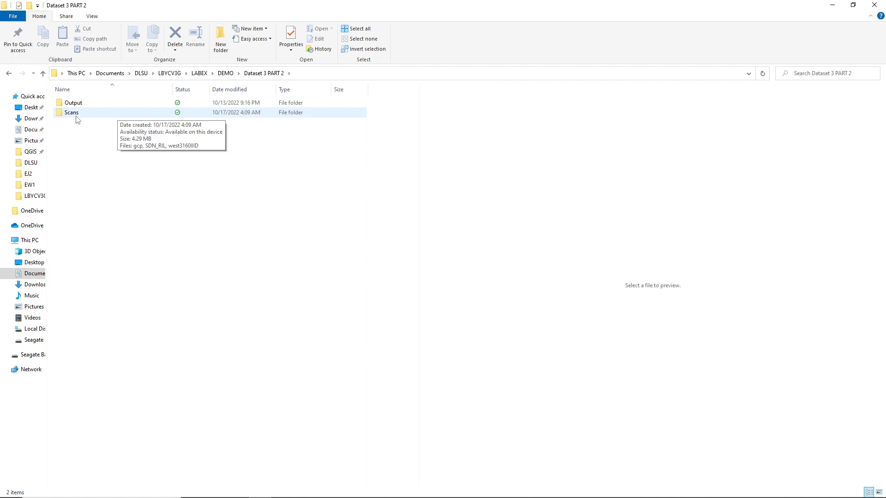
double_click(72, 113)
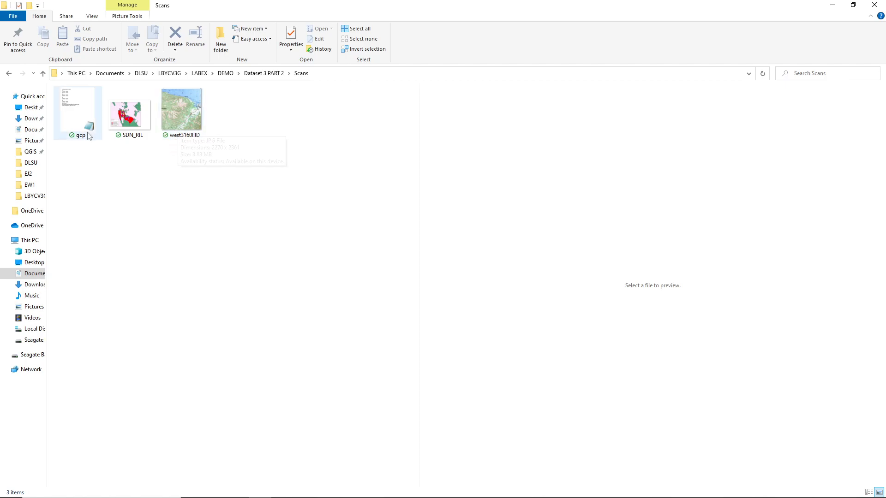
Preview the gcp corner-coordinates file, then the west3160IIID scanned map.
click(78, 110)
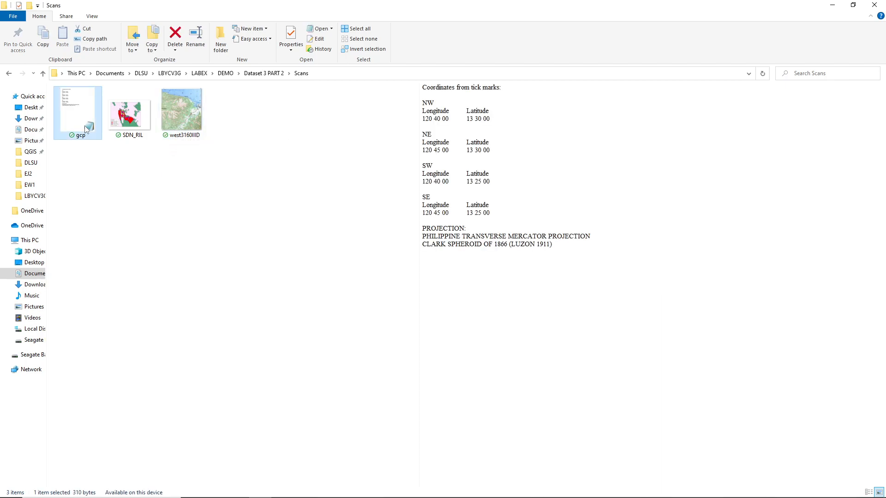
click(77, 111)
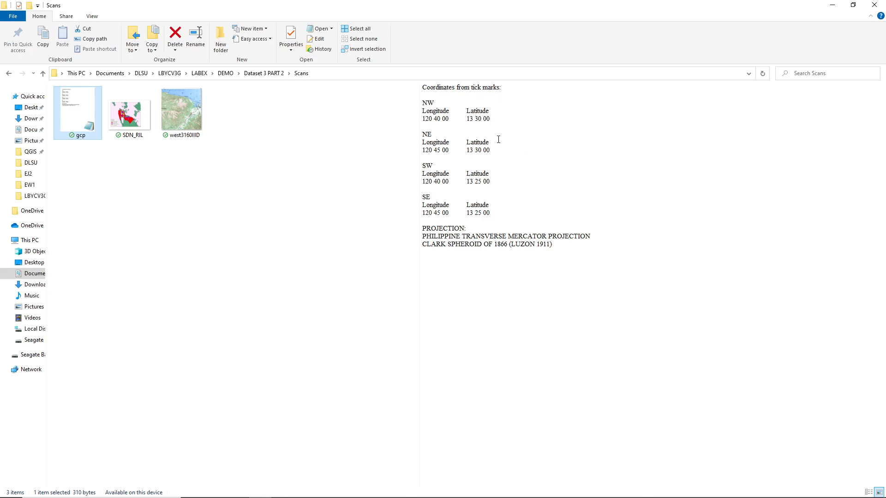
mouse_move(498, 136)
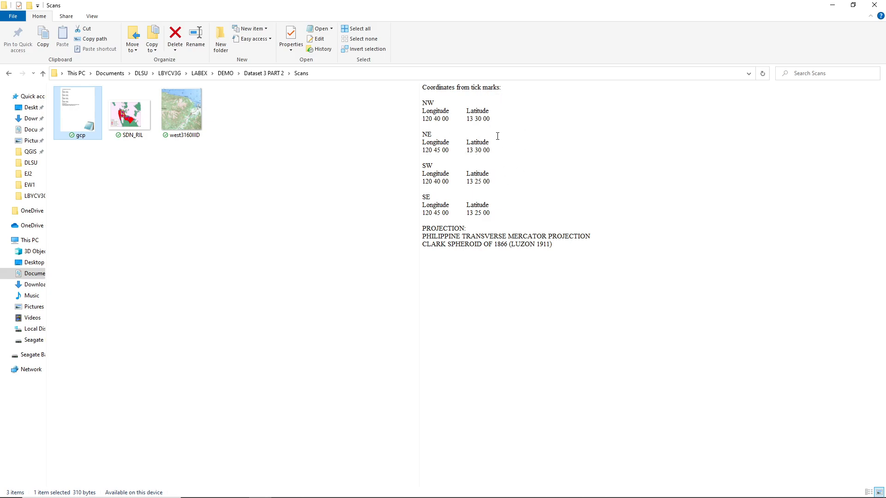
click(181, 110)
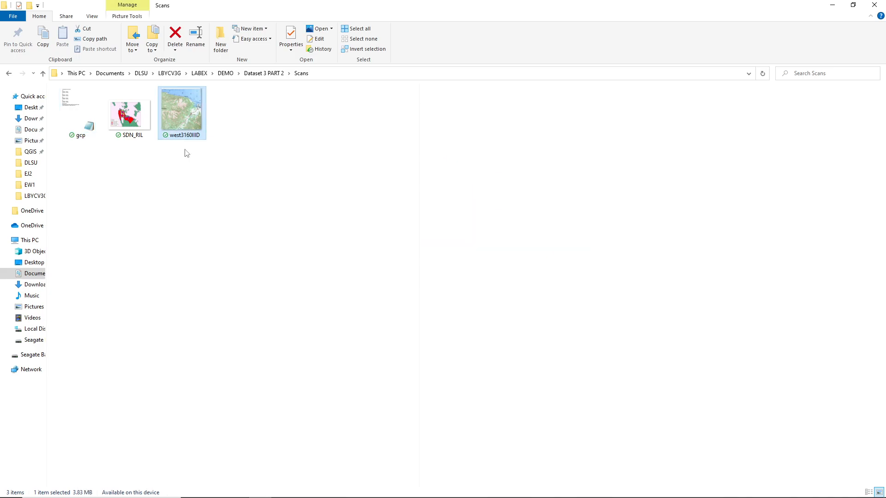
click(182, 111)
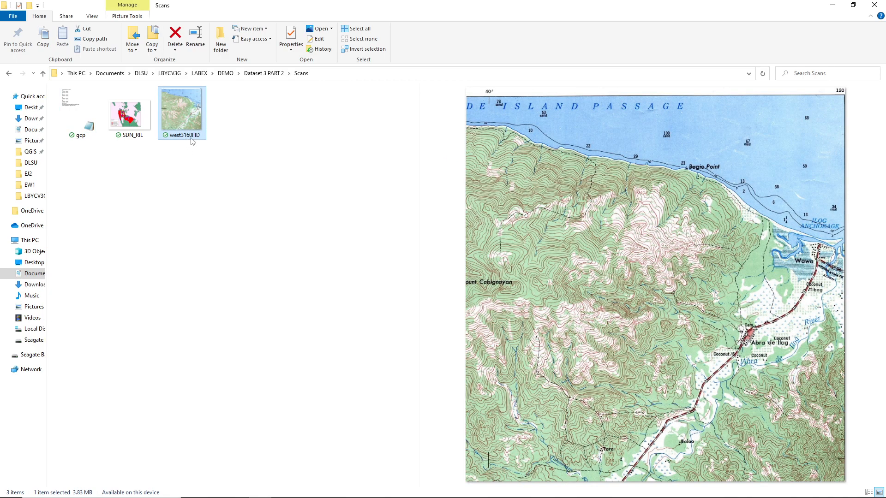
mouse_move(192, 141)
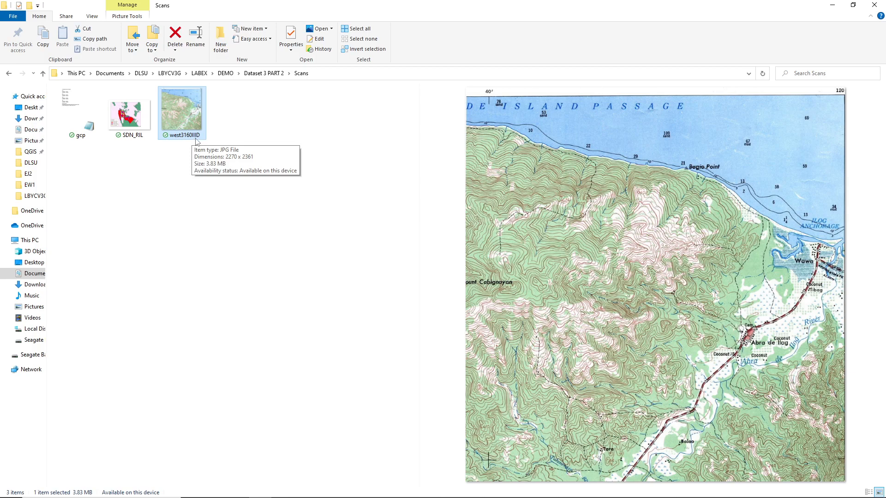
mouse_move(770, 252)
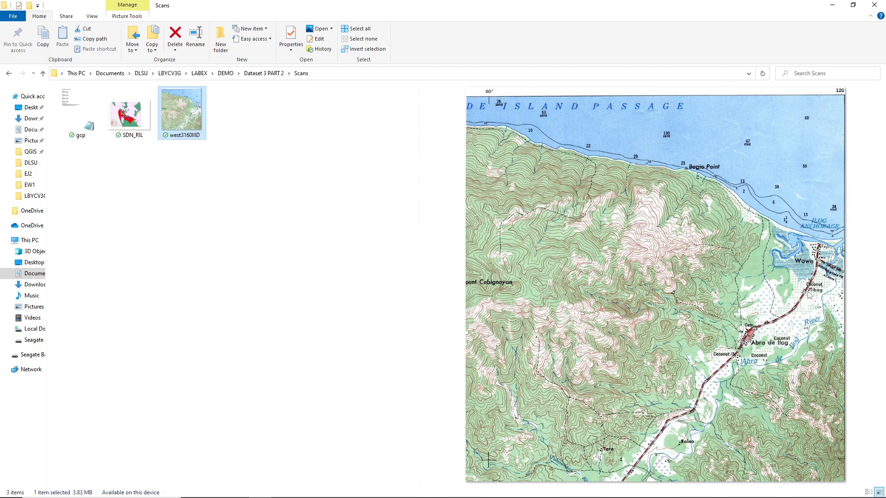
mouse_move(762, 349)
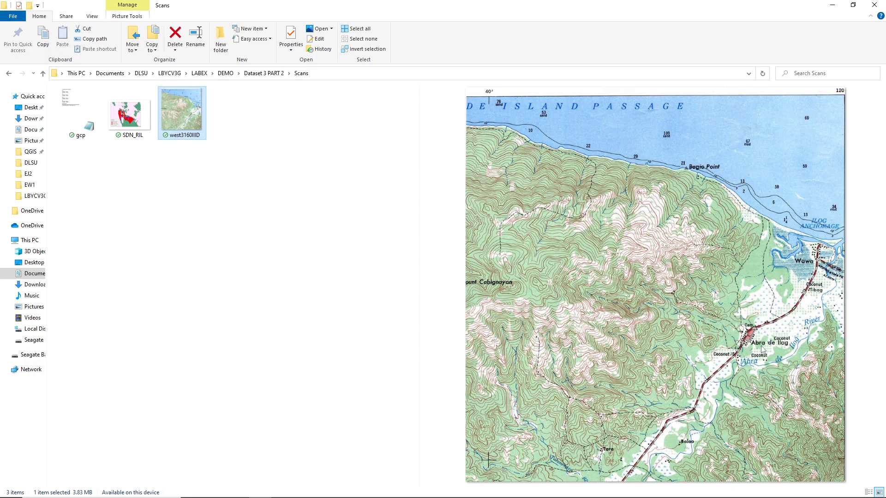
mouse_move(757, 350)
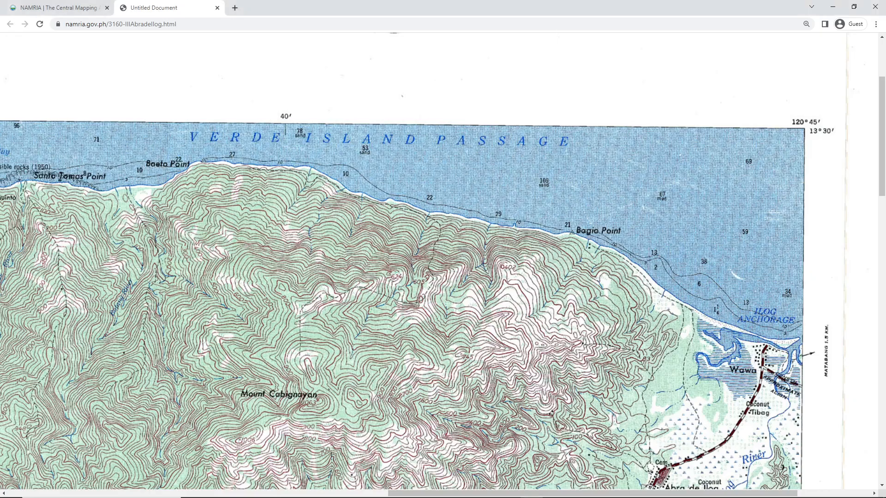
Zoom the NAMRIA page out until the whole 3160-III sheet fits the window.
scroll(down, 3)
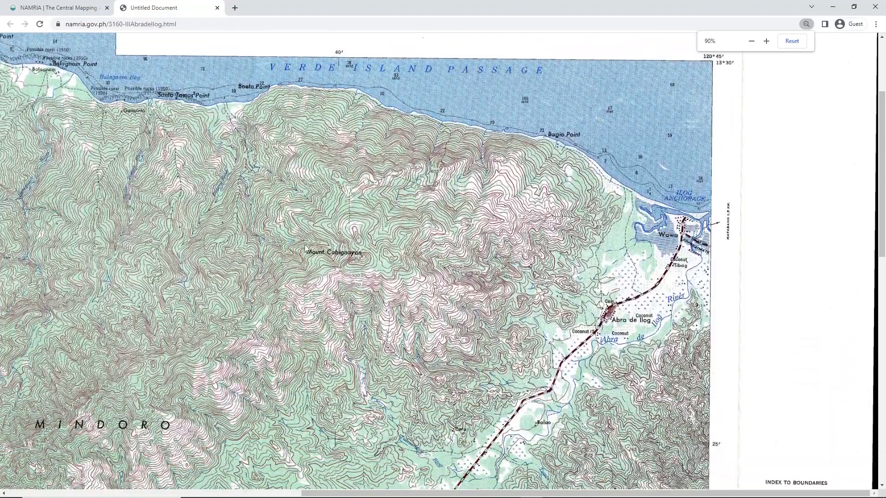
click(752, 41)
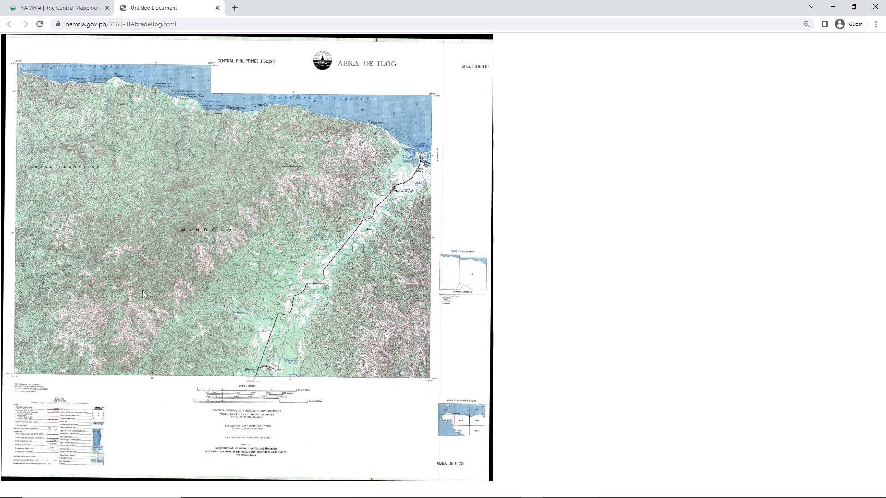
mouse_move(182, 91)
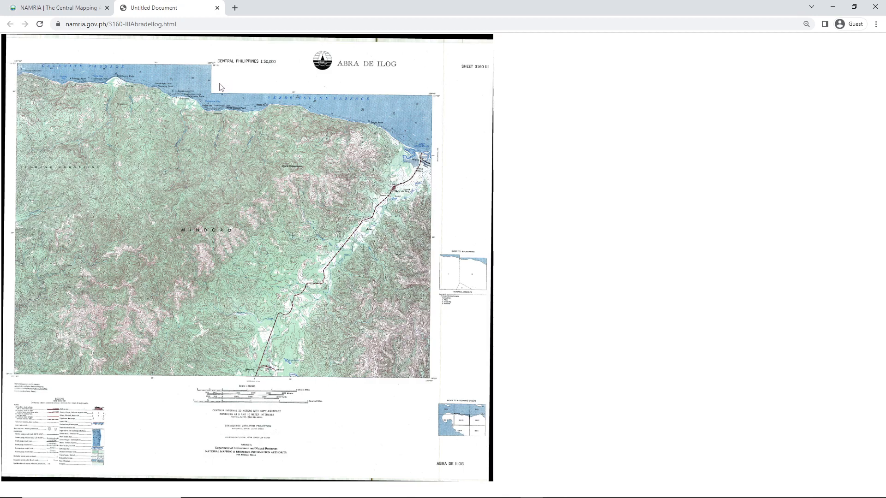
mouse_move(449, 302)
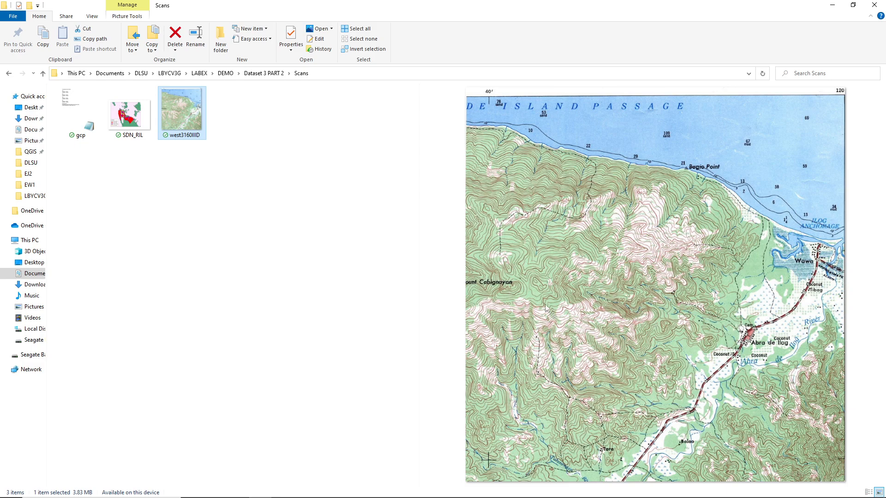
Preview the SDN_RIL landslide susceptibility image in the Scans folder.
click(129, 110)
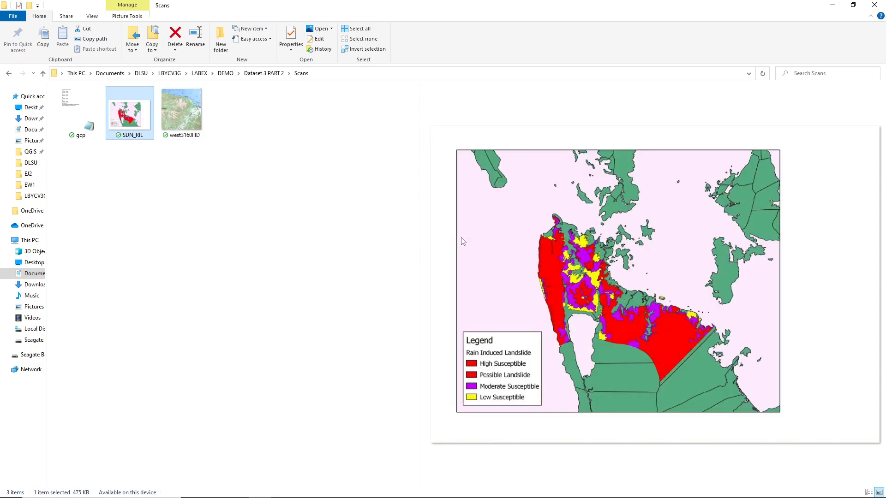
mouse_move(554, 306)
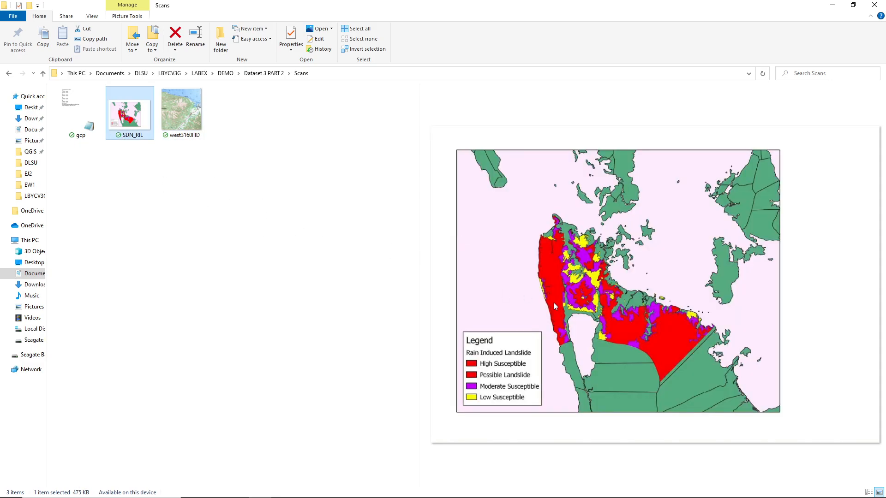
mouse_move(205, 174)
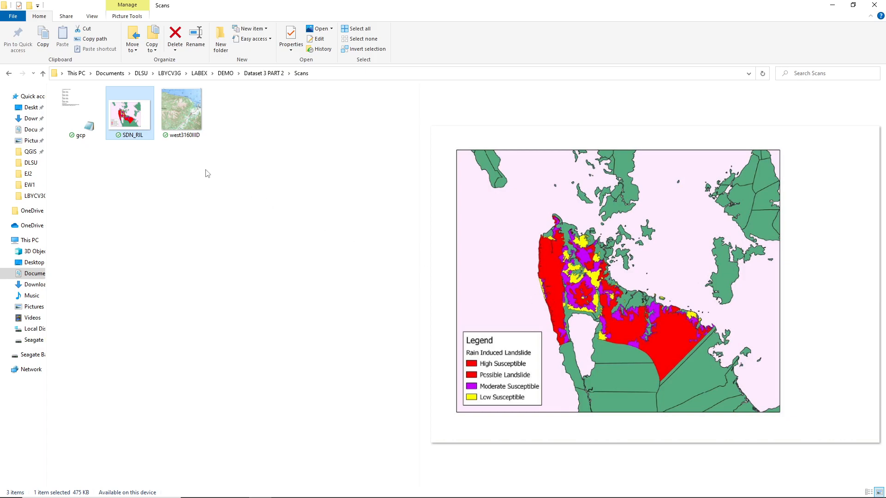
mouse_move(182, 110)
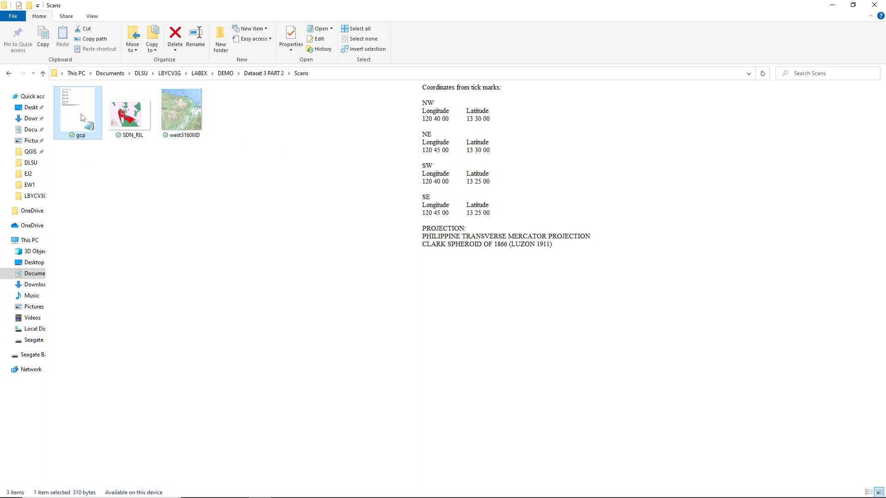
mouse_move(81, 110)
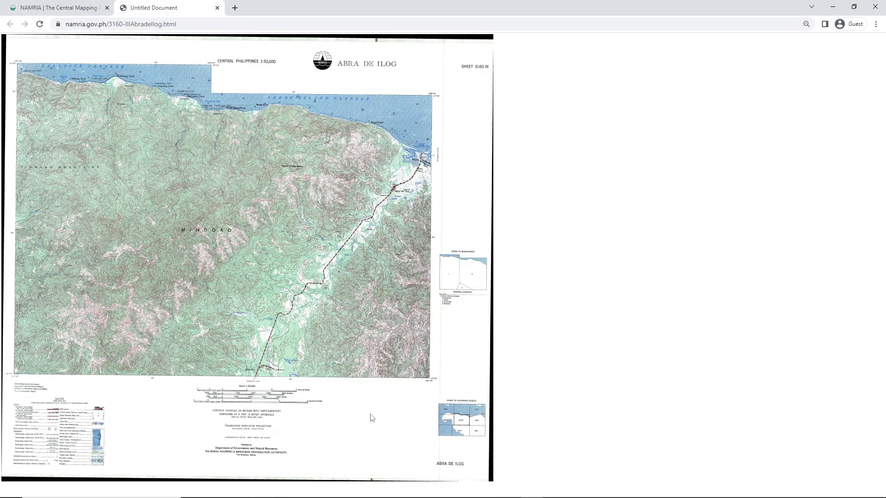
mouse_move(151, 179)
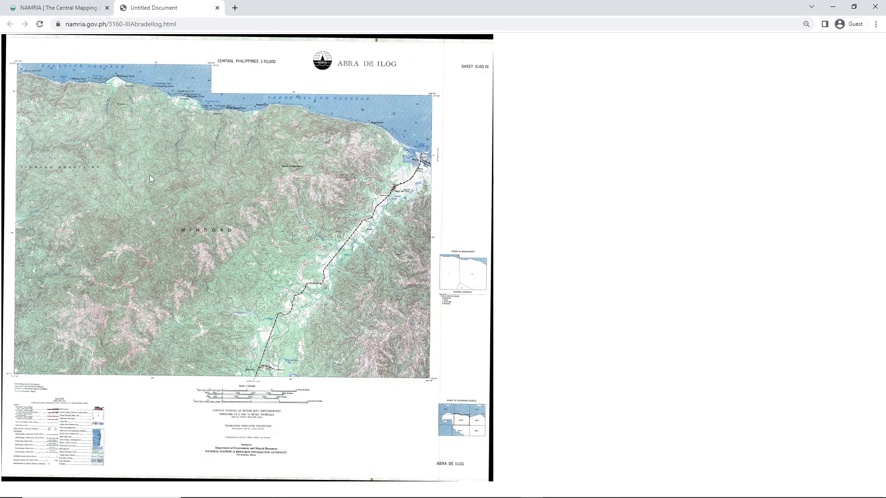
mouse_move(347, 271)
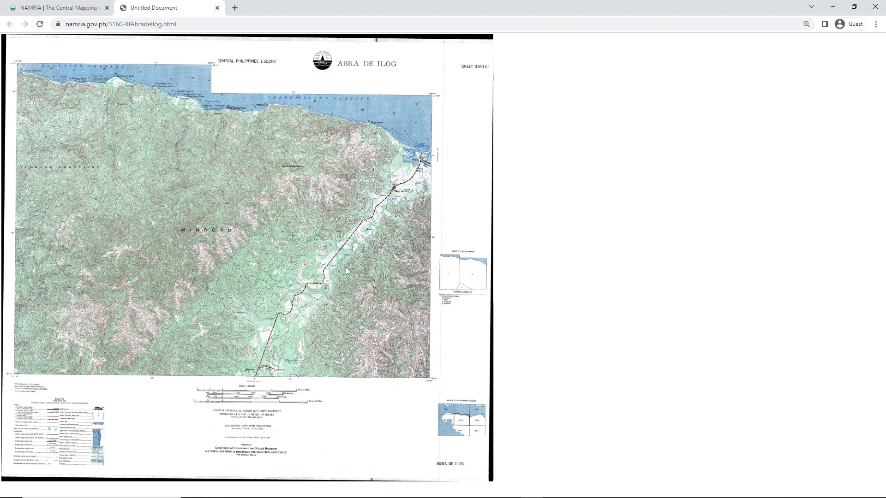
mouse_move(337, 181)
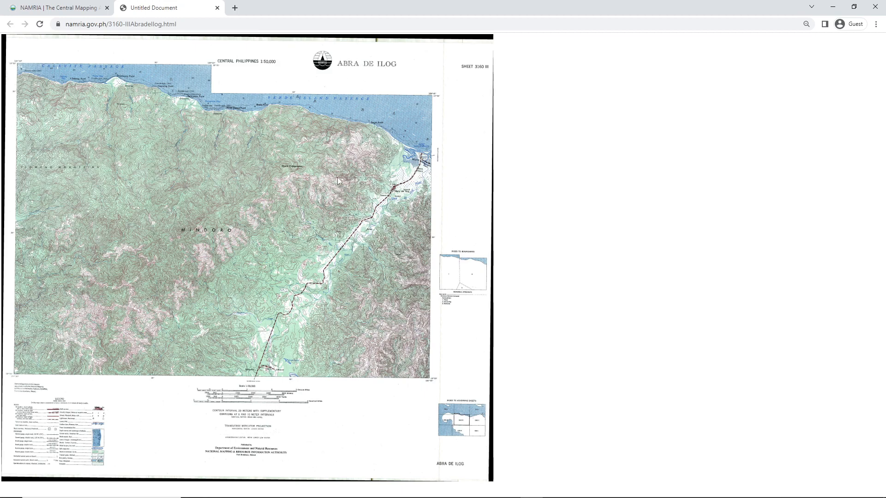
mouse_move(313, 285)
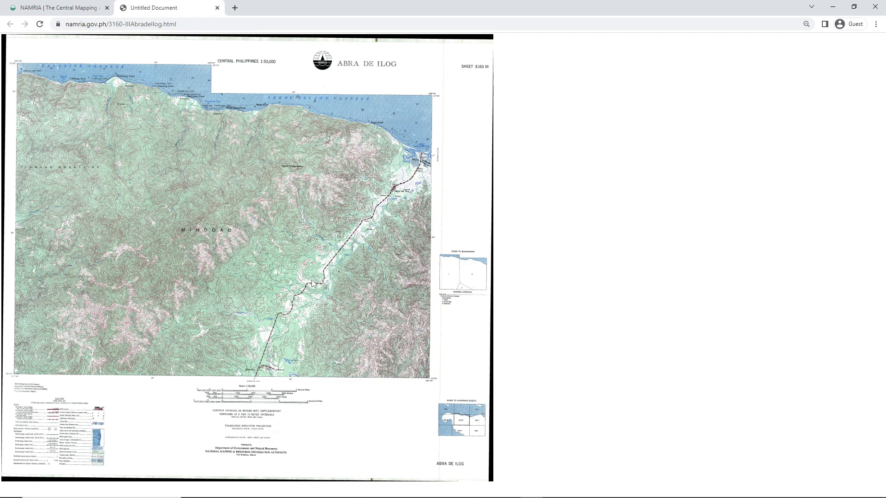
mouse_move(449, 111)
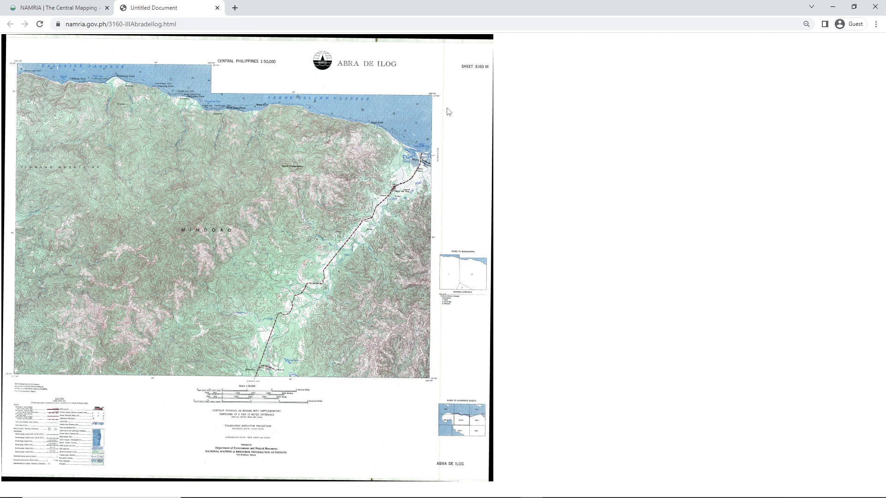
mouse_move(13, 68)
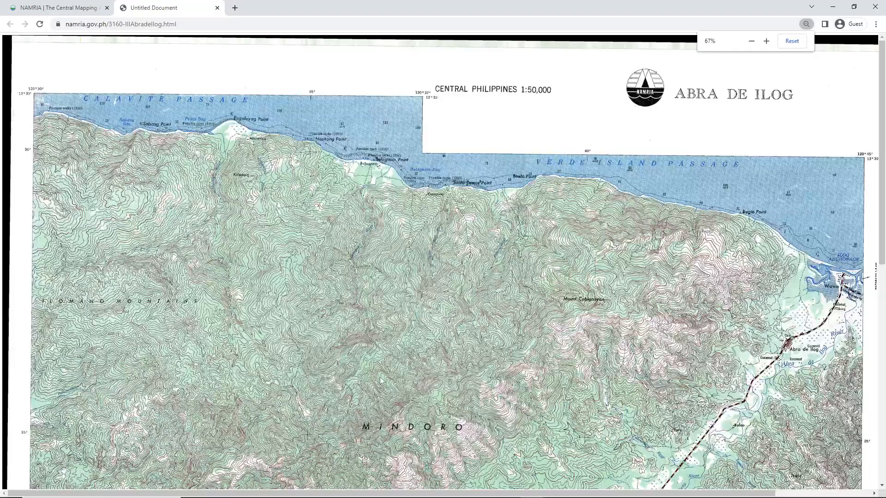
Scroll down to the sheet's scale bar, contour notes and projection details.
scroll(down, 3)
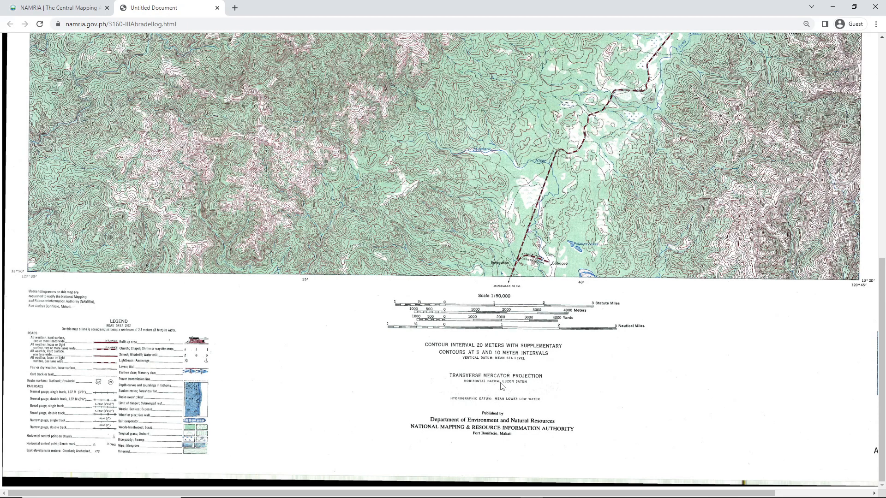
mouse_move(519, 394)
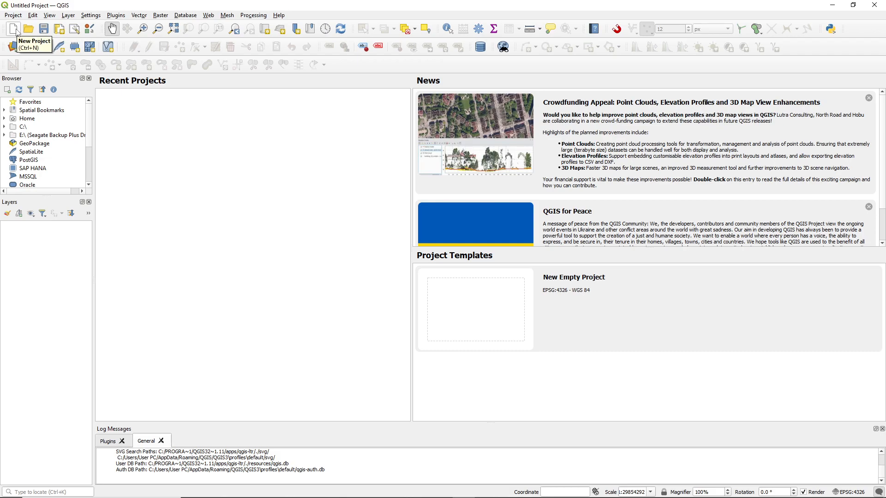
Create a new untitled QGIS project with a blank map canvas.
click(12, 28)
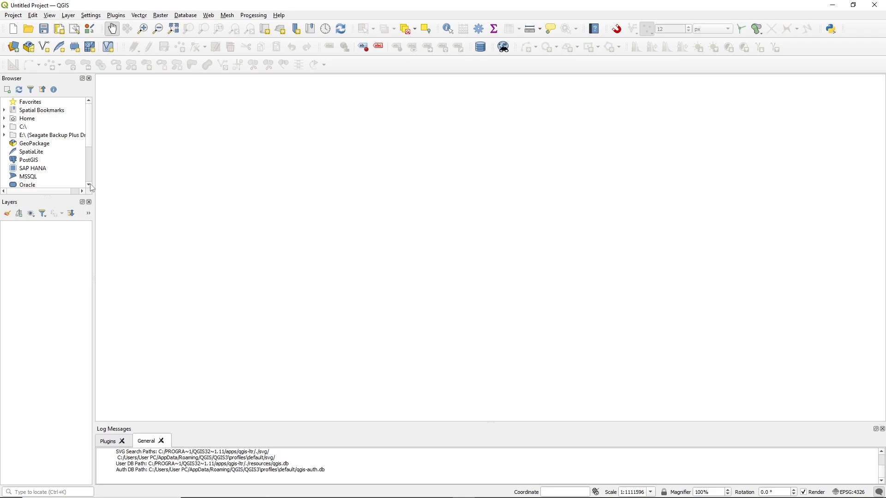
mouse_move(92, 187)
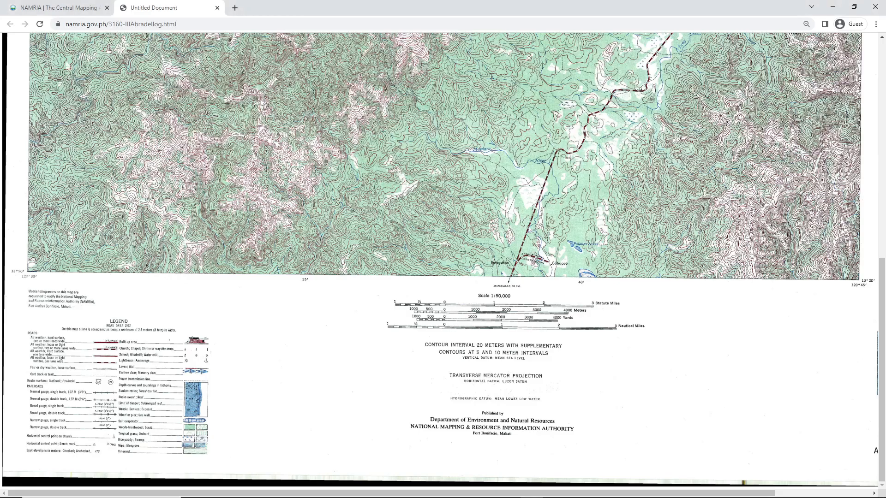
mouse_move(563, 399)
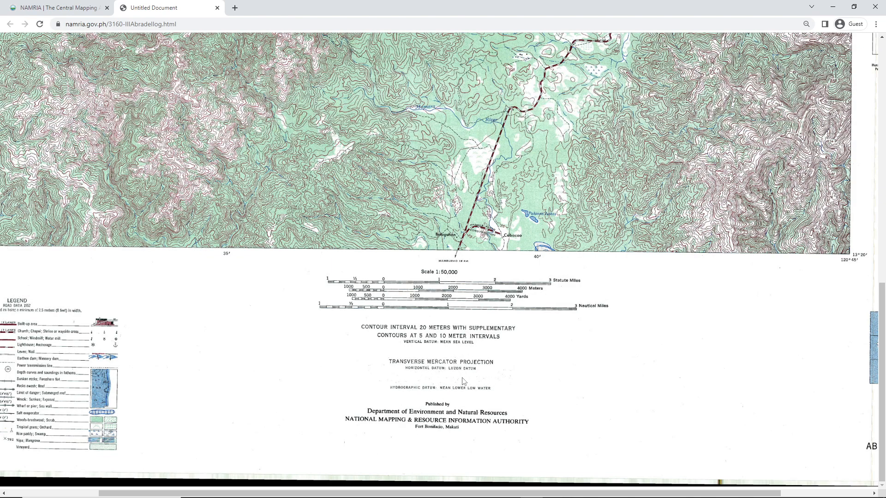
mouse_move(474, 380)
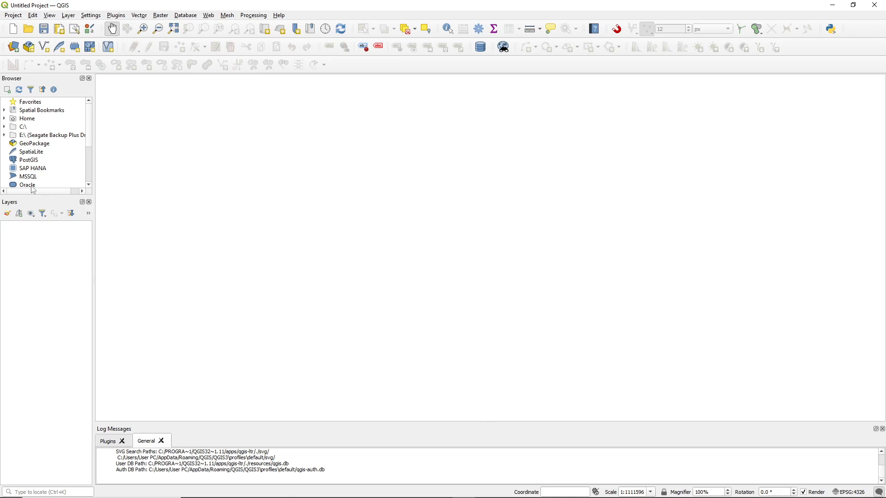
mouse_move(249, 307)
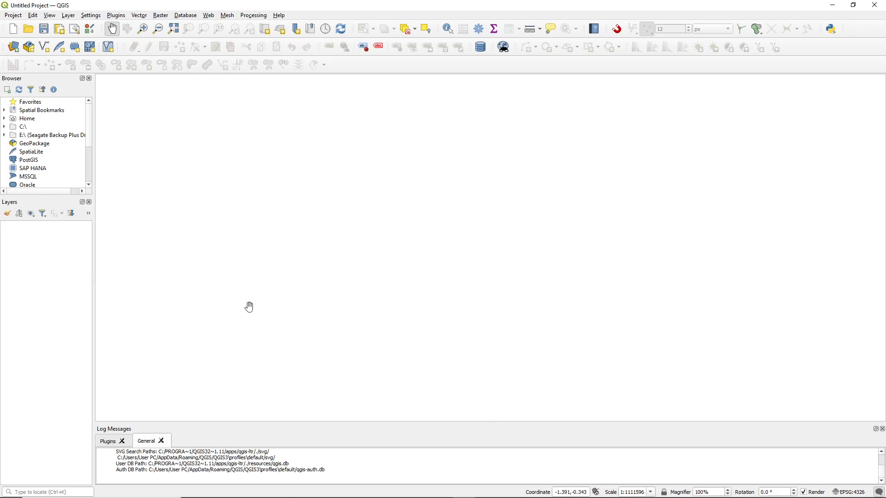
mouse_move(249, 305)
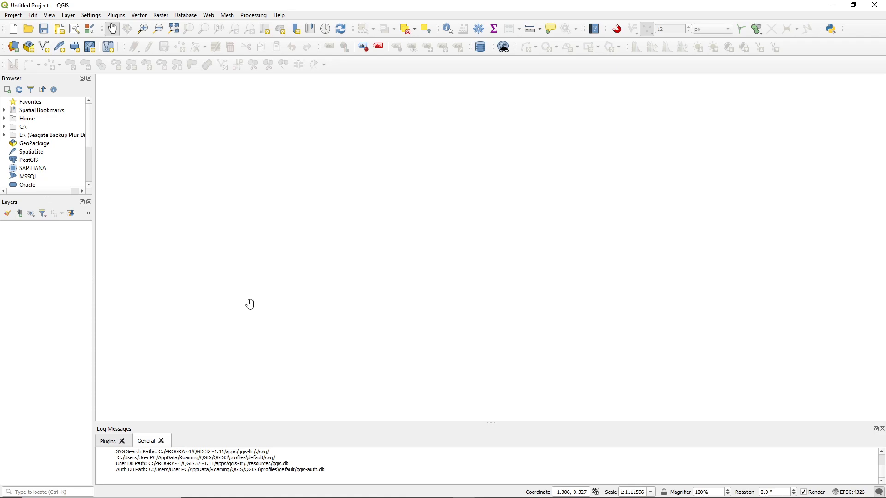
mouse_move(189, 15)
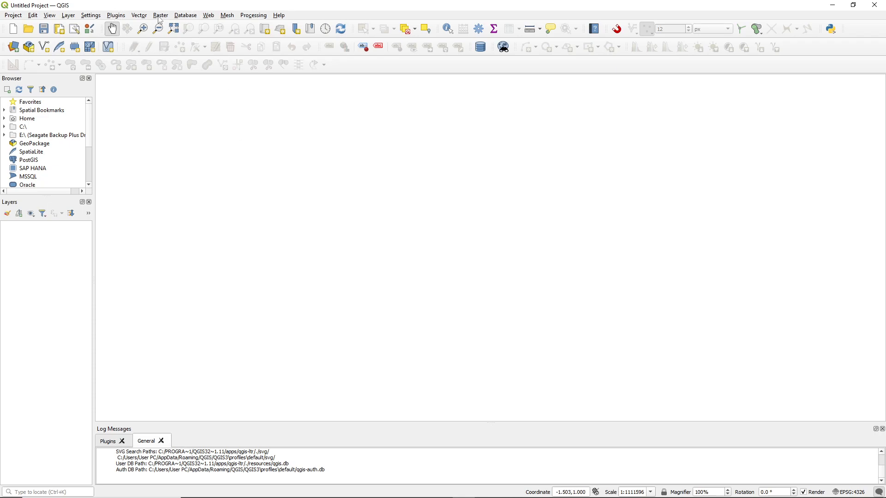
Launch Raster > Georeferencer….
click(161, 15)
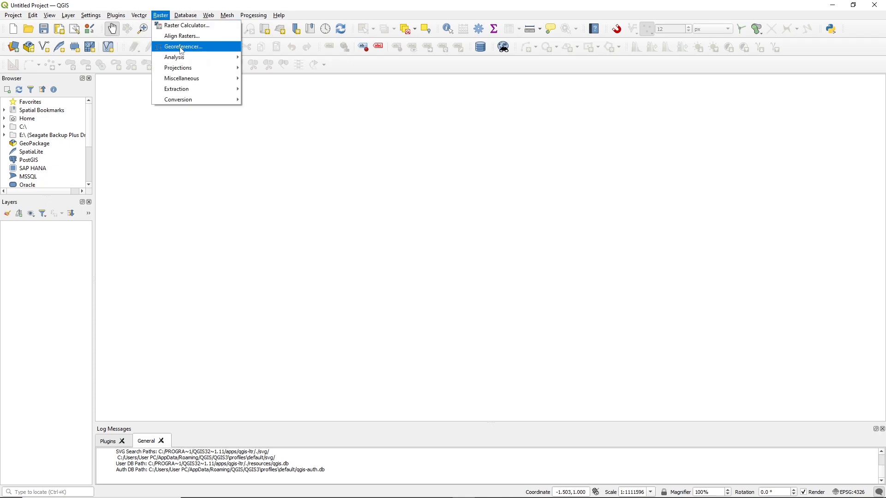
click(181, 46)
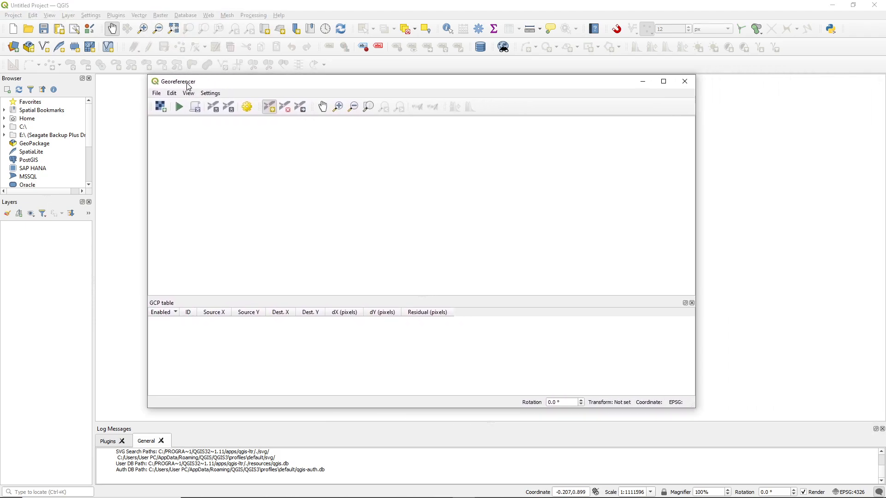
mouse_move(169, 103)
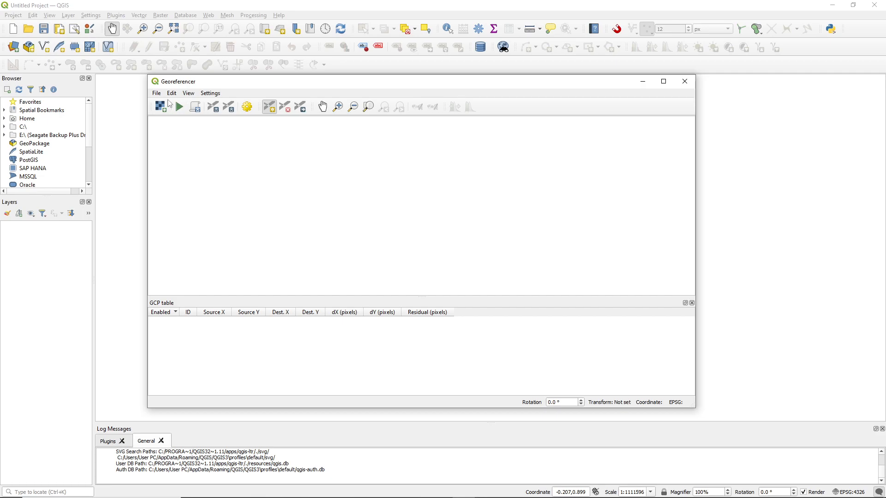
mouse_move(161, 106)
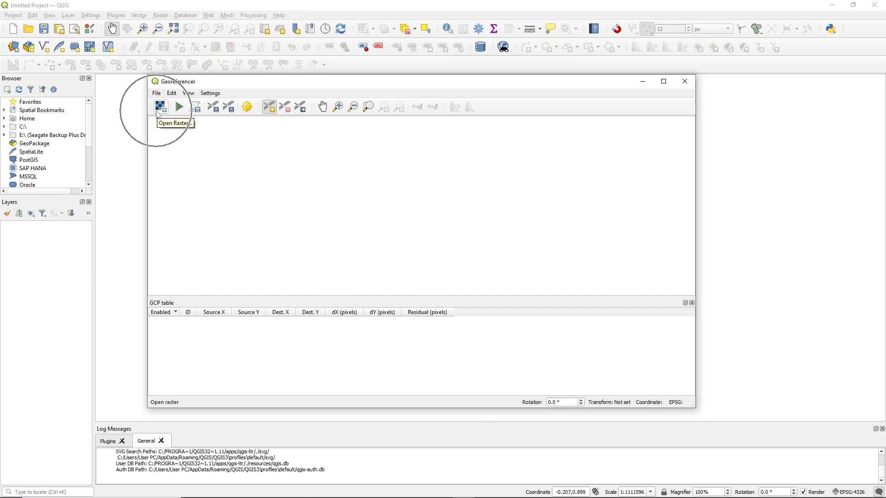
Open the west3160IIID scan from LABEX > DEMO > Dataset 3 PART 2 > Scans in the Georeferencer.
click(161, 106)
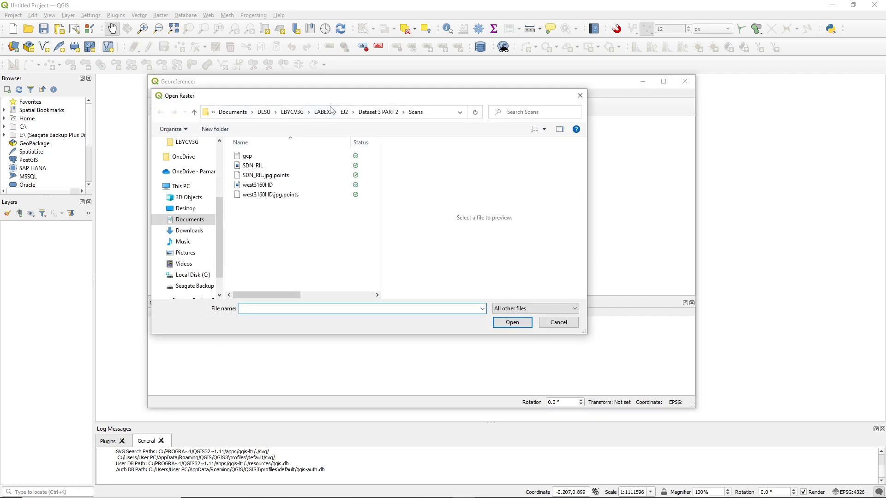
click(335, 112)
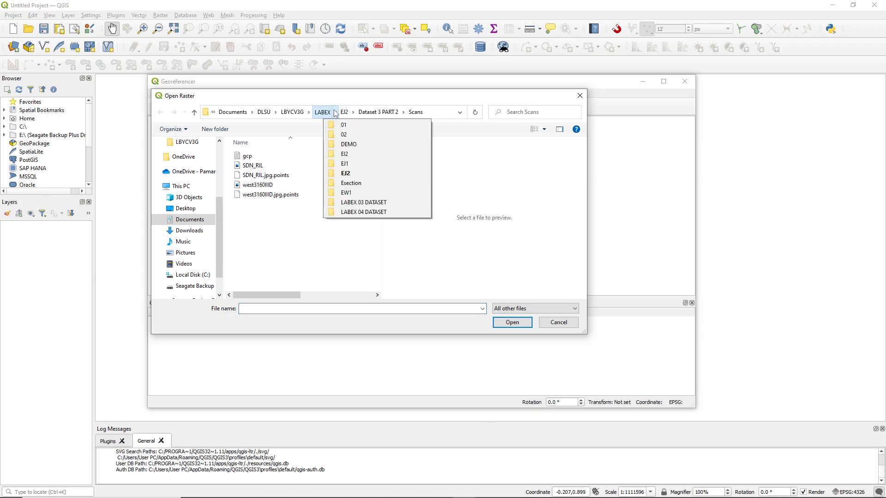
click(348, 144)
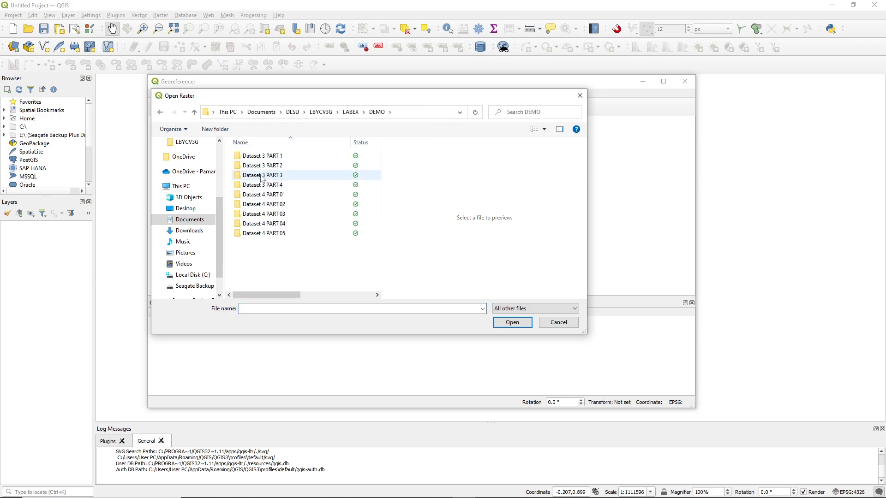
double_click(261, 165)
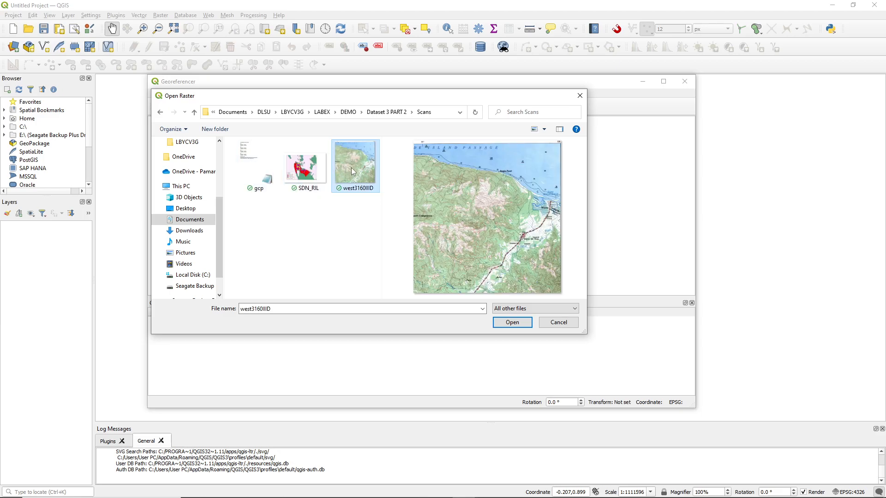
mouse_move(360, 232)
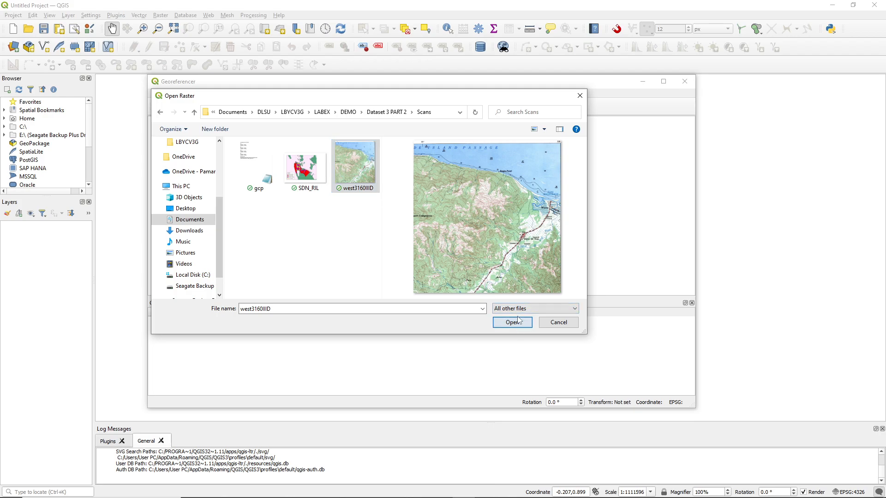
click(511, 322)
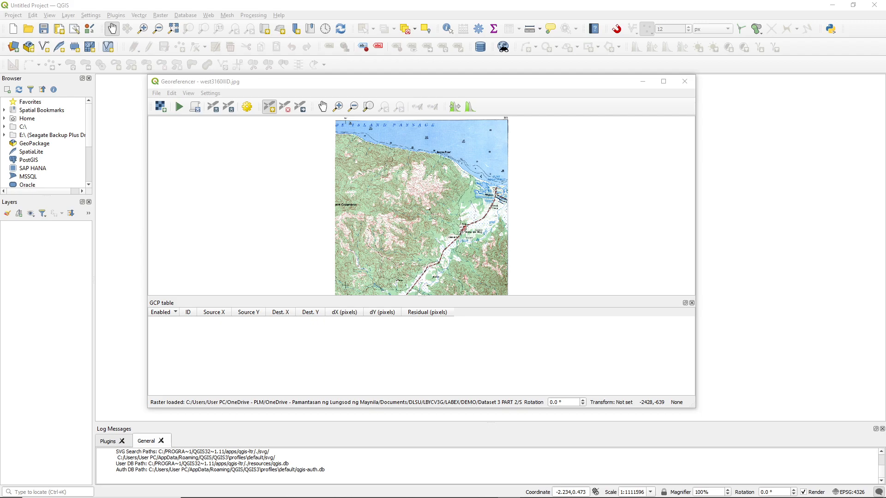
Place a control point on the graticule corner below the 40′ label.
click(270, 106)
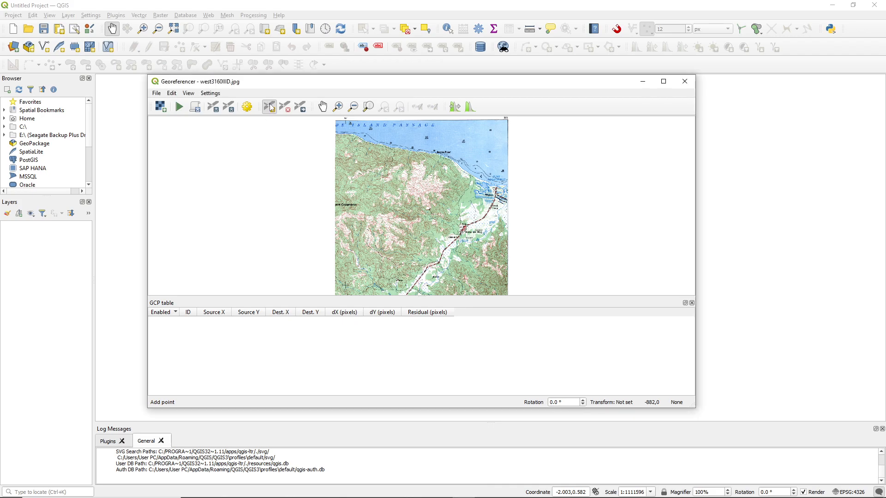
mouse_move(270, 107)
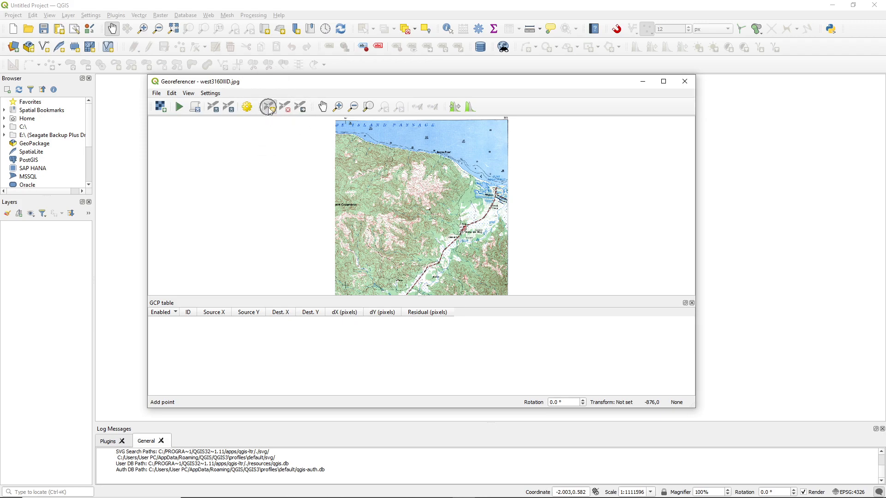
click(338, 107)
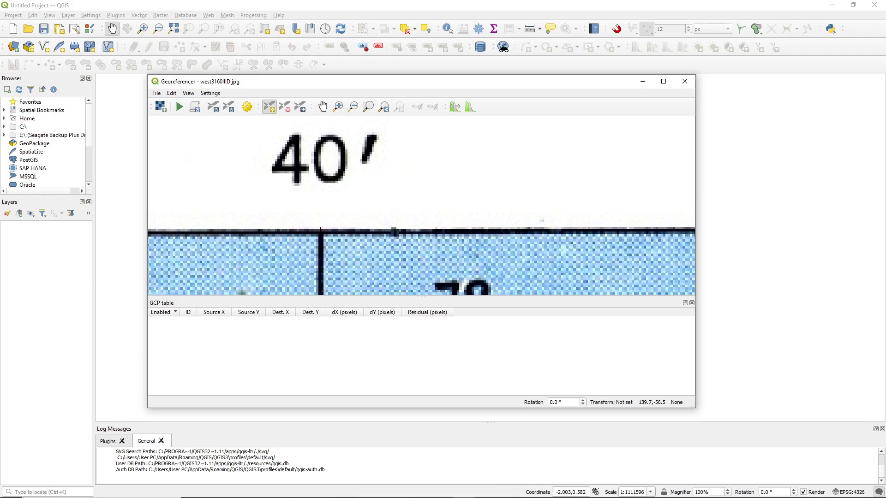
click(320, 230)
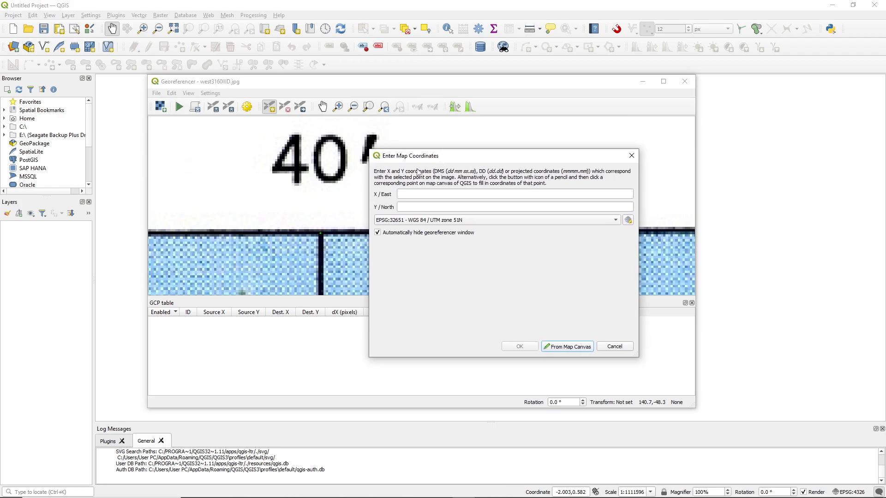
Enter 120 40 00 East and 13 30 00 North in EPSG:4253 - Luzon 1911.
click(511, 194)
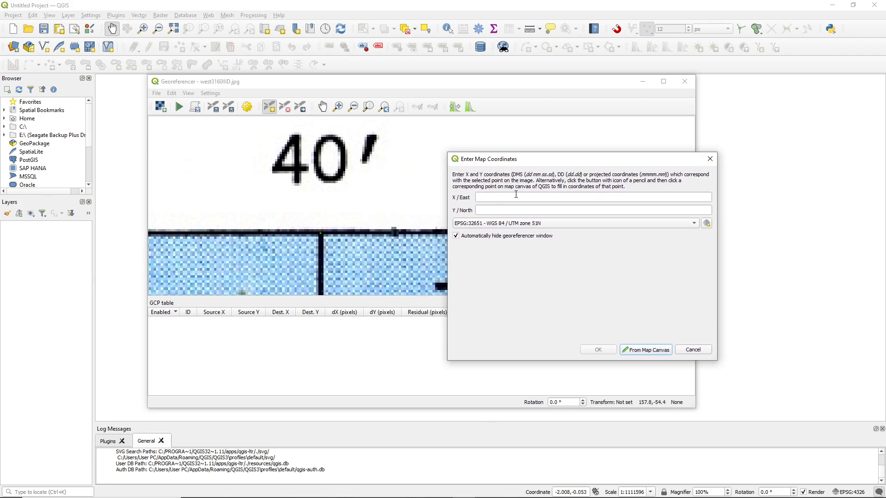
click(593, 197)
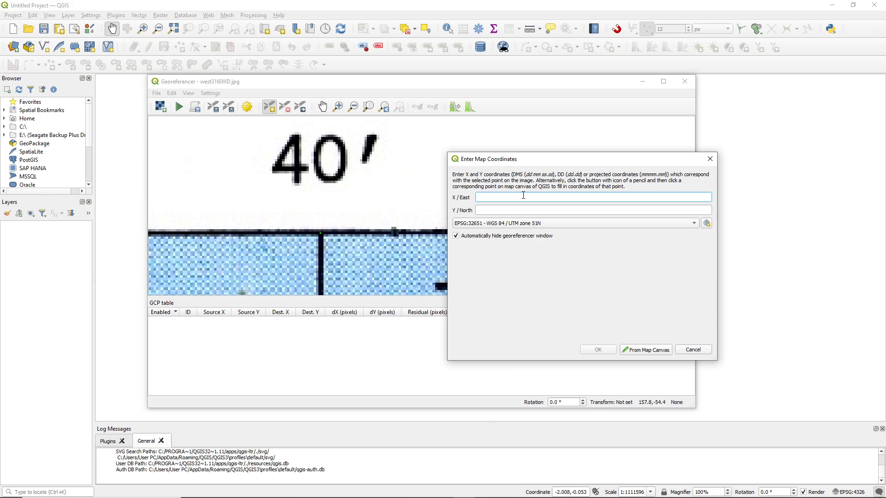
text(120)
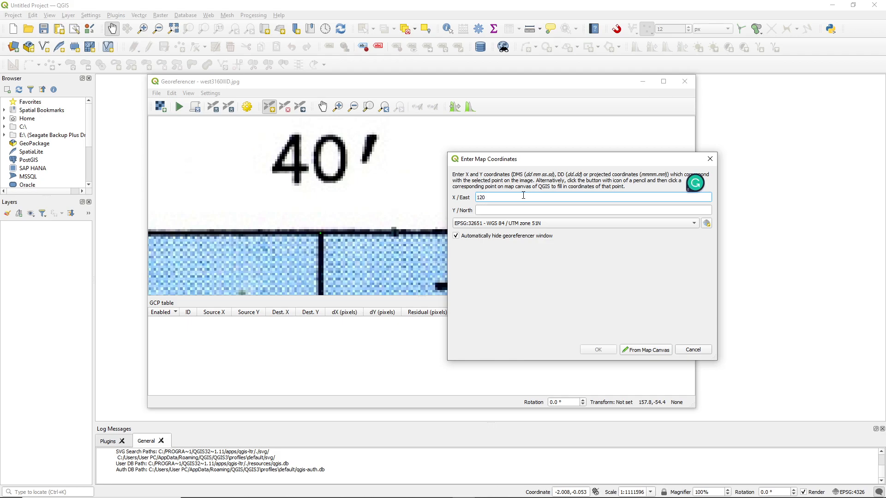
text(40 00)
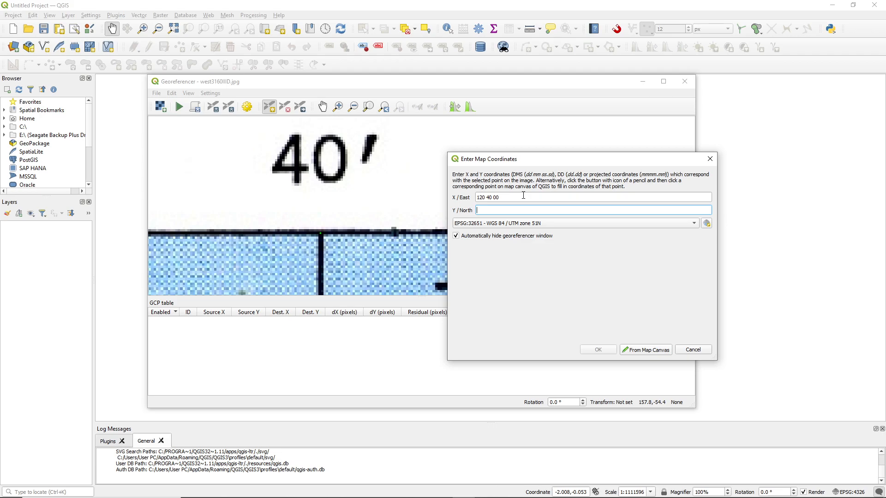
text(13 3)
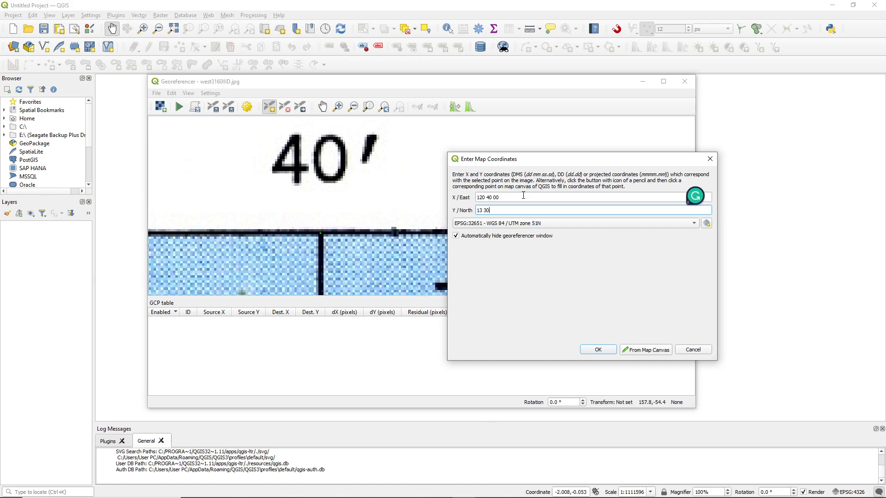
text(00)
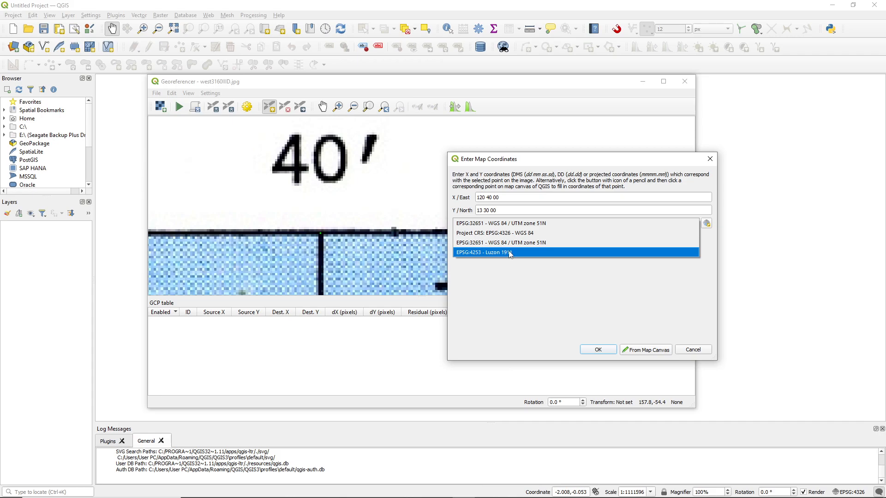
mouse_move(510, 257)
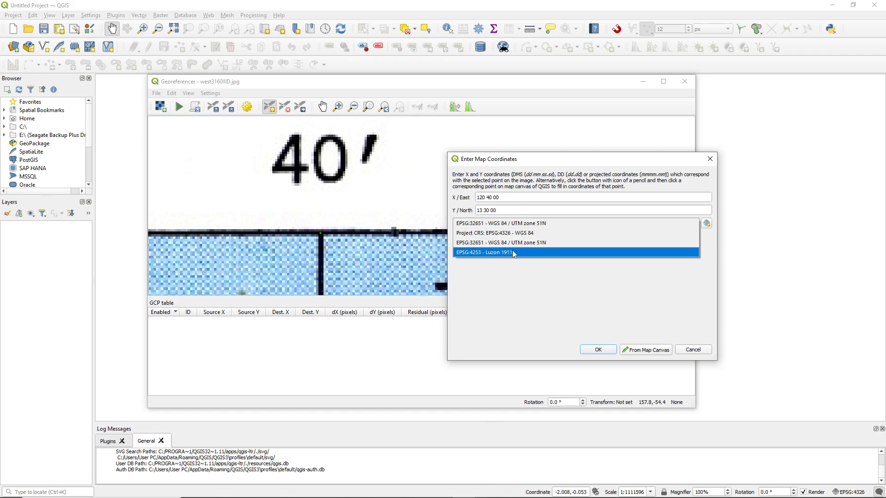
mouse_move(512, 256)
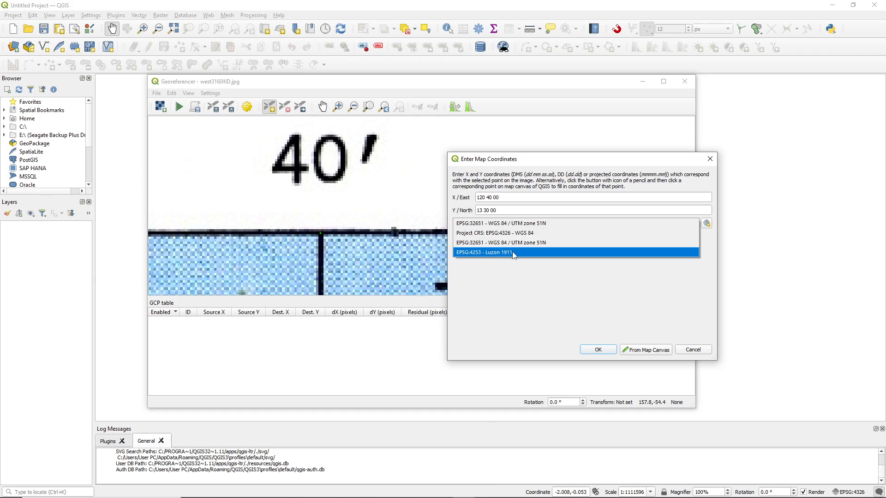
click(497, 252)
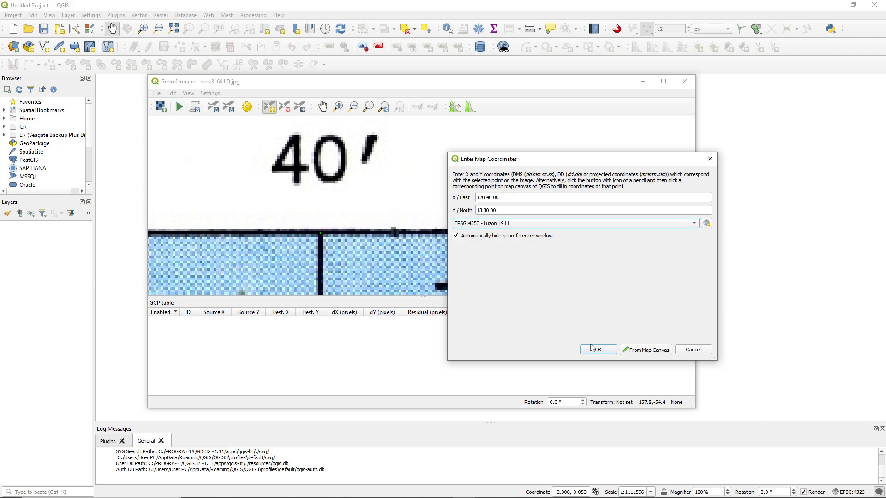
click(598, 349)
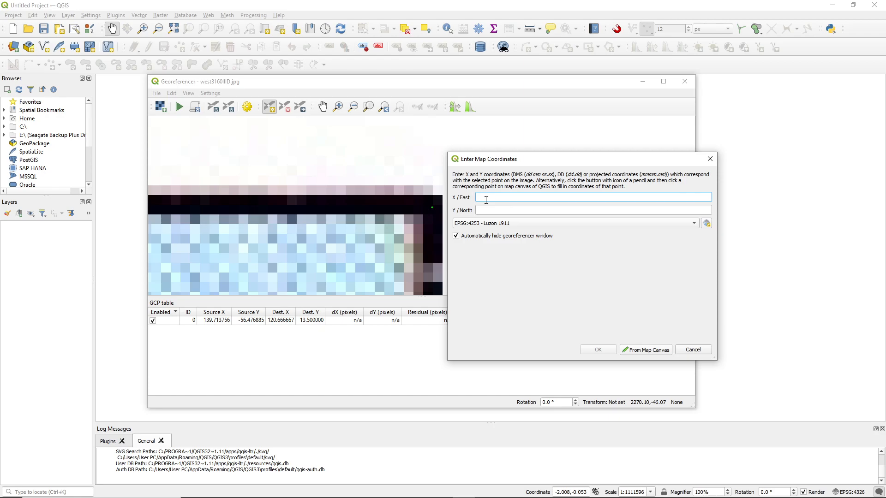
Enter corner coordinates 120°45′/13°30′, 120°45′/13°25′ and 120°40′/13°25′ for points two to four.
text(120 45 00)
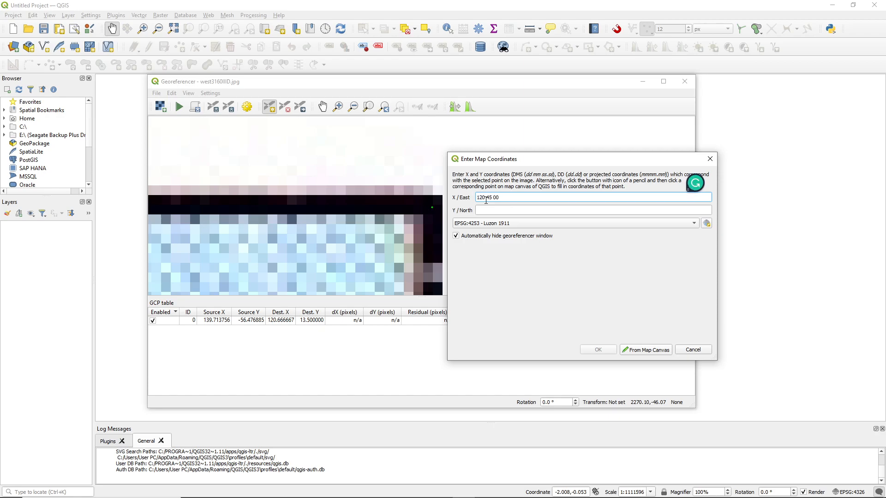
text(13 30 00)
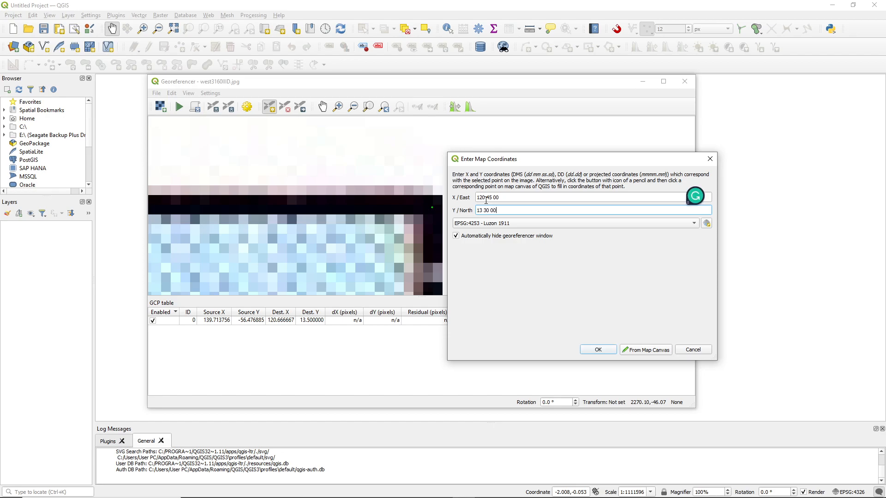
click(597, 349)
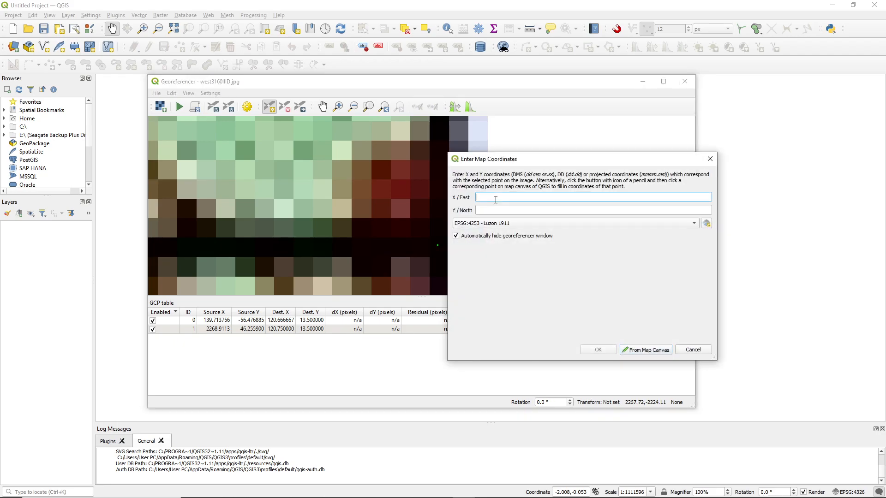
text(120 45 00)
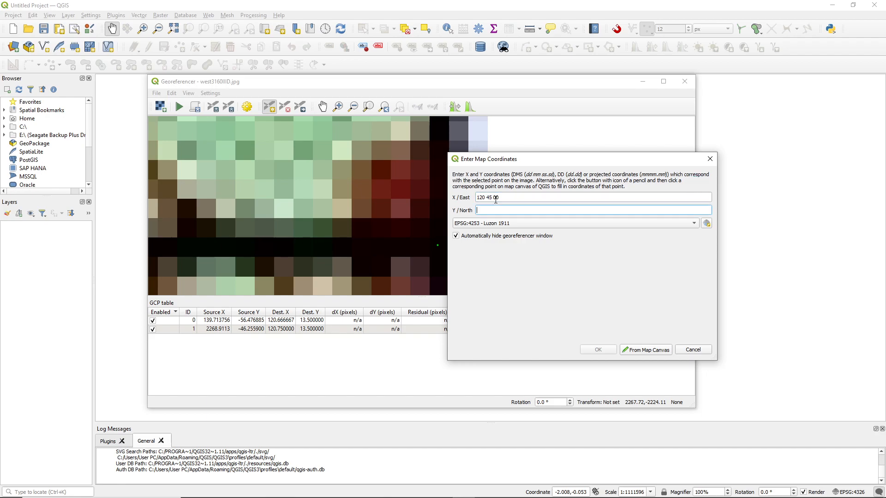
text(13 25 00)
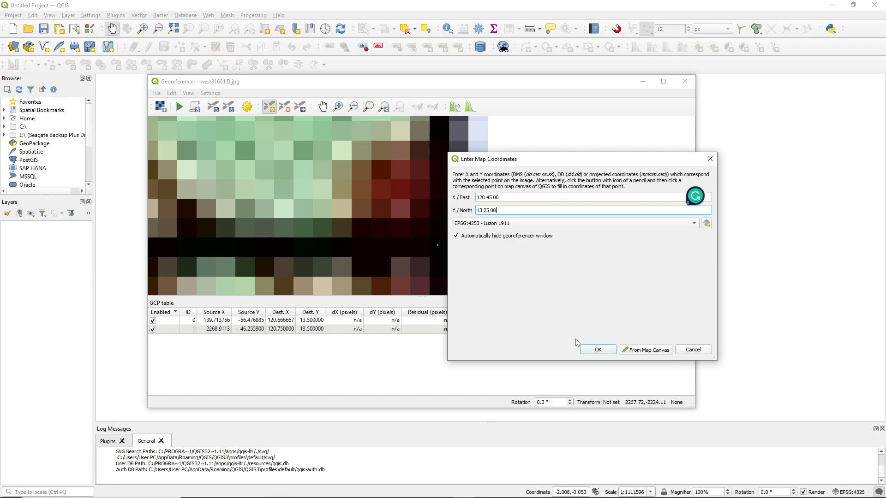
click(597, 349)
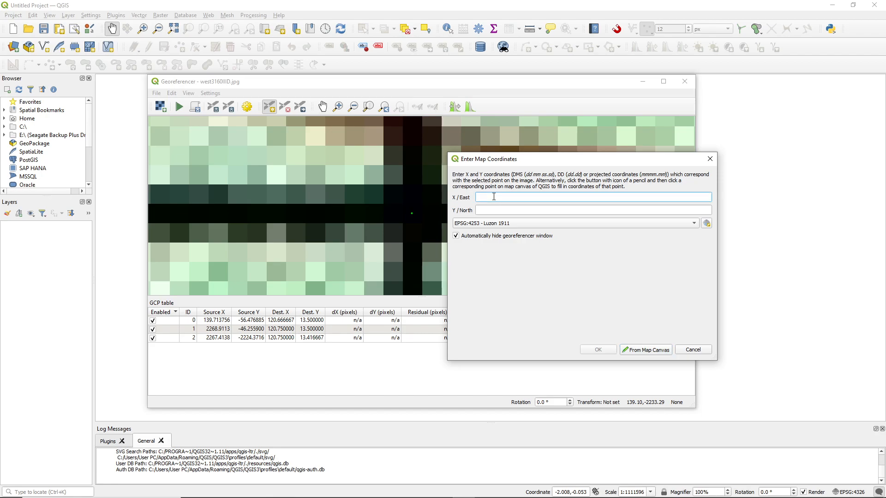
text(120 40 00)
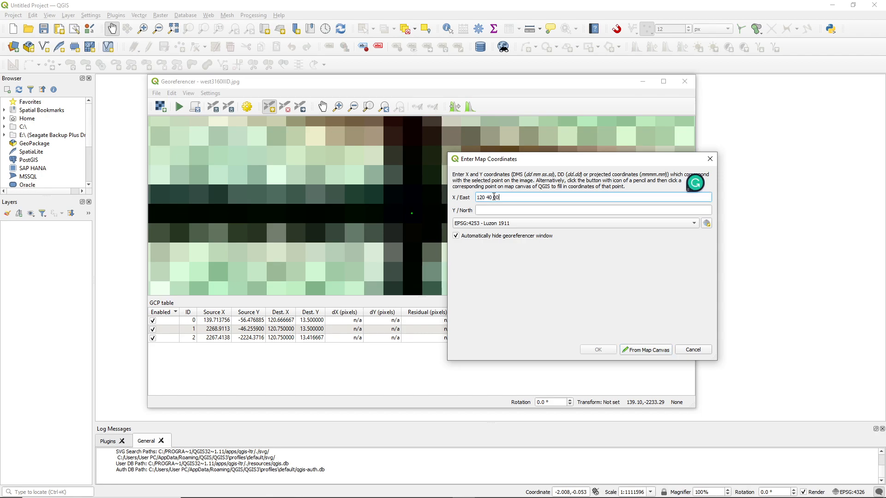
text(13 25 00)
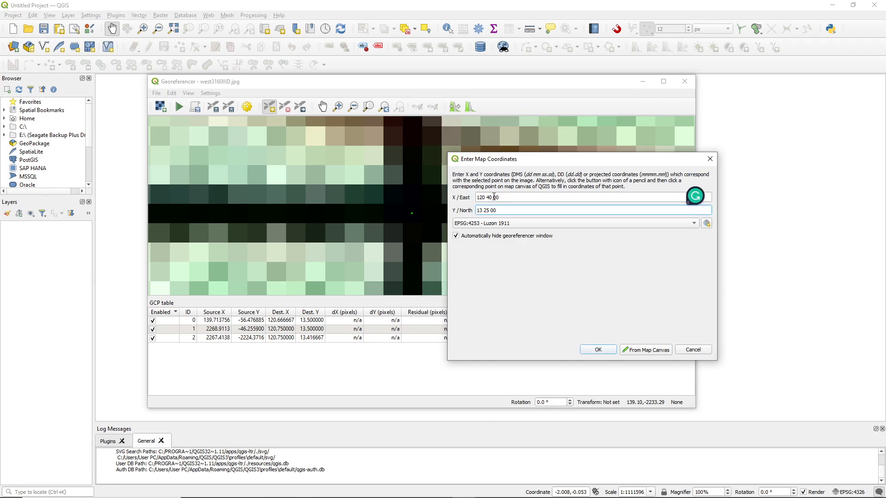
click(597, 349)
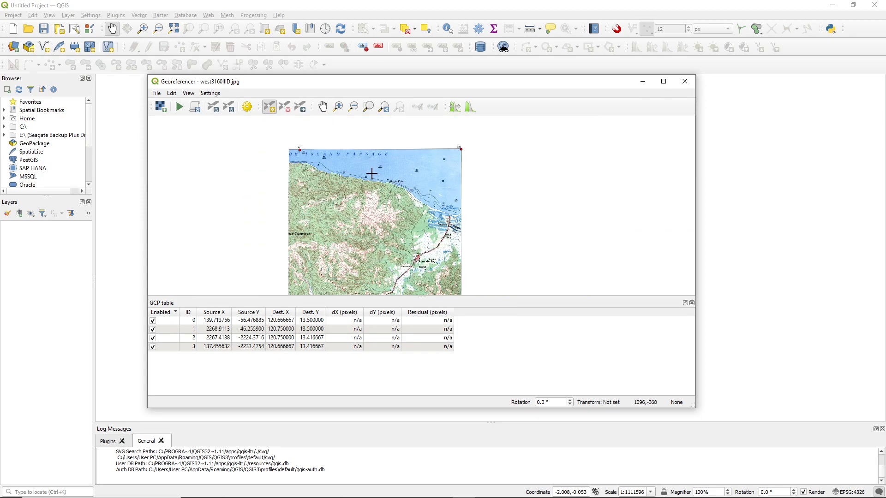
mouse_move(213, 181)
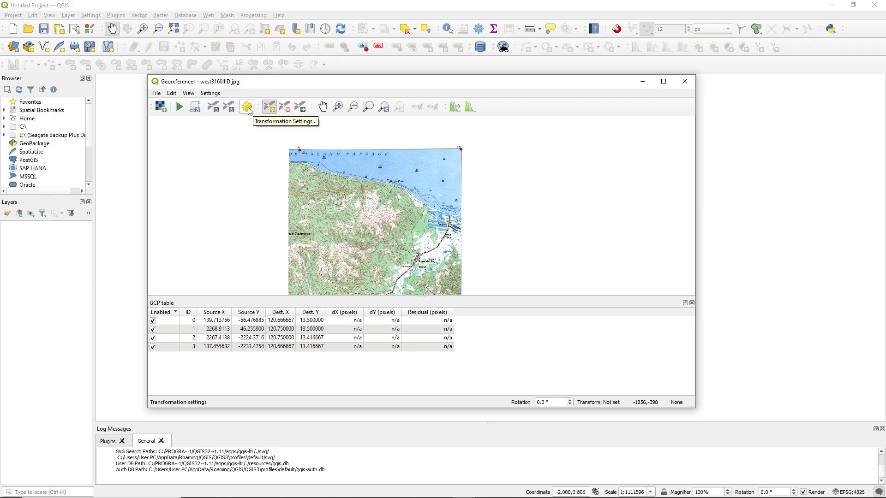
Keep Nearest Neighbour resampling, set Target SRS to EPSG:4253 - Luzon 1911, and browse for the output raster.
click(247, 106)
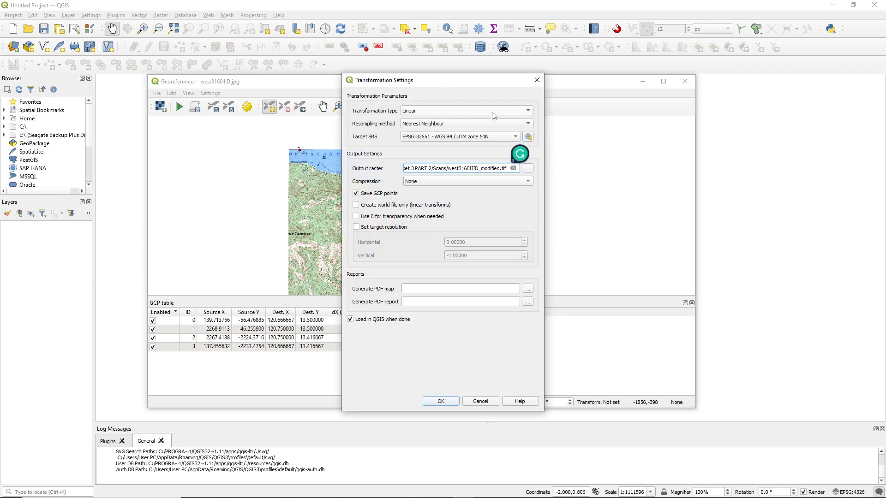
mouse_move(378, 114)
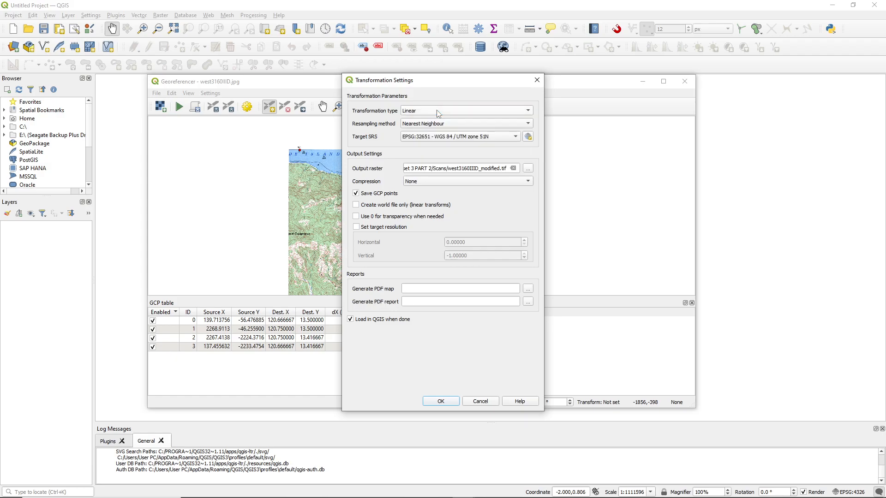
click(466, 123)
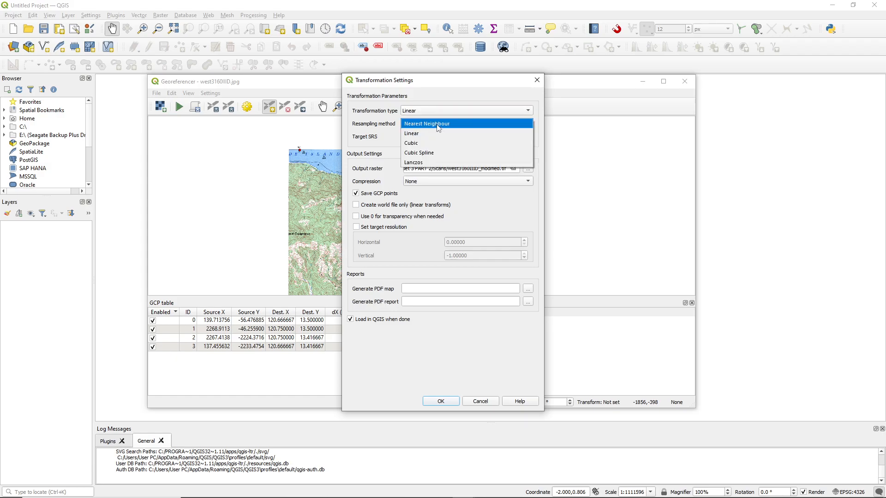
click(427, 123)
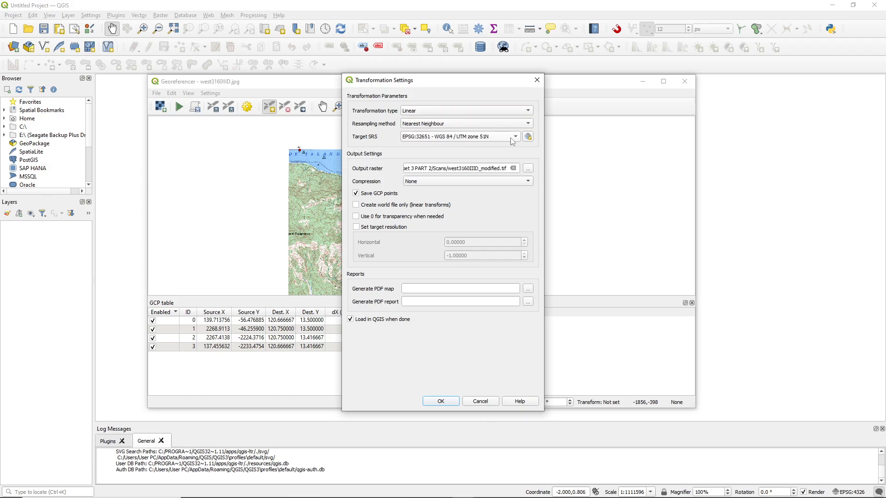
click(513, 136)
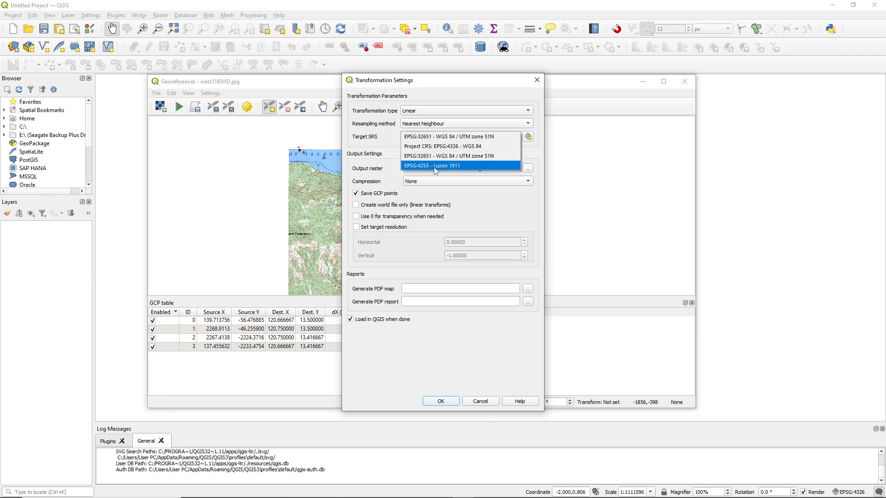
click(446, 166)
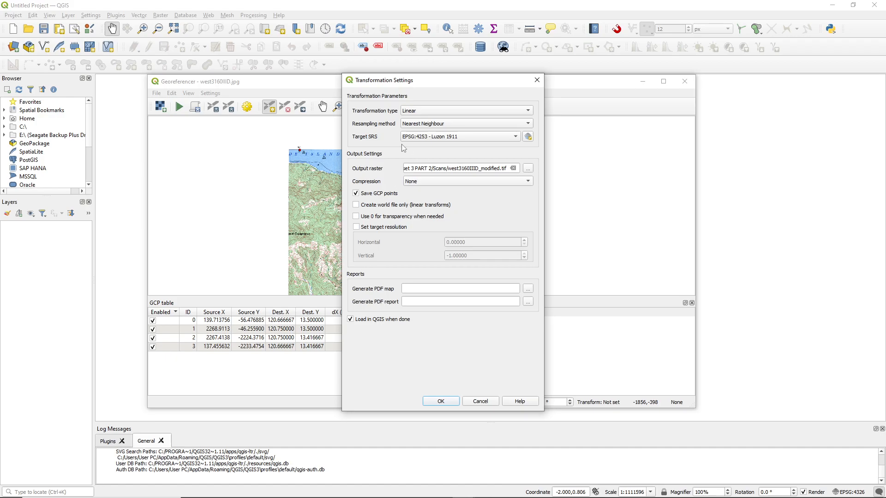
click(526, 168)
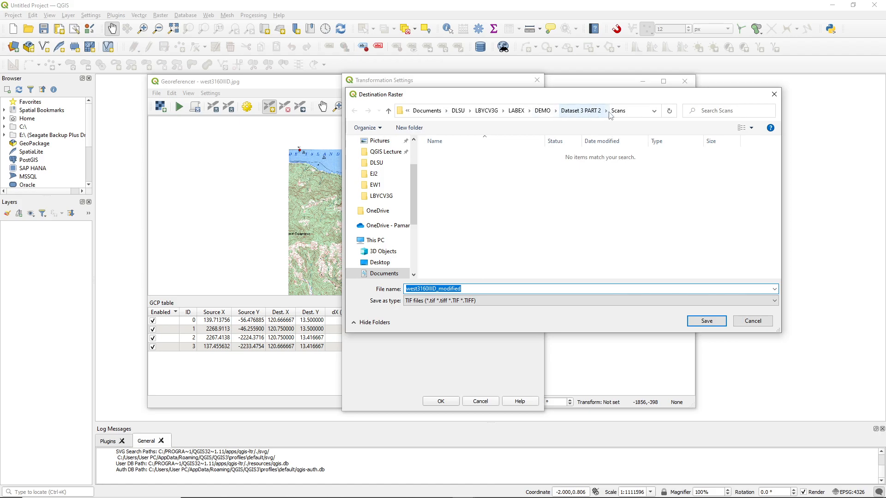
Save the output raster as Abra_de_Ilog_epsg4253 in Dataset 3 PART 2 > Output.
click(606, 110)
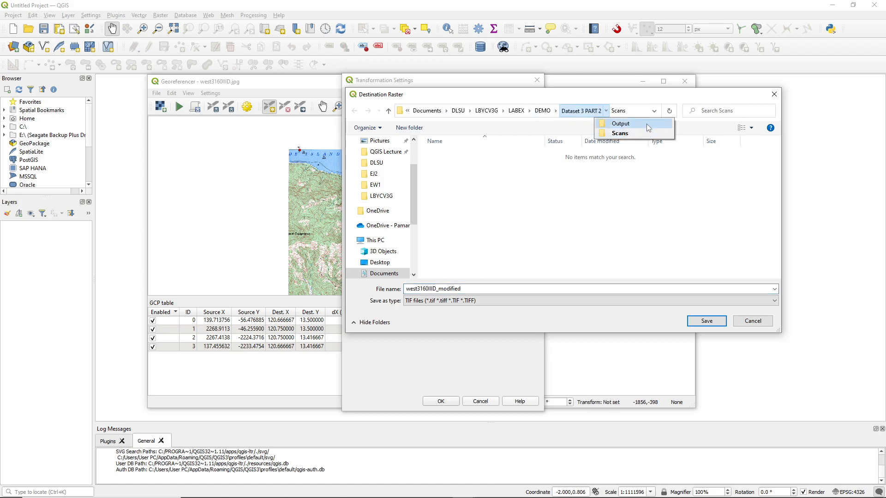
click(620, 124)
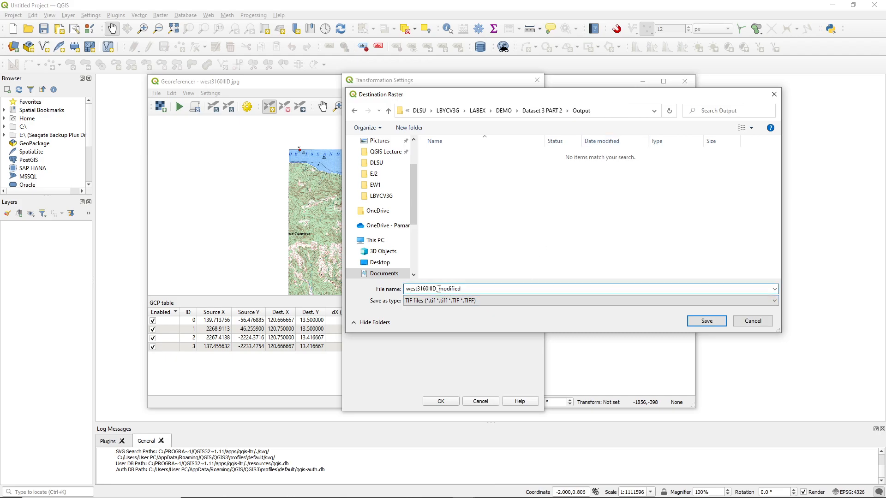
double_click(436, 289)
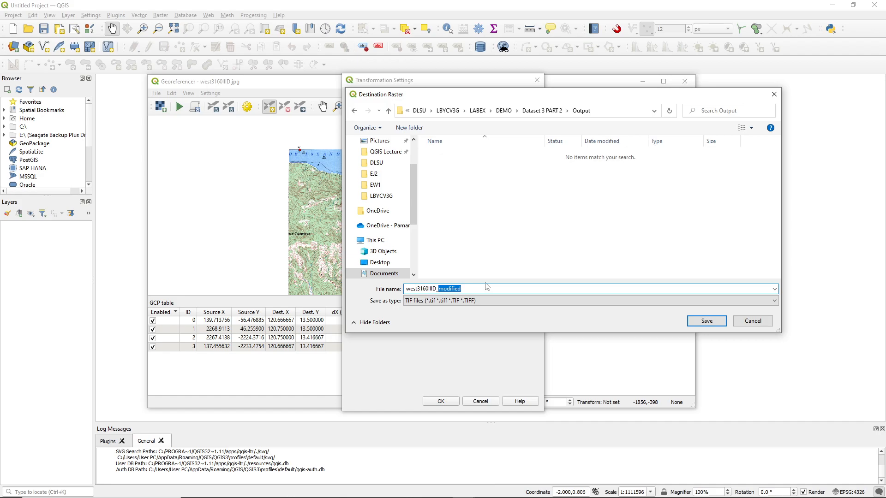
text(Abr)
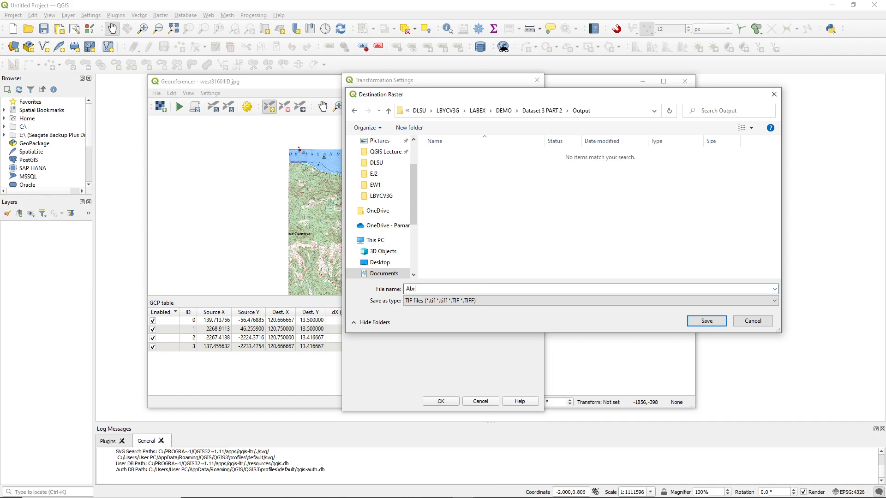
text(a_de_)
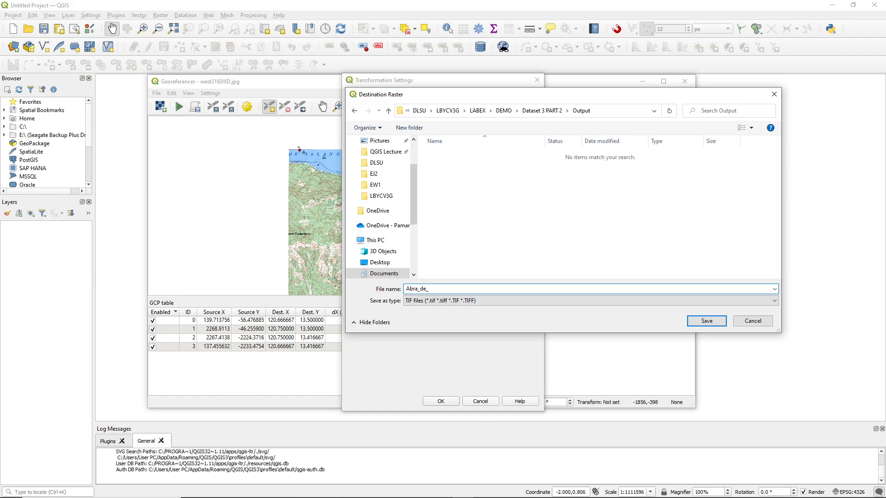
text(llog_)
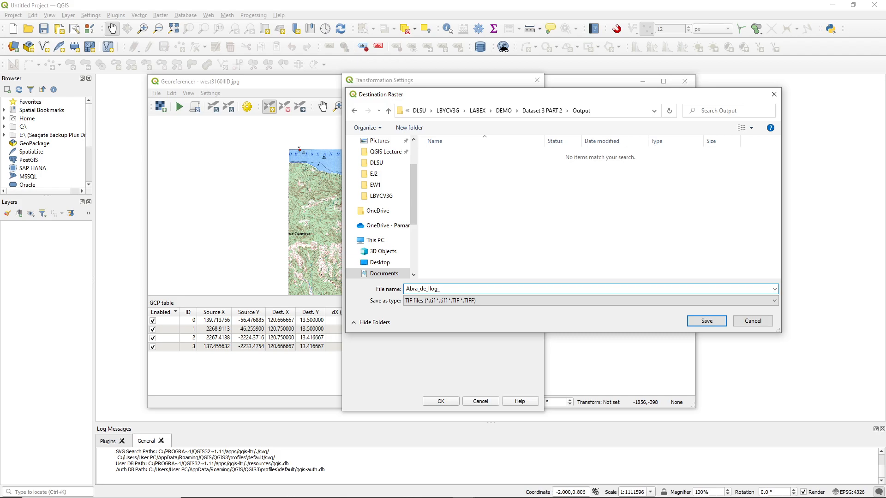
text(epsg)
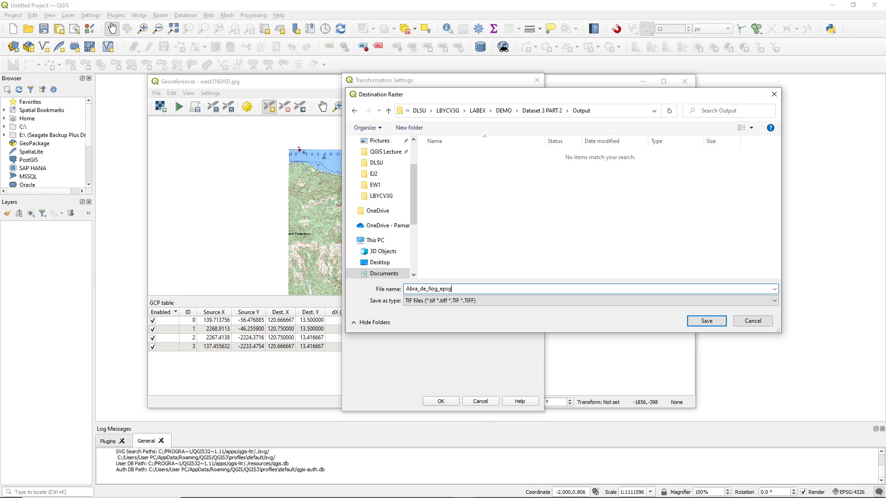
text(4253)
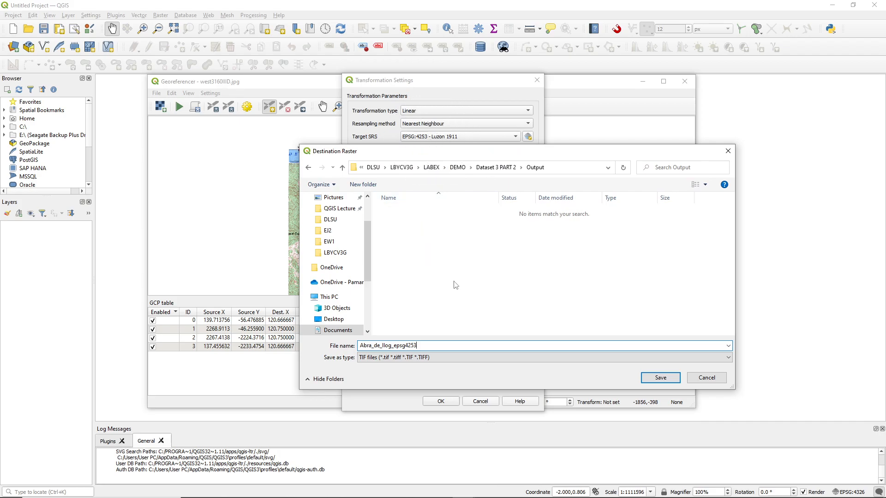
click(659, 378)
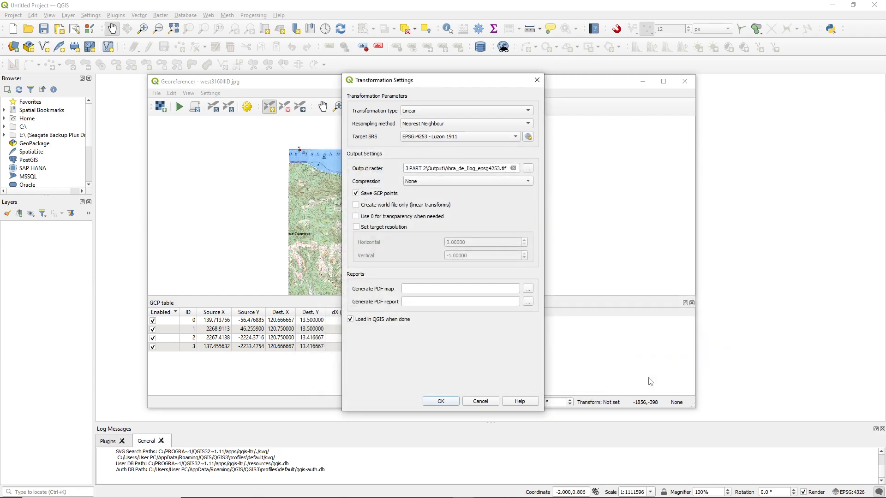
mouse_move(429, 349)
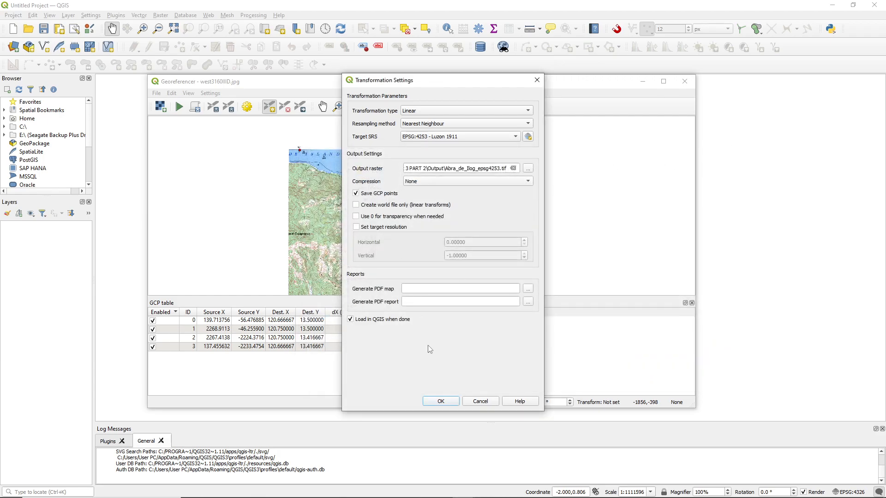
Confirm the transformation settings, run georeferencing, and dismiss the success message.
click(440, 402)
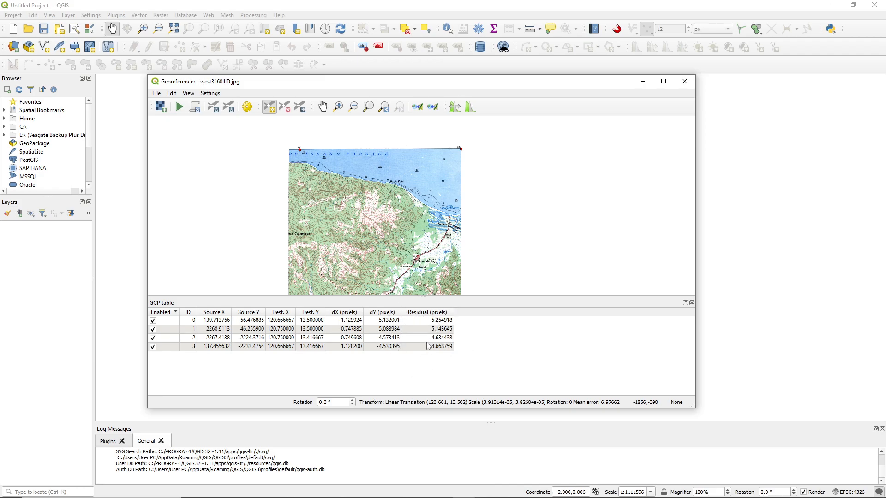
mouse_move(224, 199)
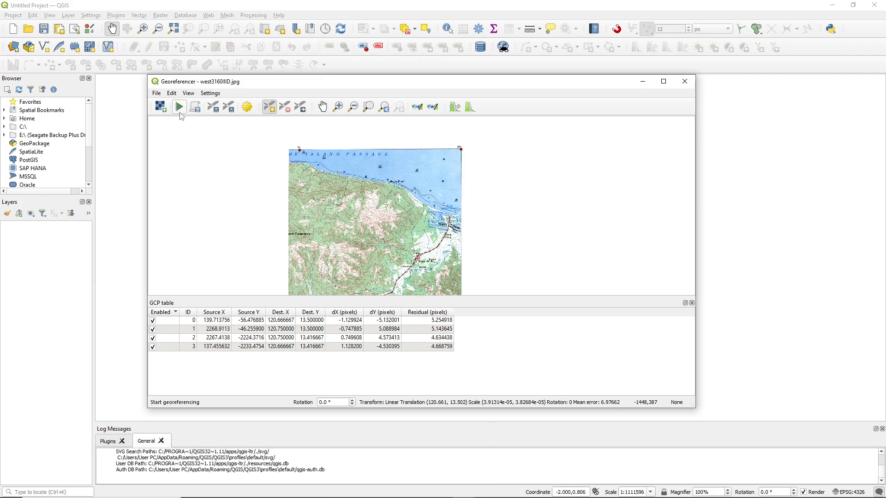
mouse_move(180, 107)
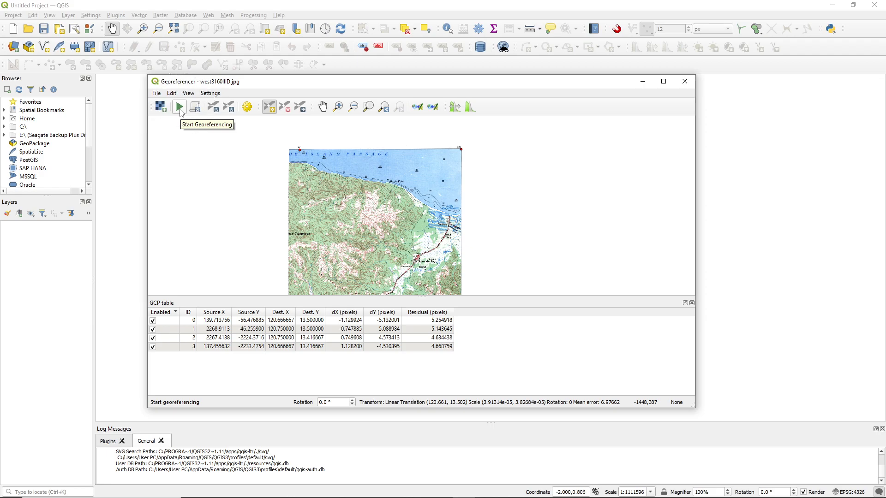
click(179, 106)
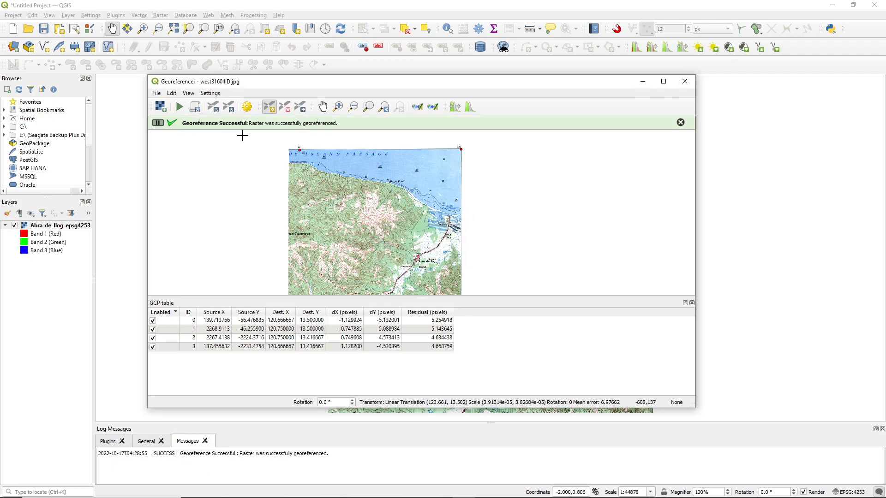
mouse_move(254, 130)
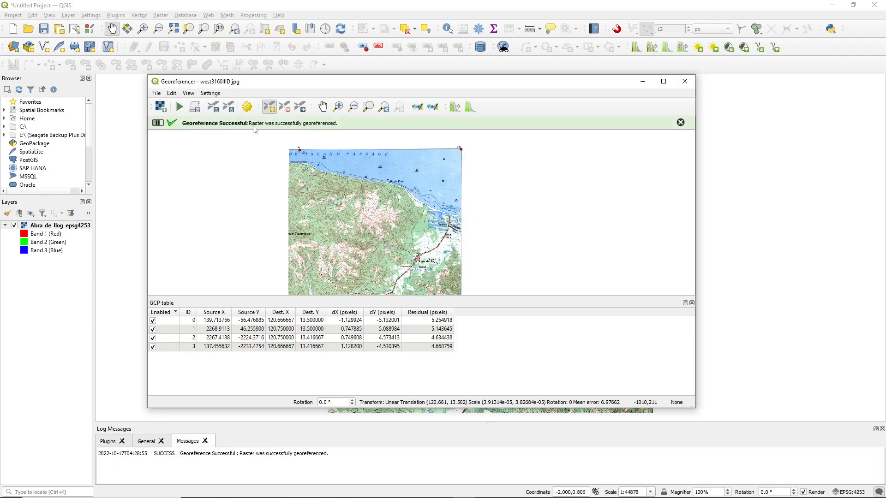
click(680, 122)
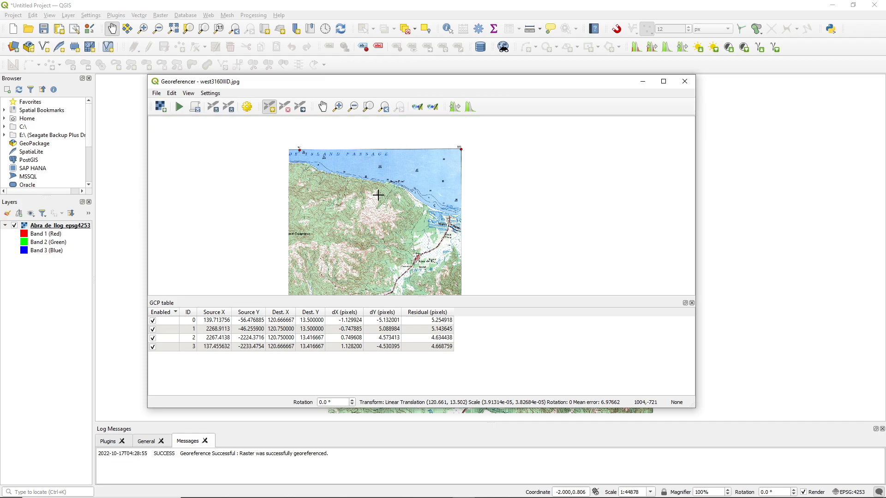
click(156, 92)
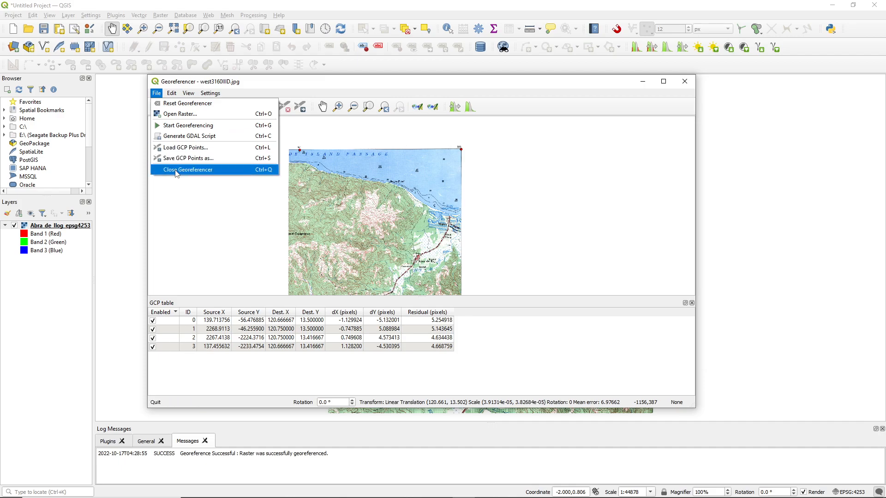
Close the Georeferencer and right-click the Abra_de_Ilog_epsg4253 layer.
click(187, 170)
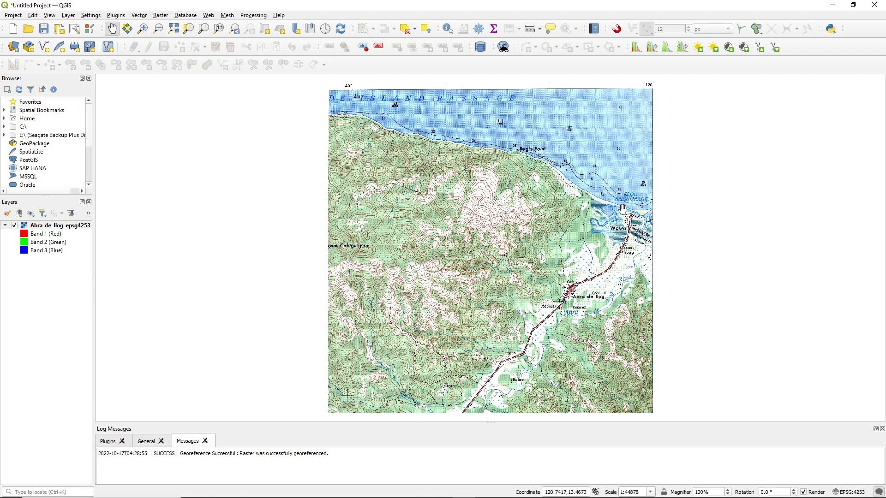
right_click(56, 225)
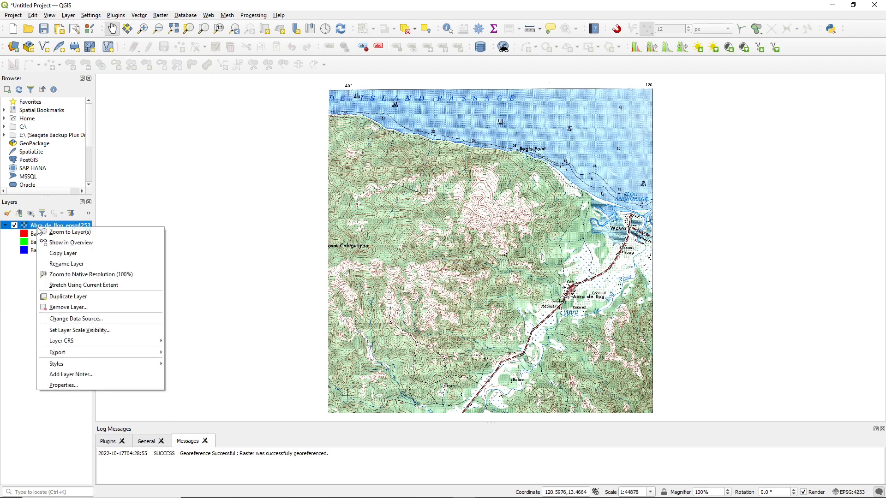
Open Abra_de_Ilog_epsg4253 Properties and scroll to its EPSG:4253 - Luzon 1911 CRS section.
click(63, 385)
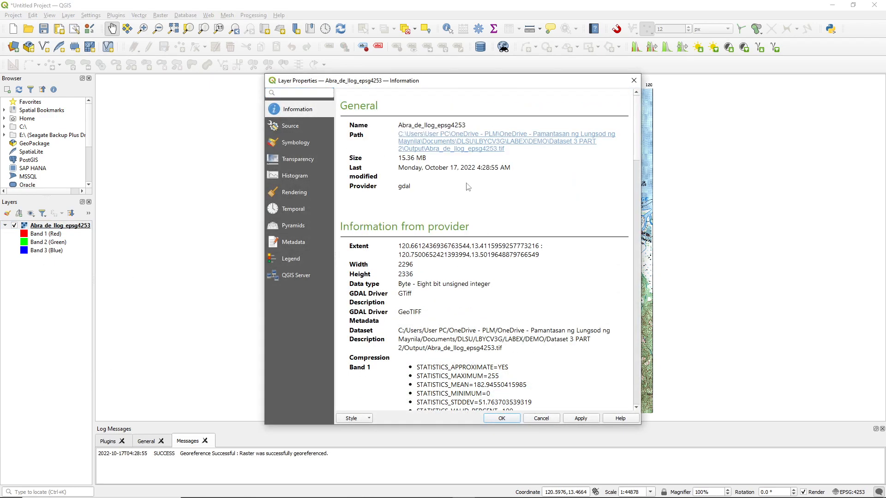
mouse_move(472, 150)
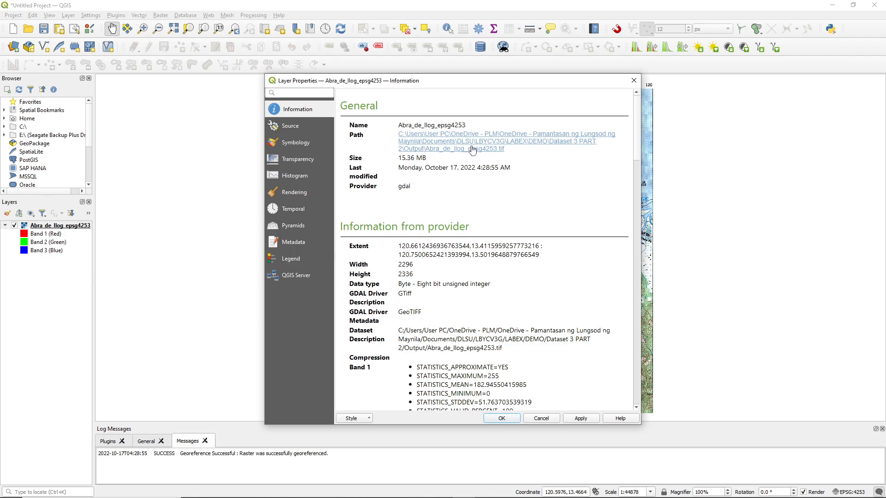
mouse_move(531, 149)
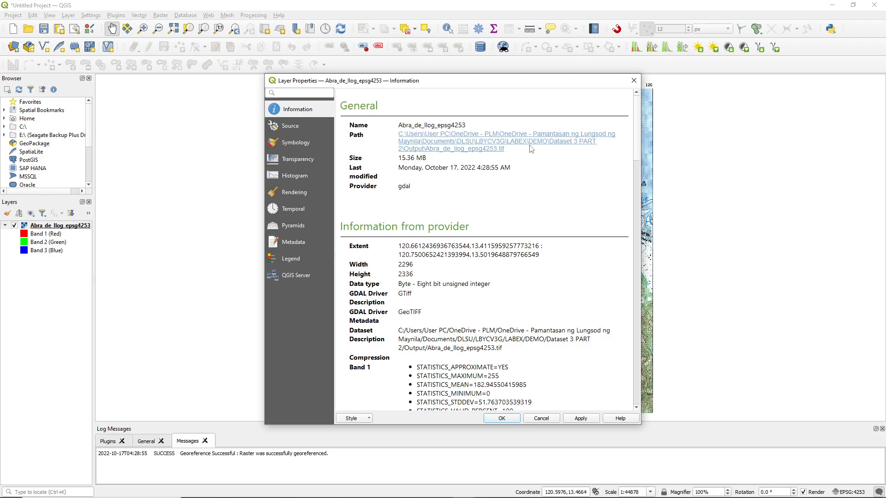
mouse_move(520, 146)
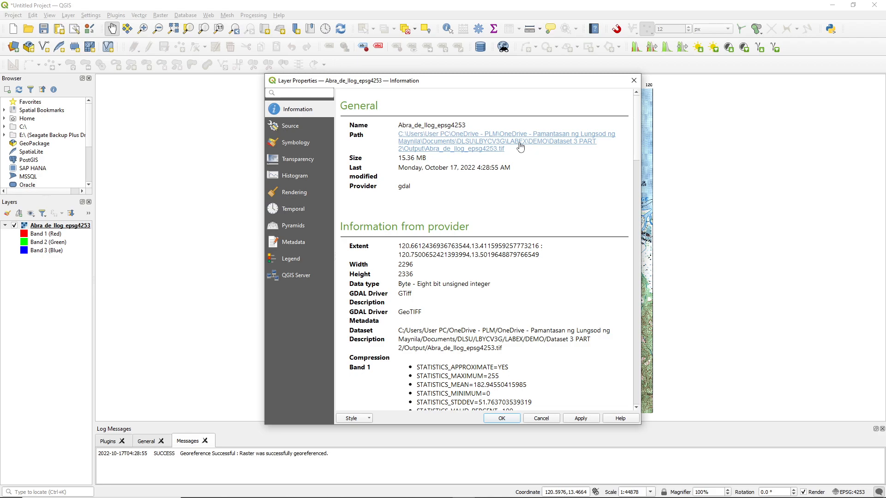
scroll(down, 3)
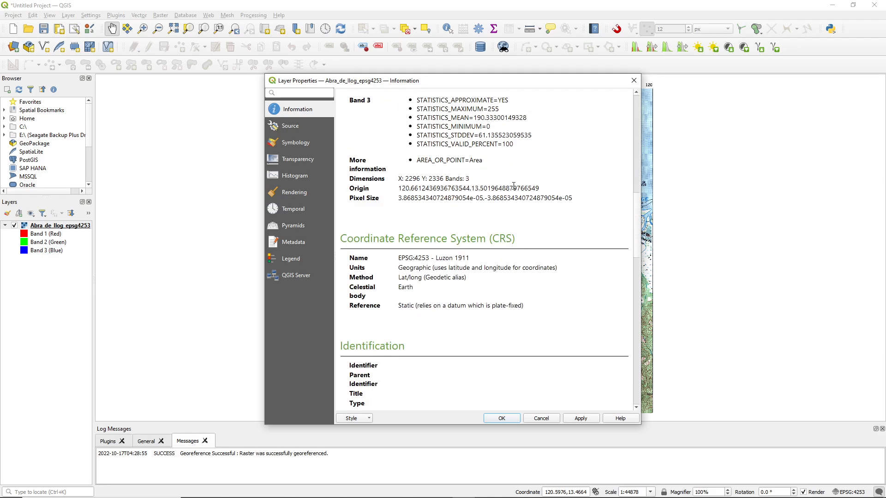
scroll(down, 3)
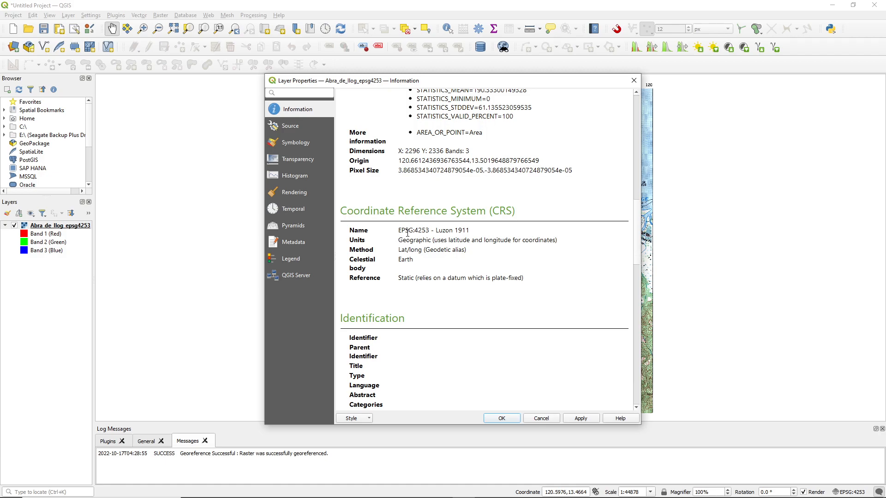
mouse_move(431, 338)
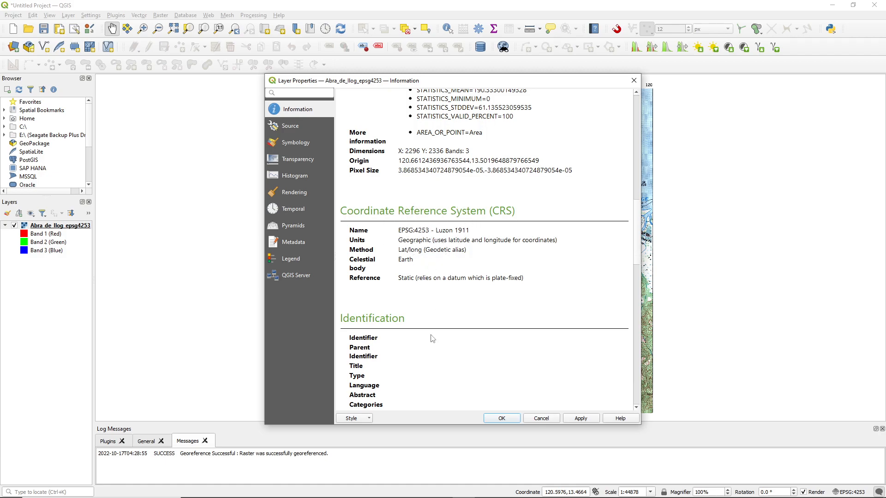
mouse_move(464, 241)
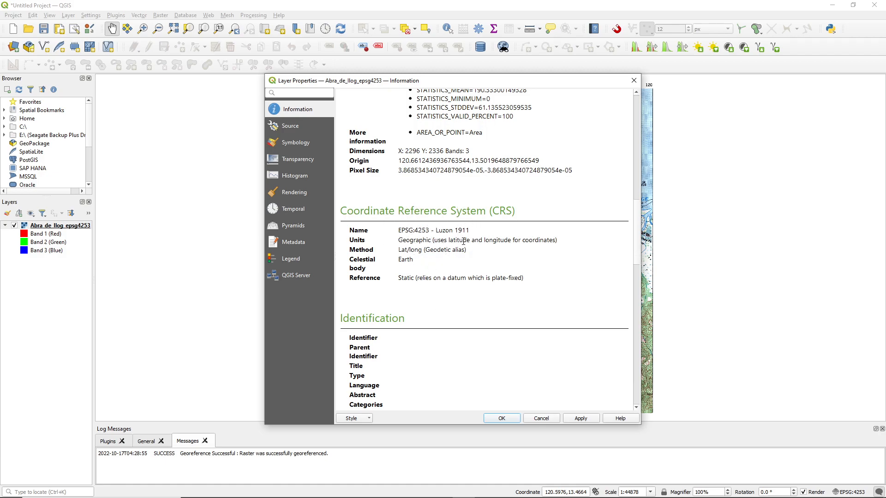
mouse_move(502, 280)
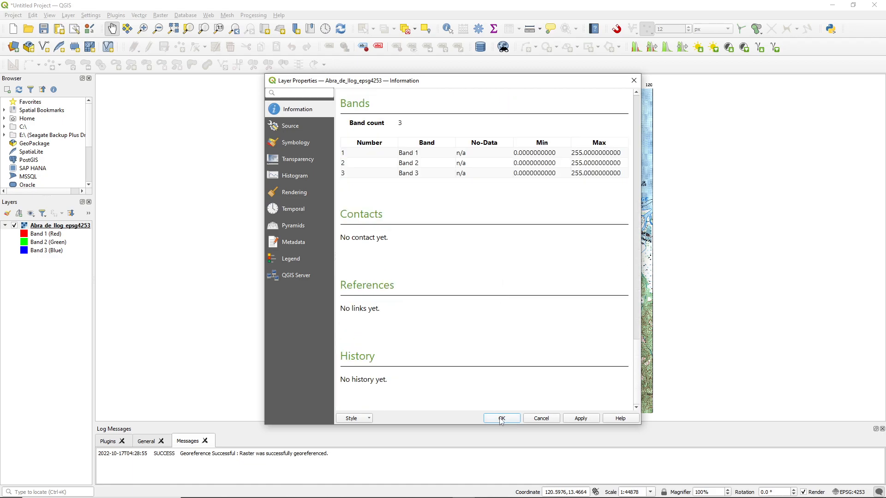
Close the Abra_de_Ilog_epsg4253 Layer Properties dialog with OK.
click(501, 418)
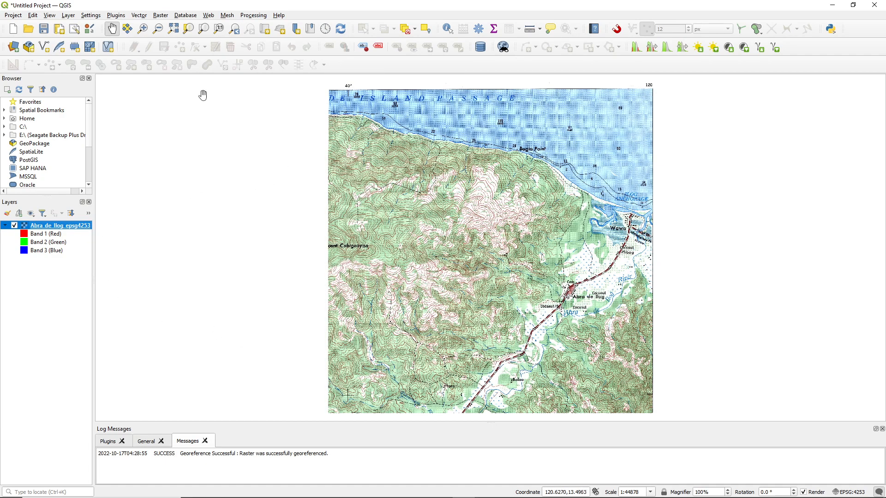
mouse_move(153, 209)
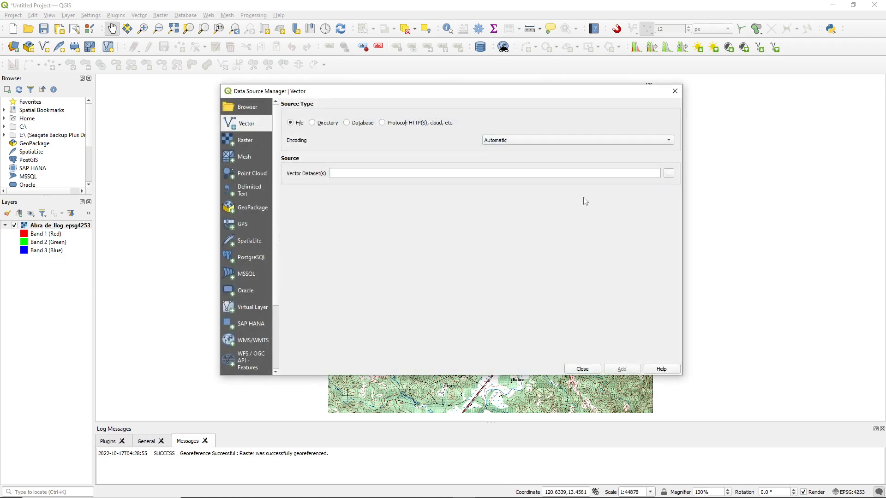
Add philadmin2009.shp from the DEMO/Dataset 3 PART 3/Vector folder as a vector layer.
click(669, 173)
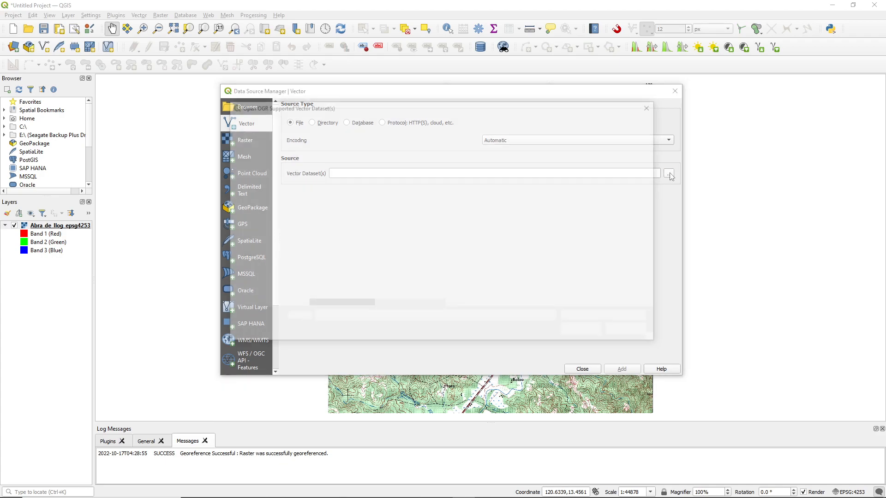
click(669, 174)
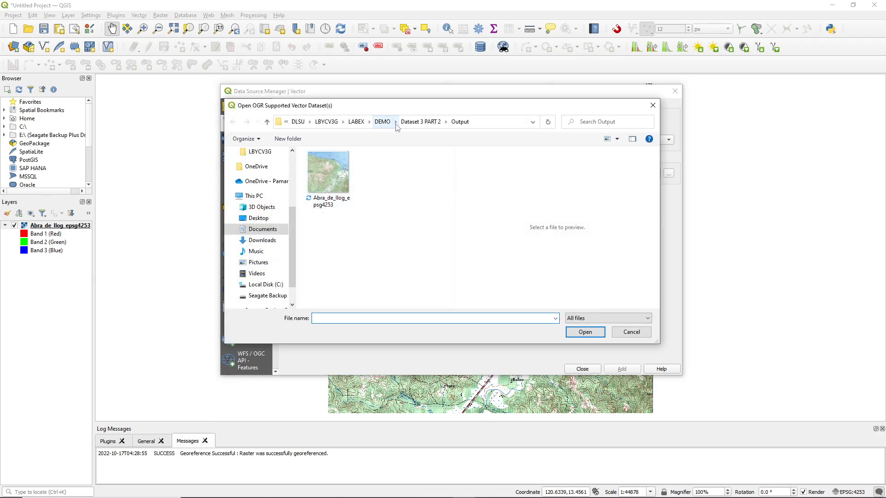
click(395, 121)
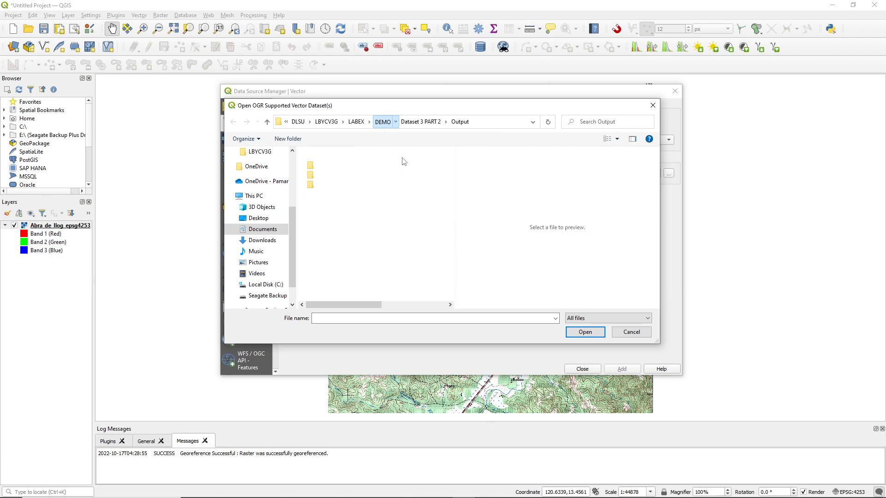
click(421, 121)
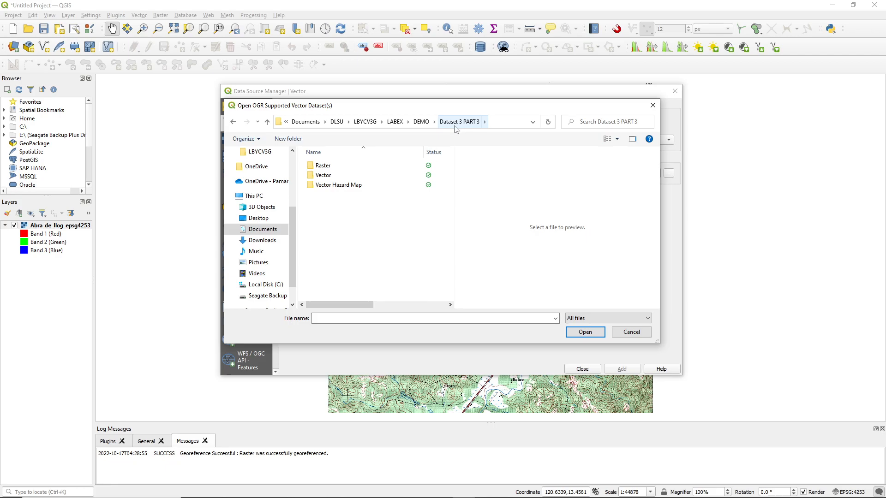
double_click(324, 176)
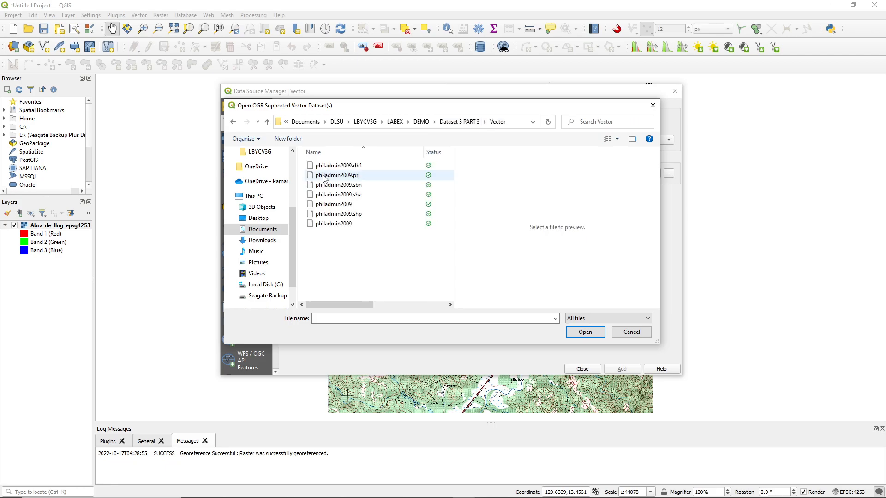
click(607, 318)
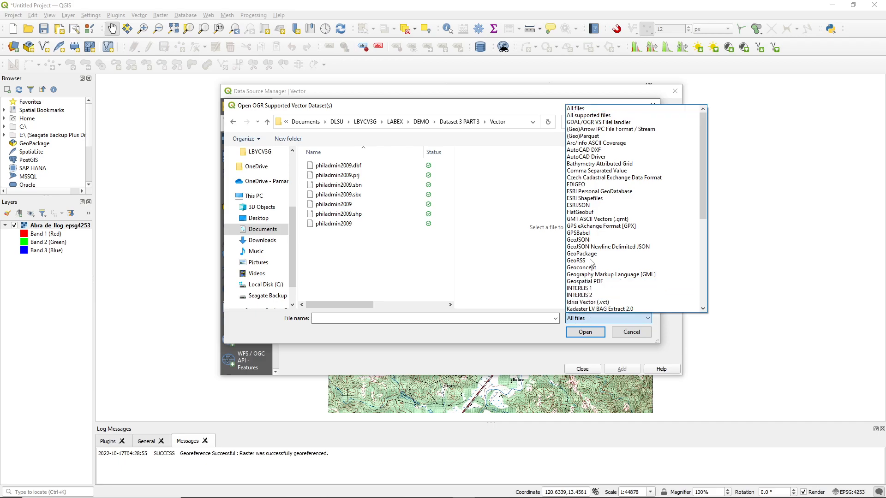
click(583, 198)
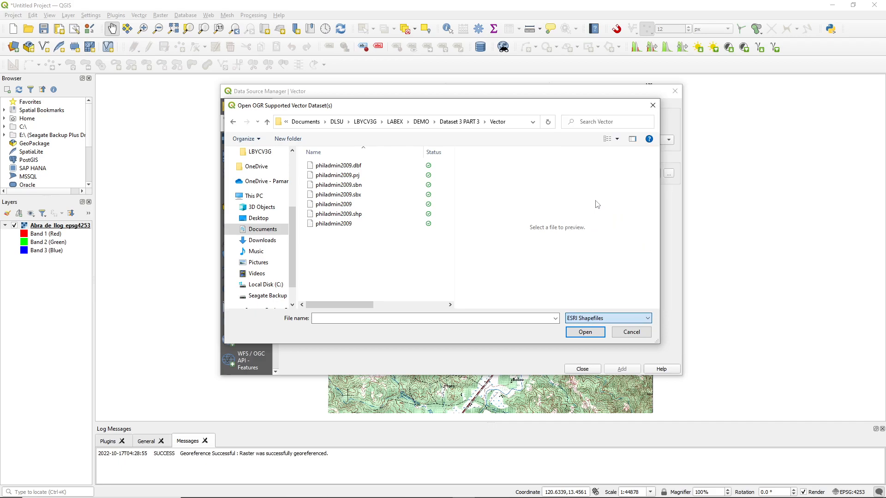
click(338, 165)
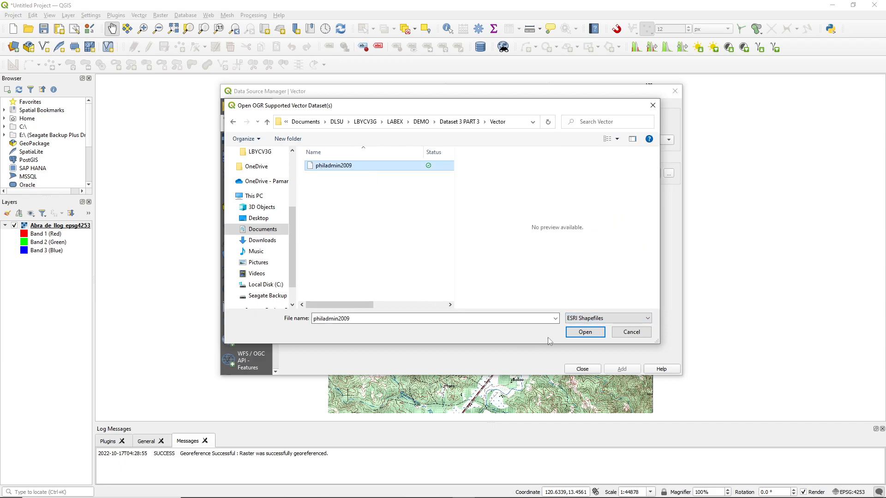
click(585, 332)
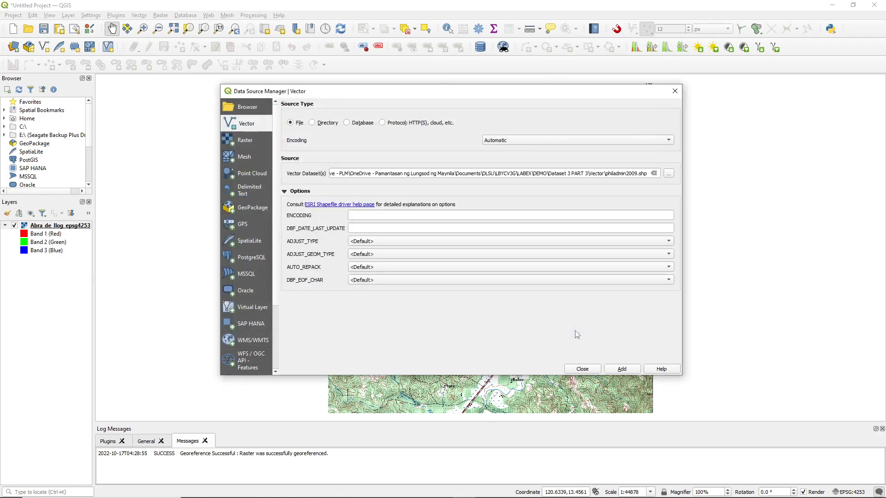
mouse_move(622, 369)
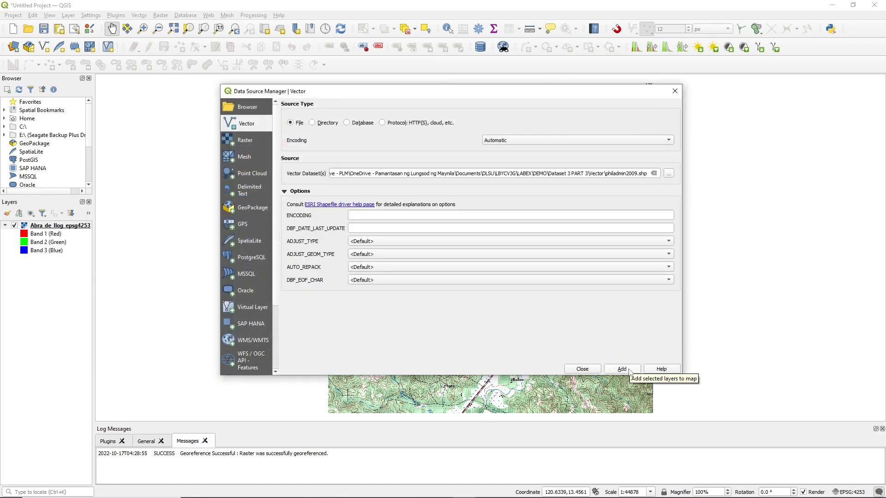
click(621, 365)
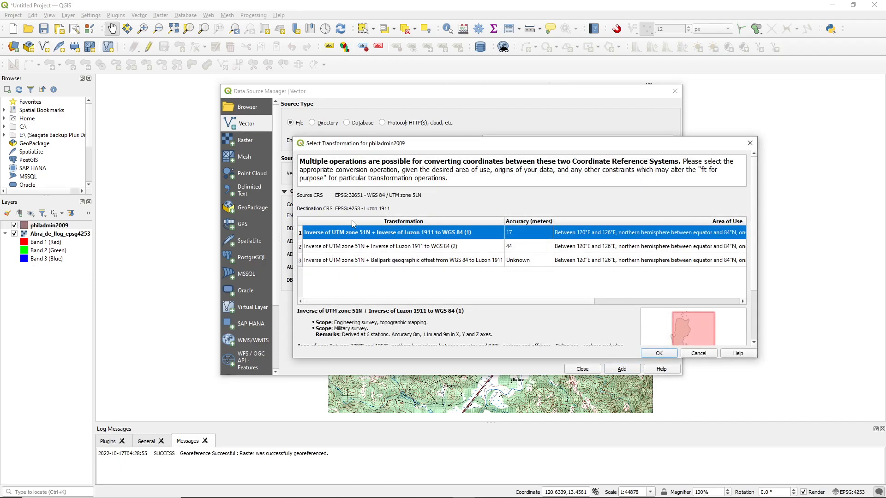
mouse_move(393, 277)
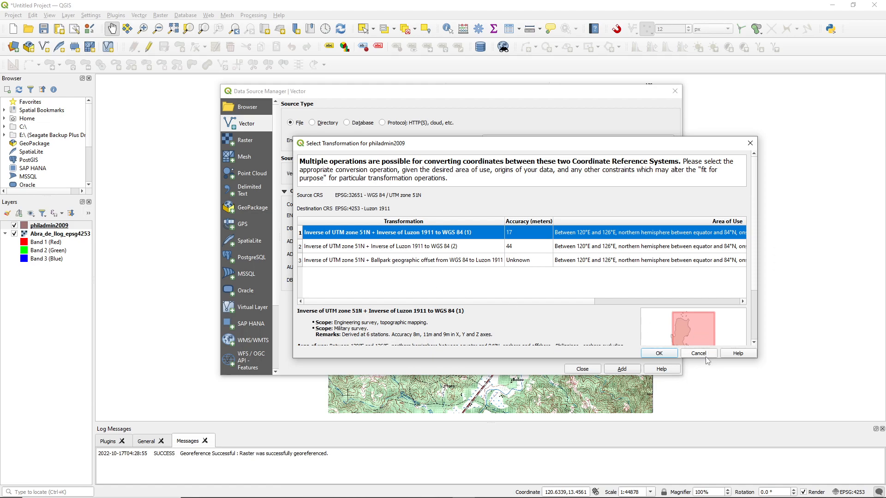
mouse_move(695, 360)
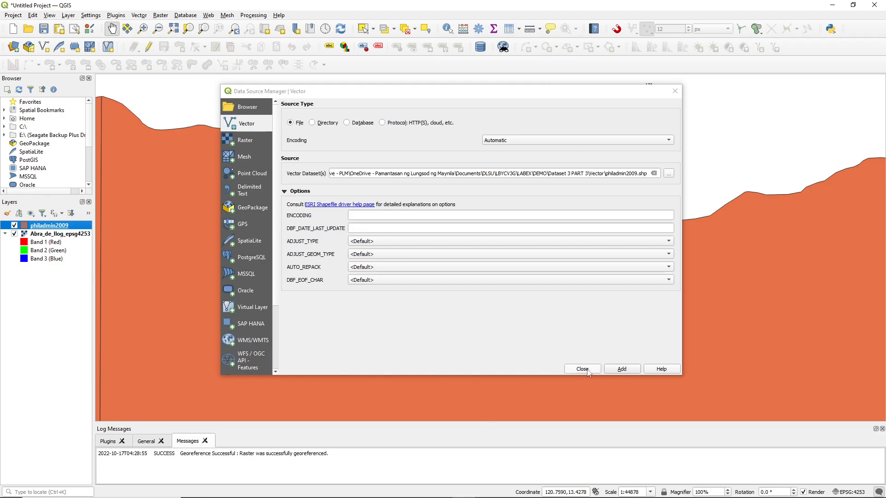
Close the Data Source Manager window.
click(582, 369)
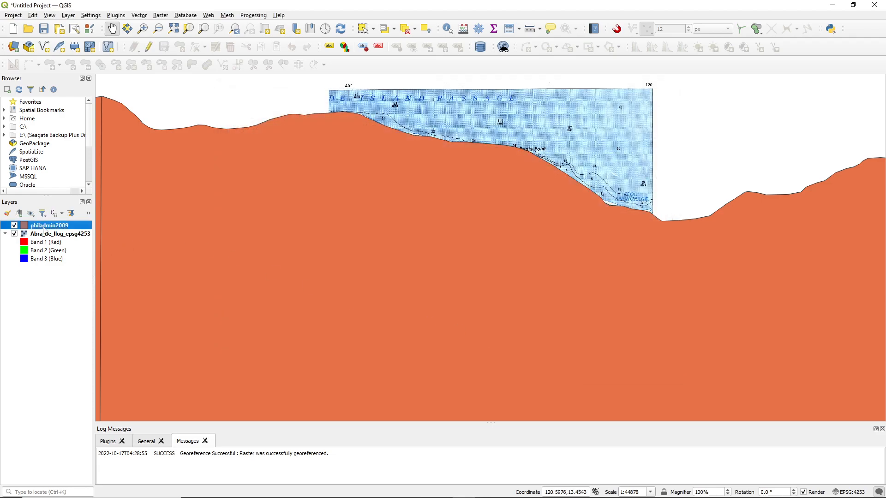
mouse_move(48, 225)
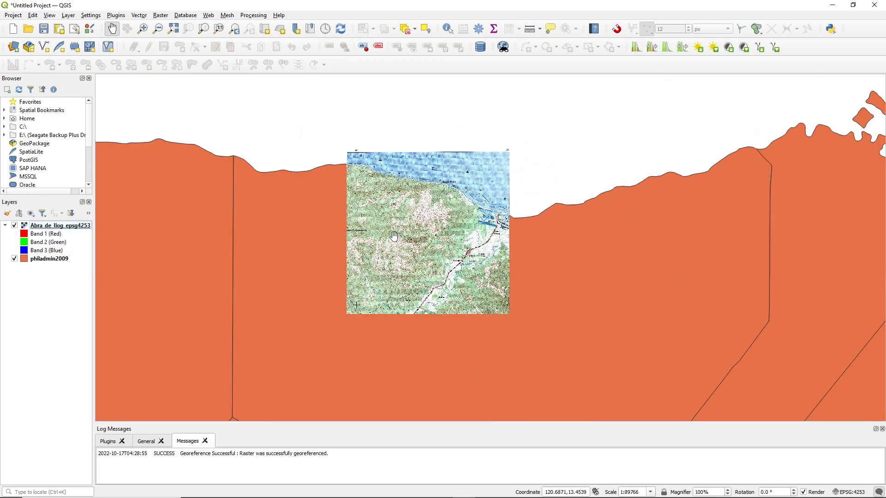
mouse_move(380, 186)
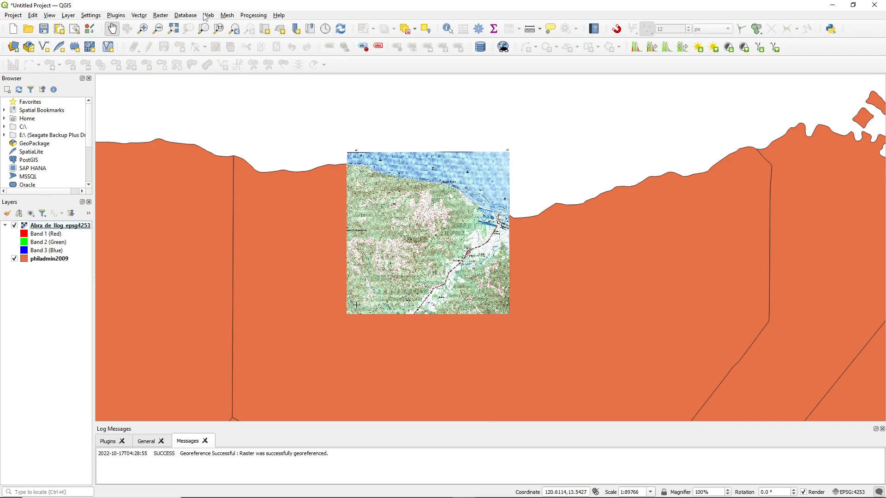
mouse_move(209, 28)
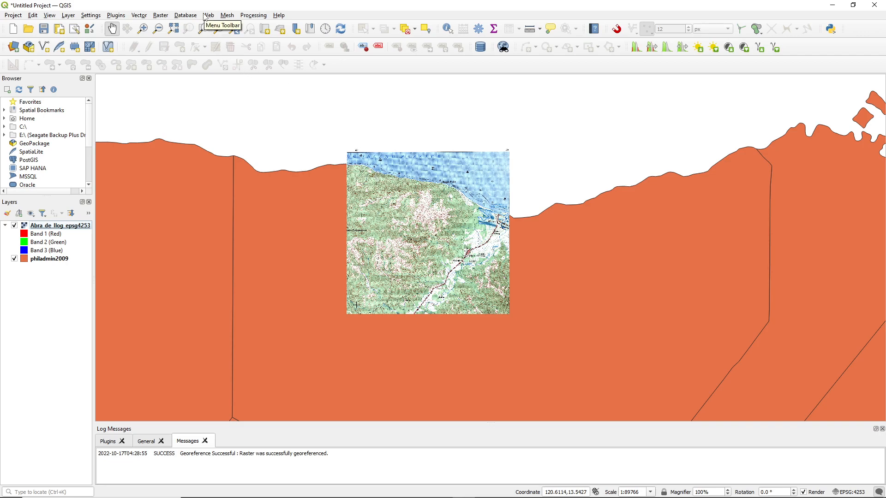
Add the OpenStreetMap basemap from the OpenLayers plugin in the Web menu.
click(208, 15)
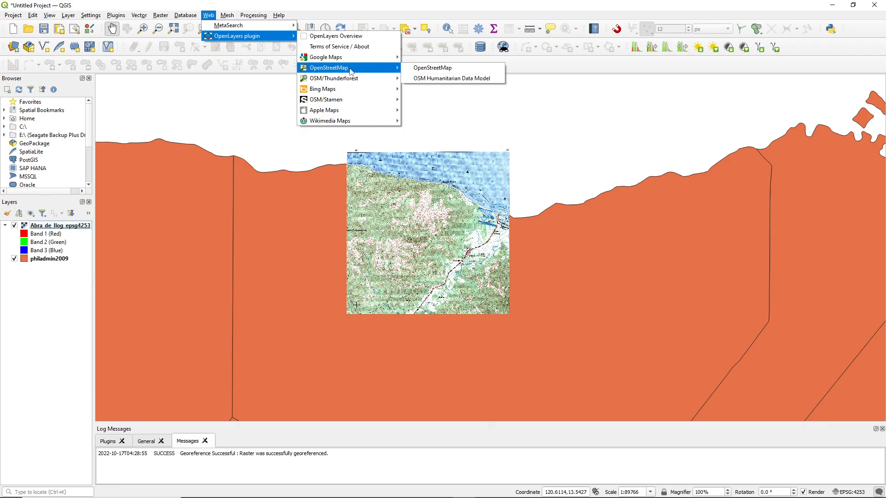
mouse_move(433, 68)
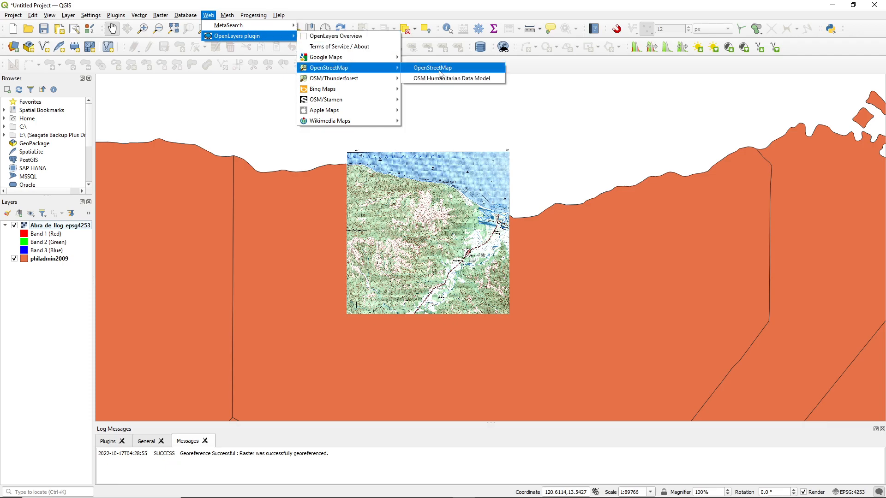
click(432, 67)
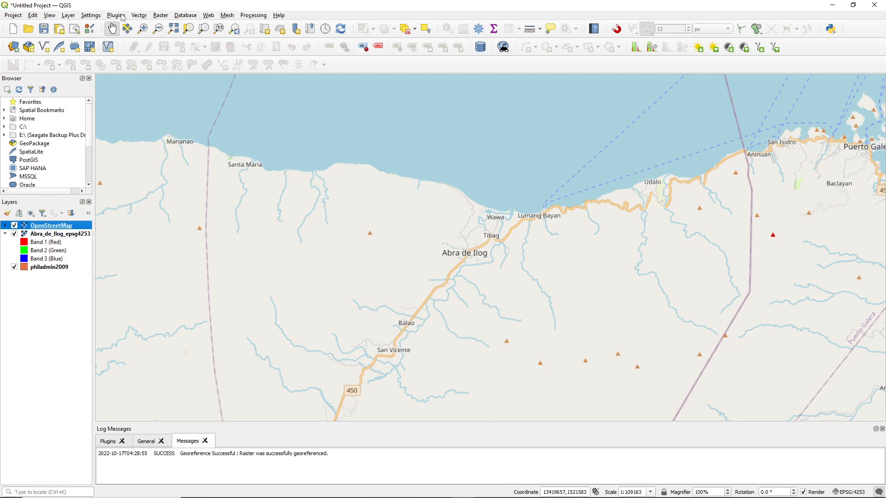
click(115, 15)
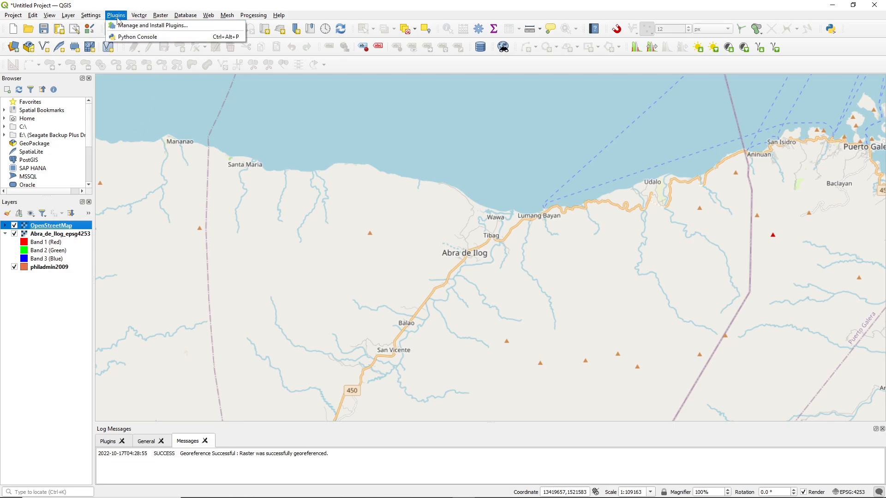
mouse_move(149, 25)
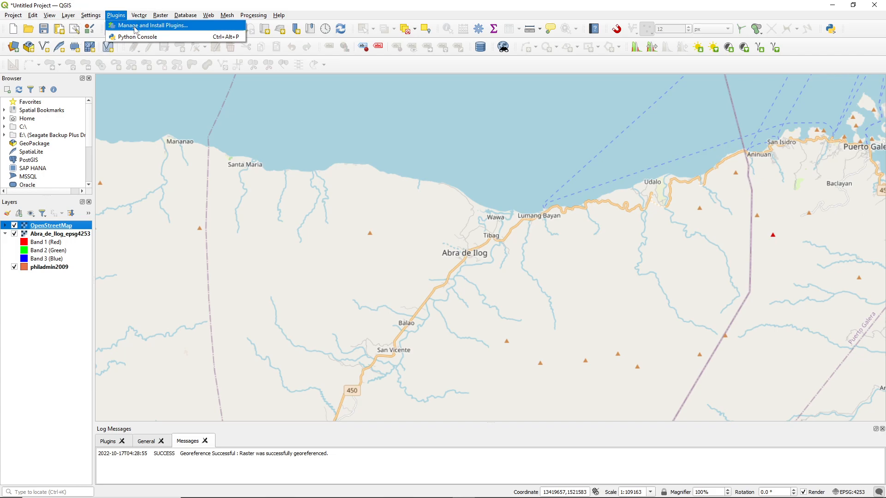
click(150, 25)
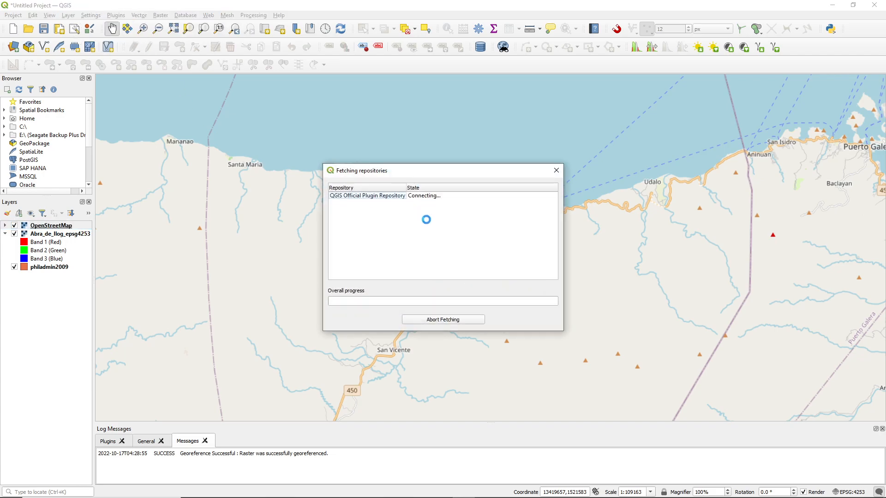
click(555, 170)
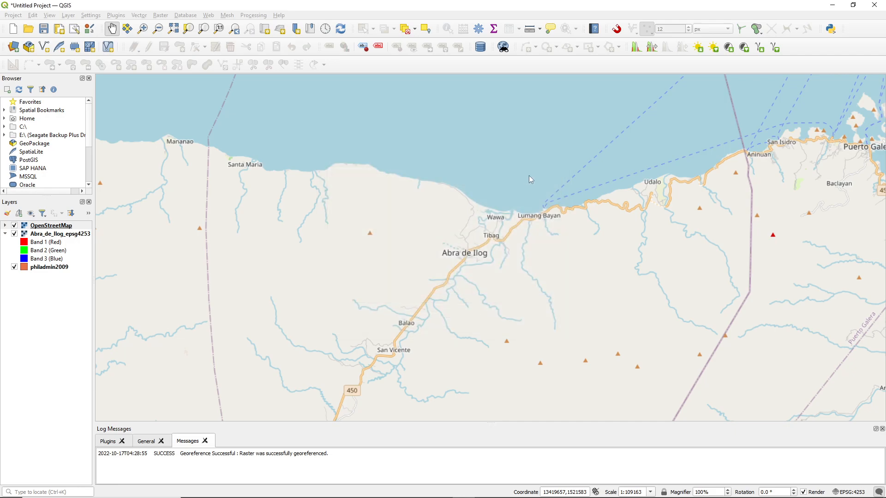
click(115, 15)
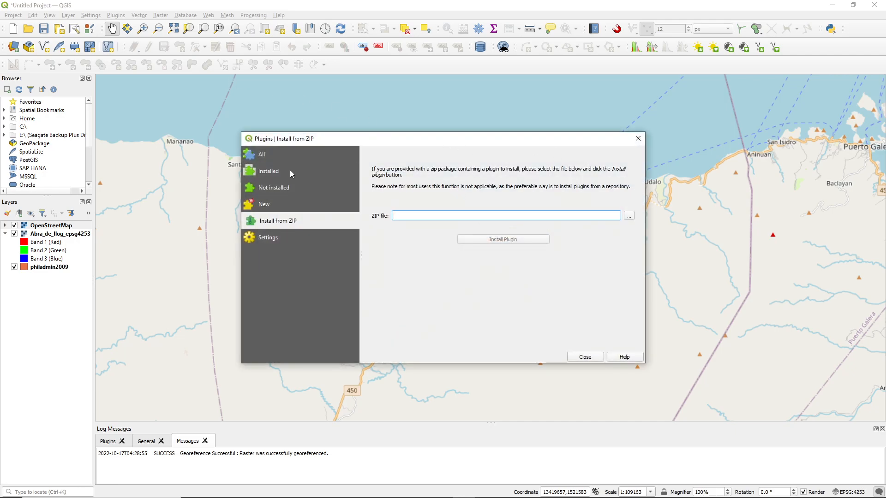
click(269, 170)
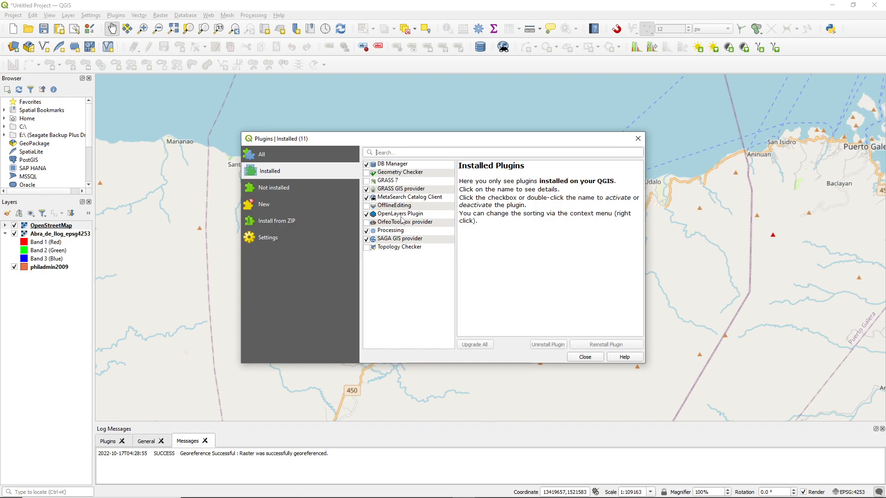
click(400, 213)
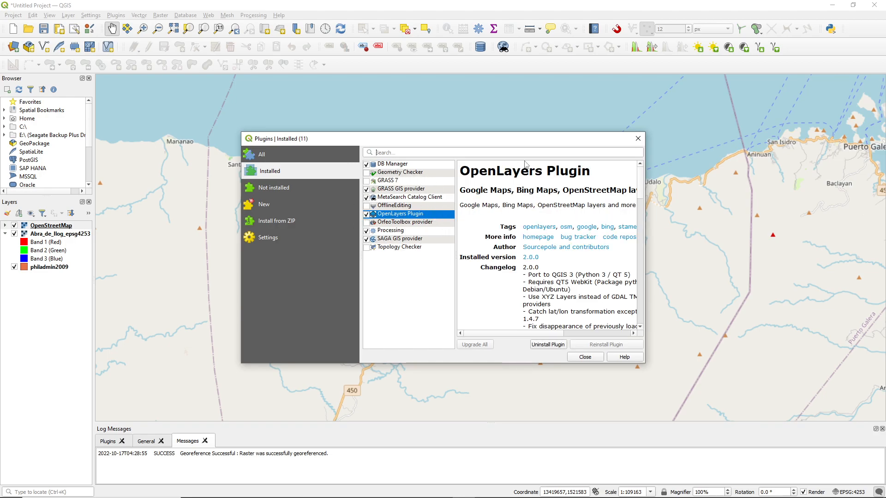
click(585, 356)
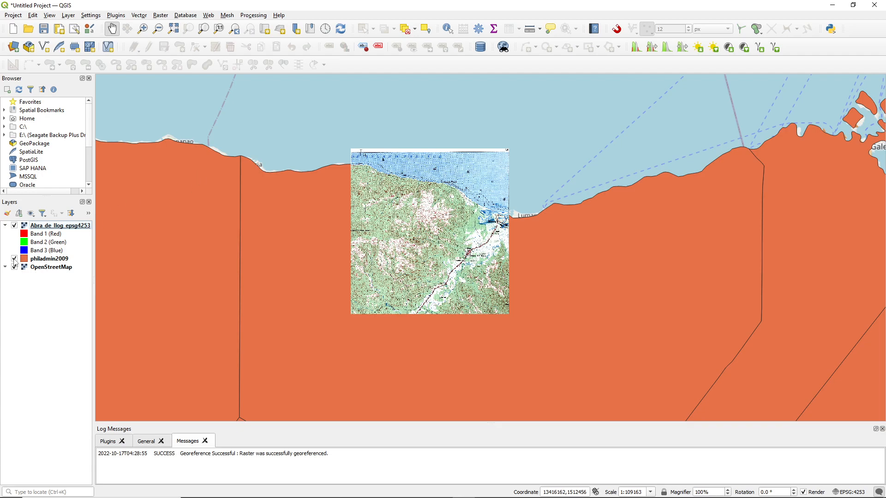
mouse_move(48, 259)
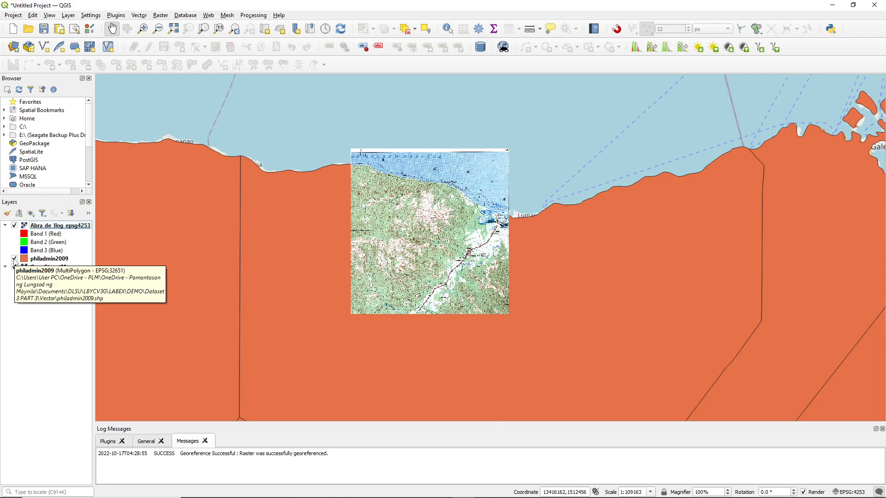
Hide and re-show the philadmin2009 layer to compare it against the basemap.
click(14, 259)
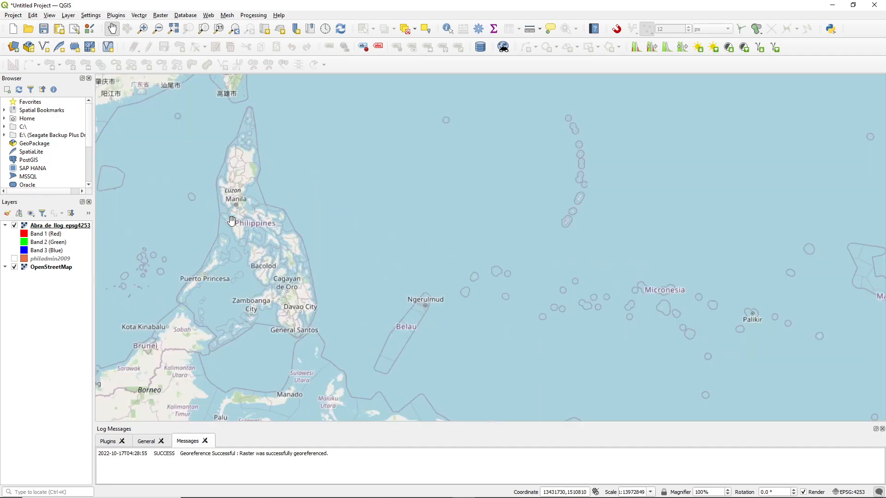
click(13, 259)
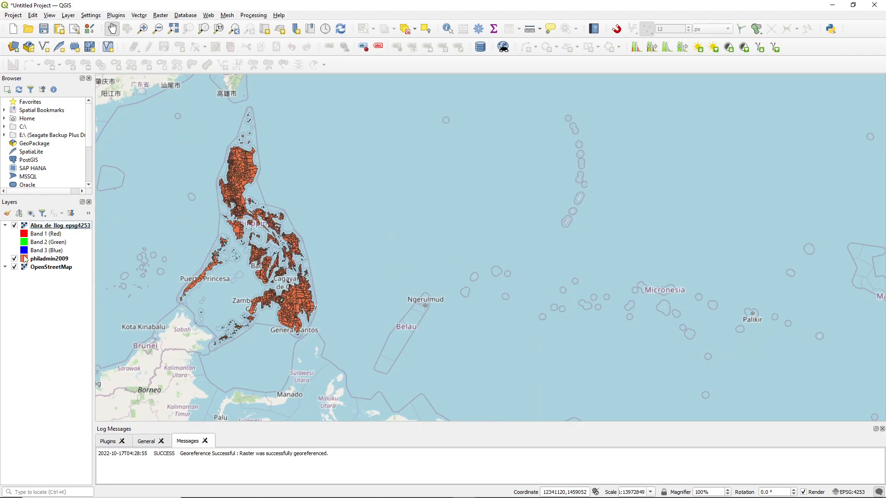